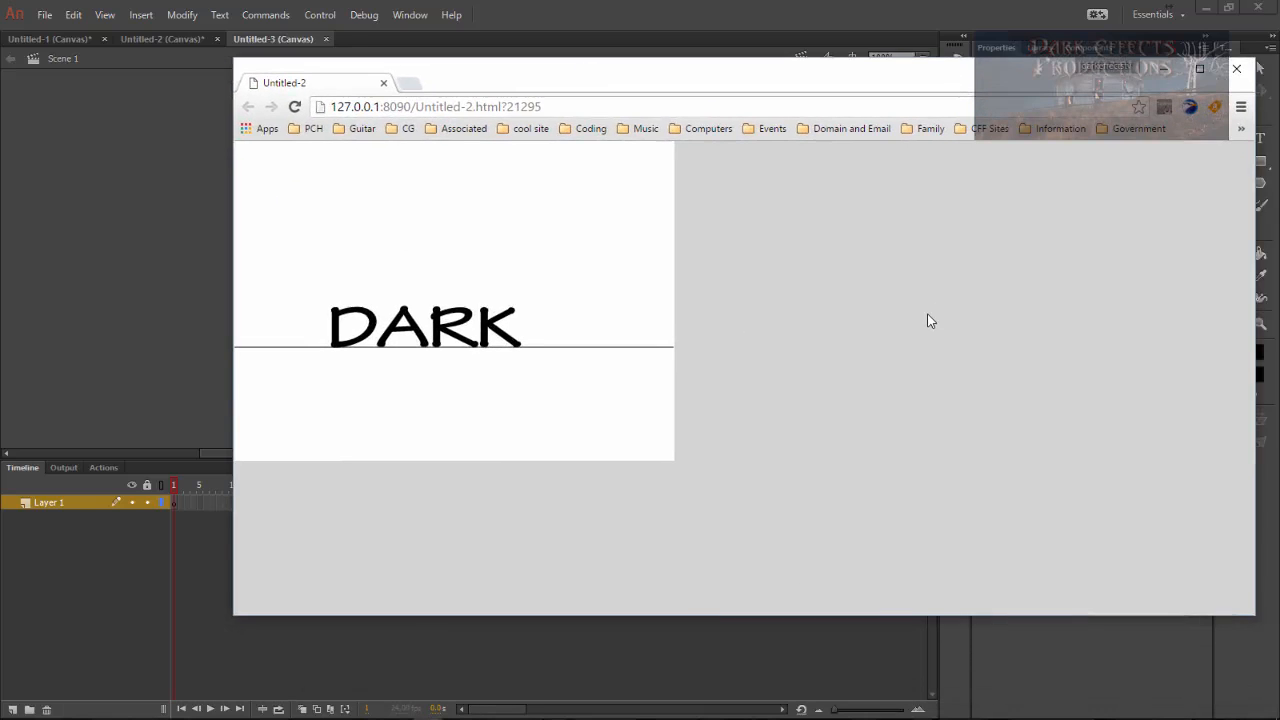
mouse_move(365, 364)
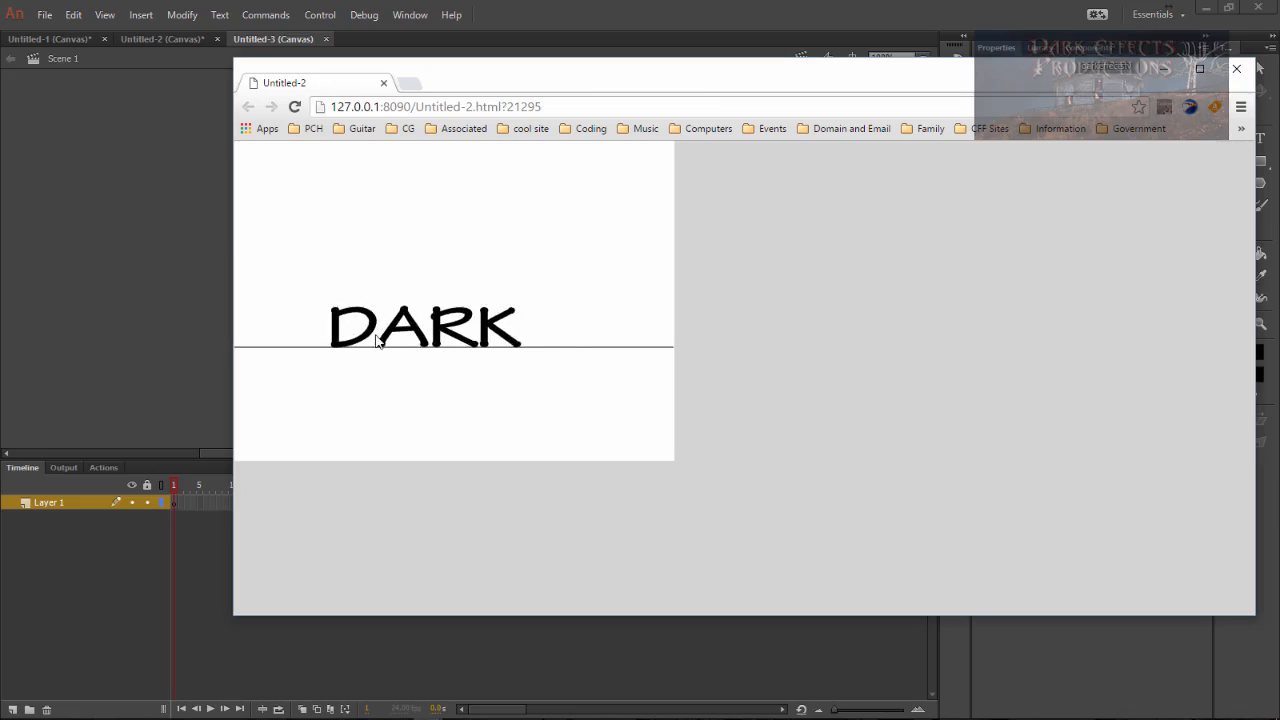
mouse_move(505, 83)
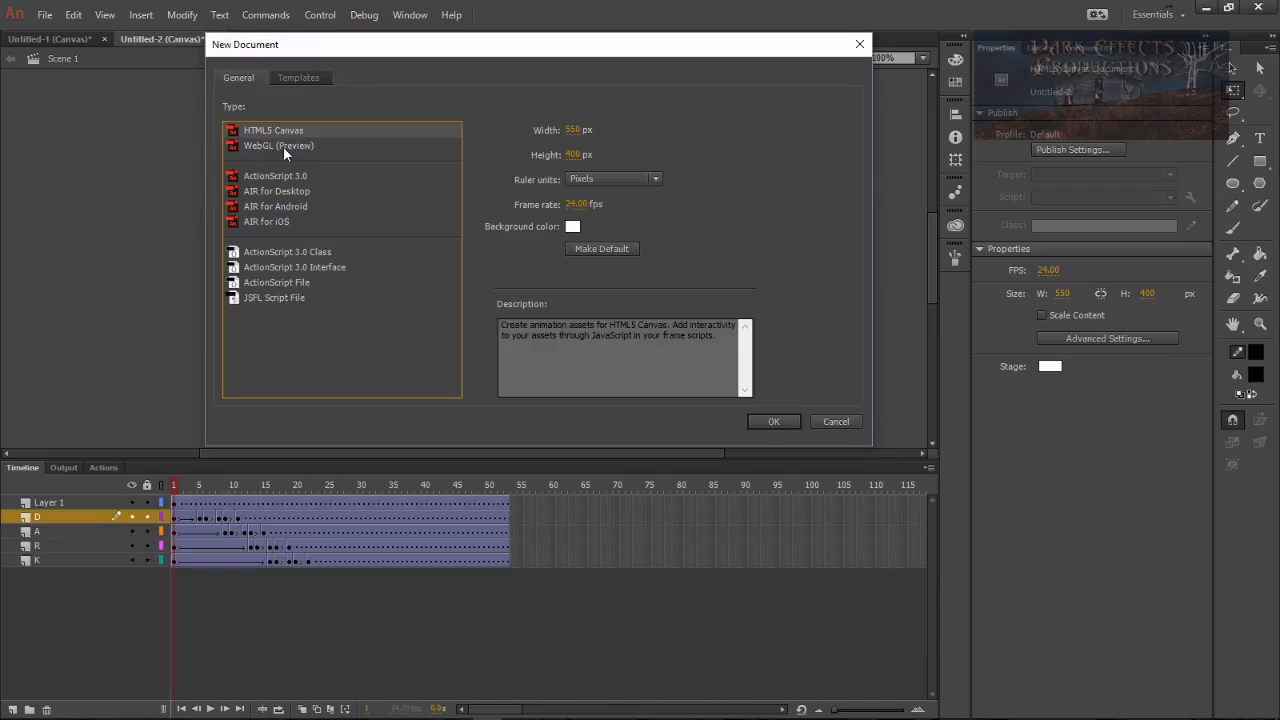
mouse_move(813, 446)
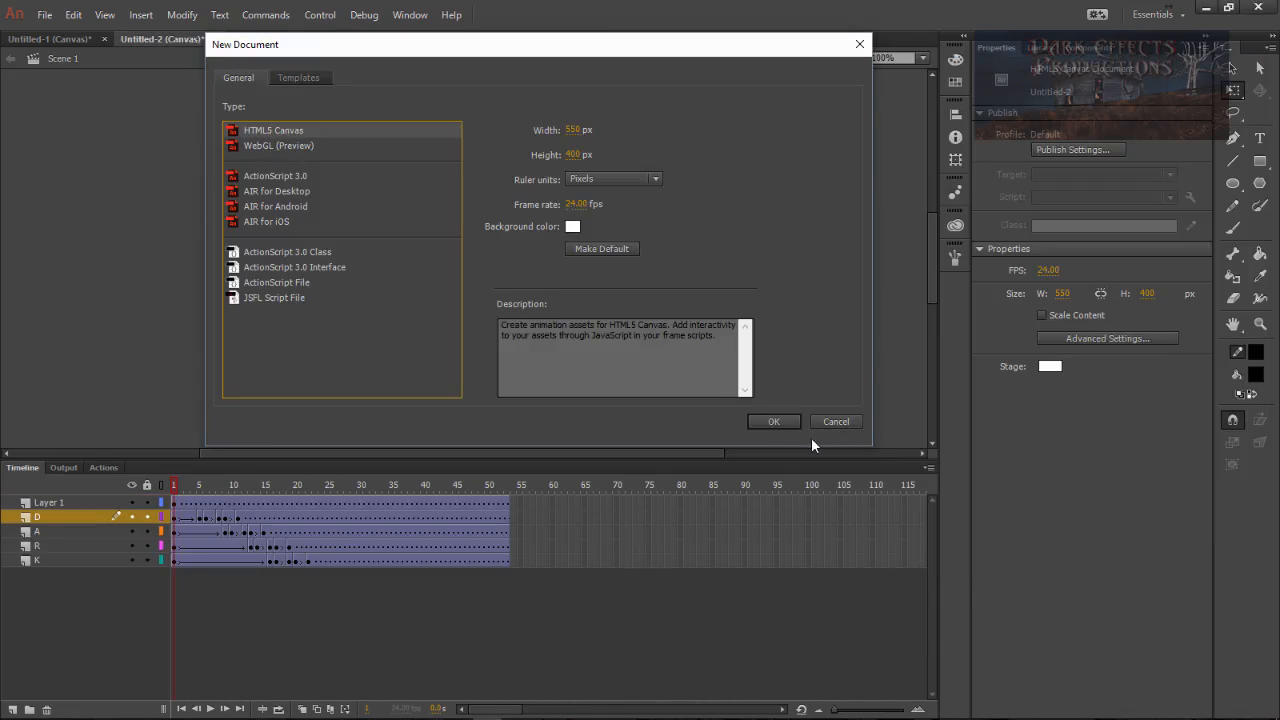
Create a new HTML5 Canvas document and type D, A, R and K as separate text fields
left_click(773, 421)
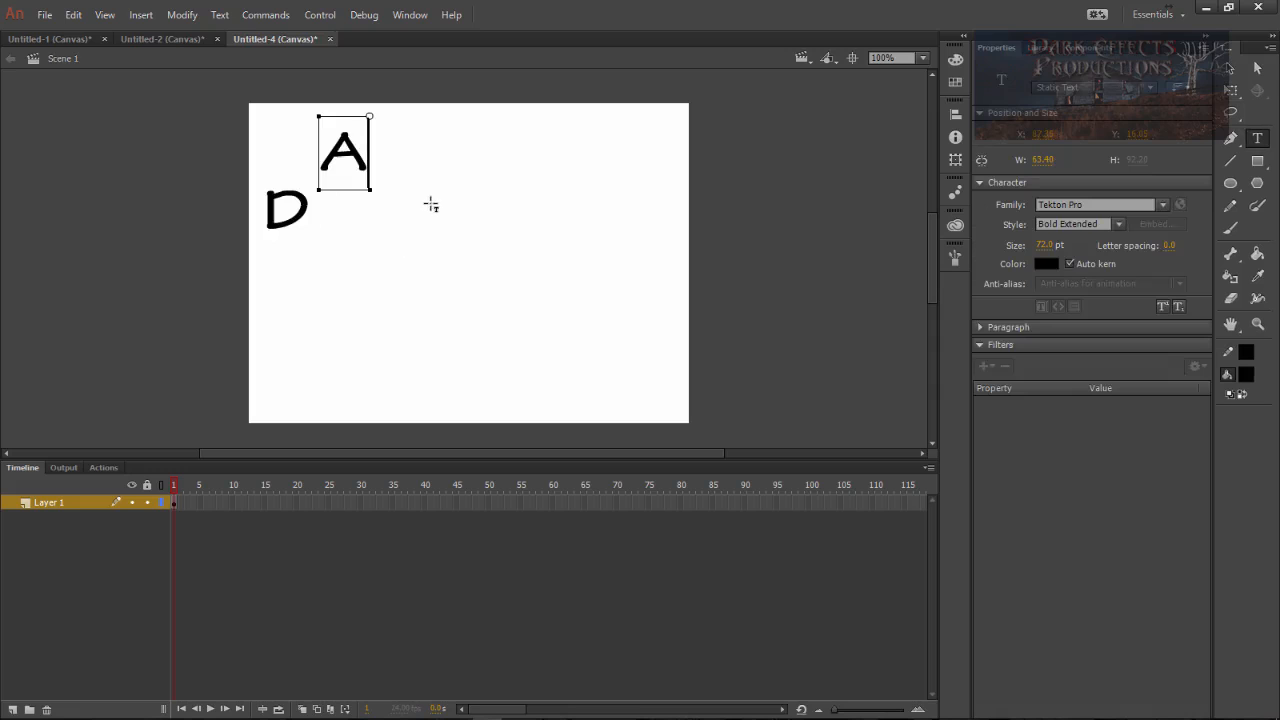
type("R")
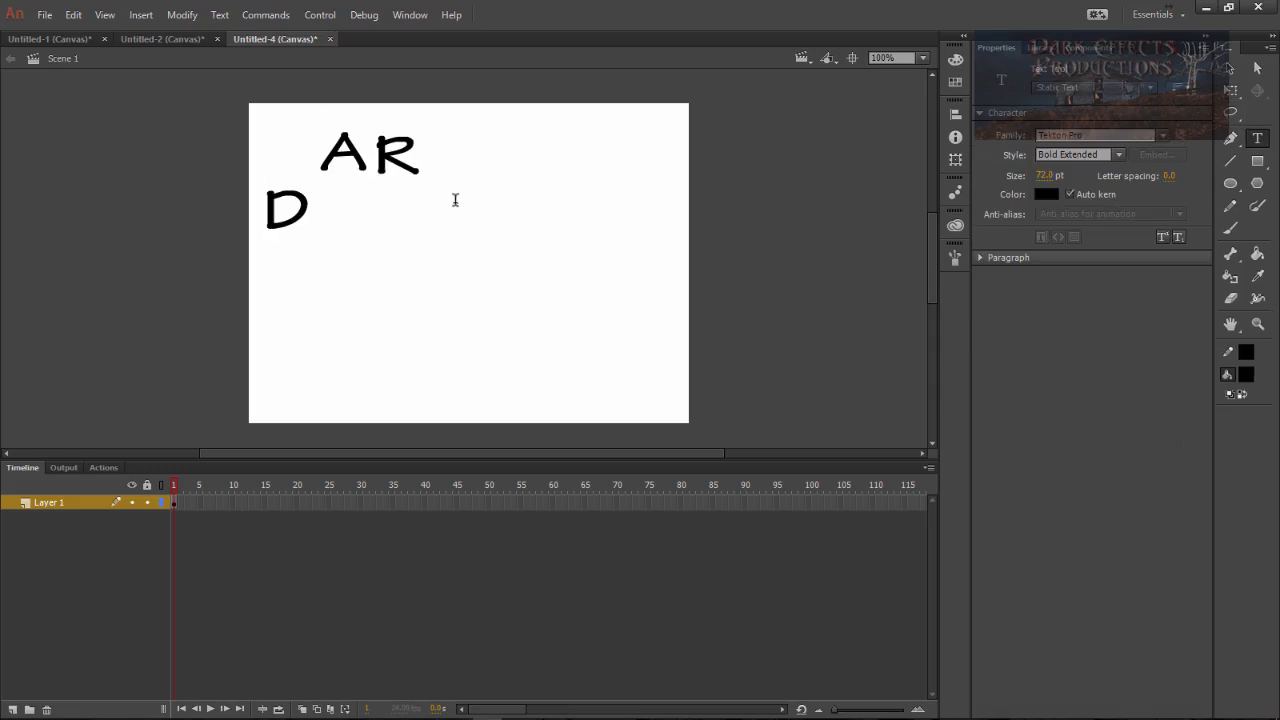
type("K")
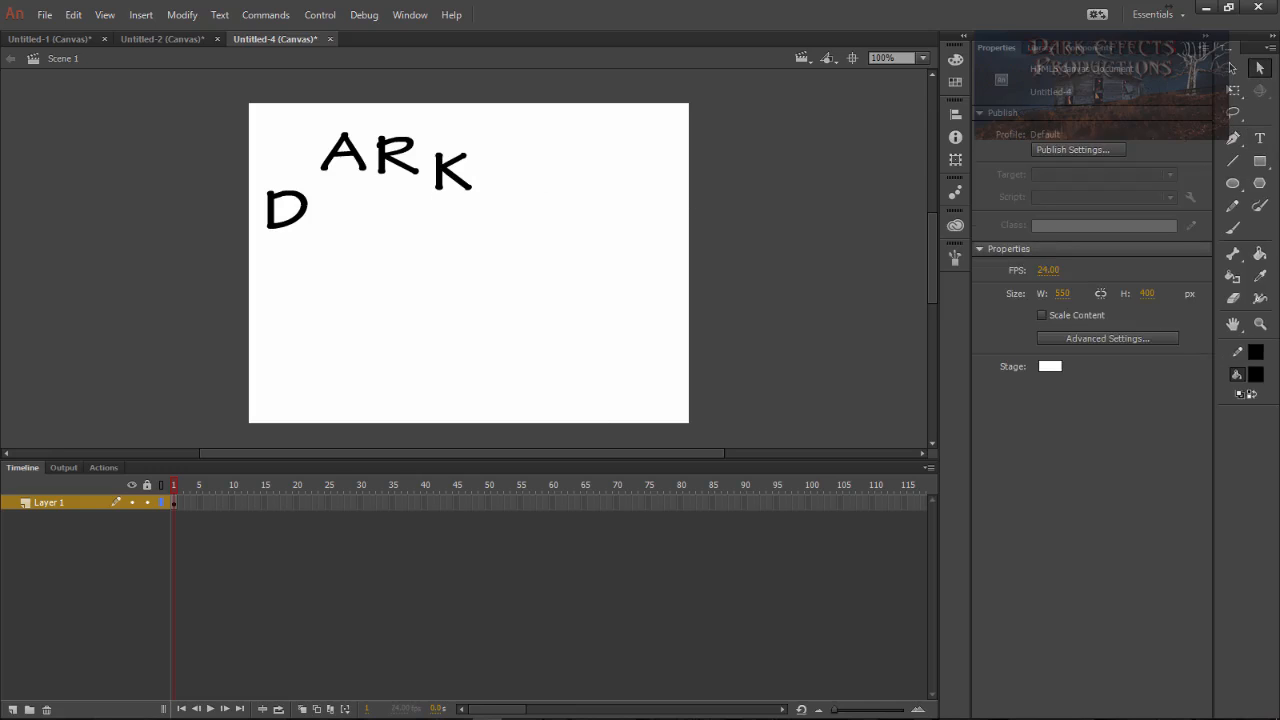
Draw a horizontal floor line across the stage with the Line tool
left_click(1233, 161)
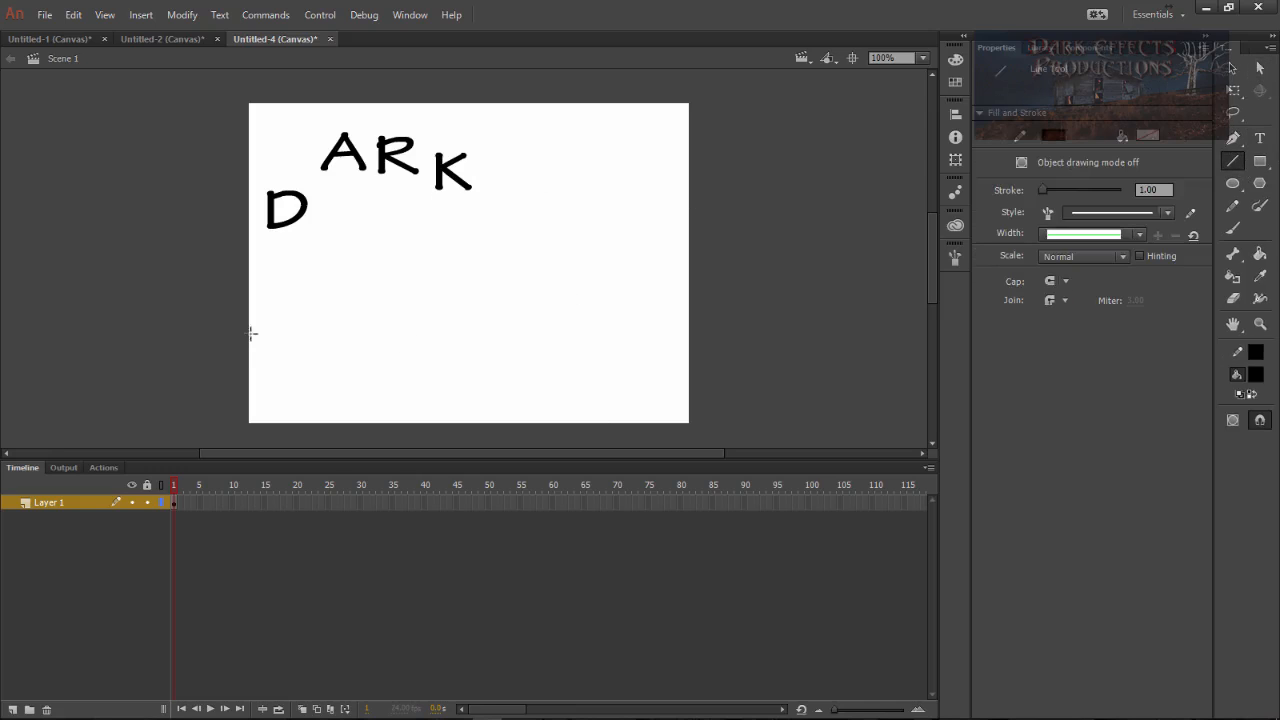
left_click_drag(252, 333, 673, 332)
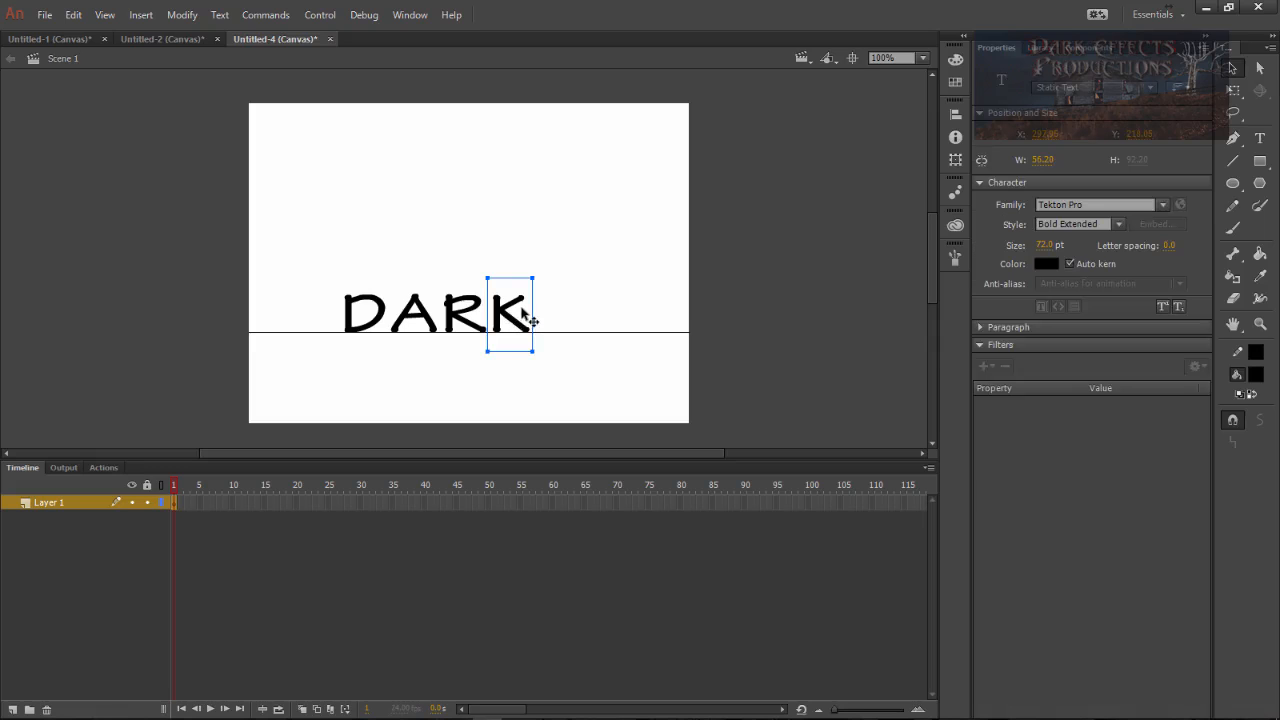
Convert the letters to Movie Clip symbols with F8, then confirm the D's selection
key("F8")
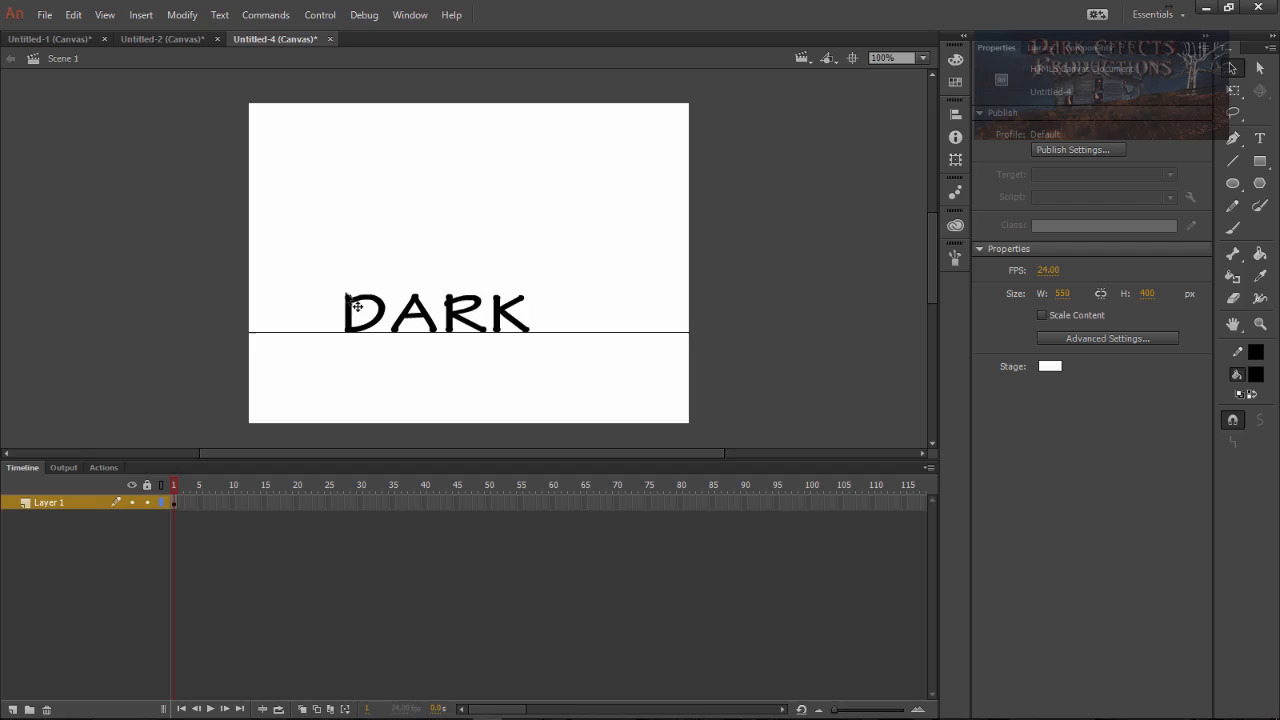
mouse_move(370, 335)
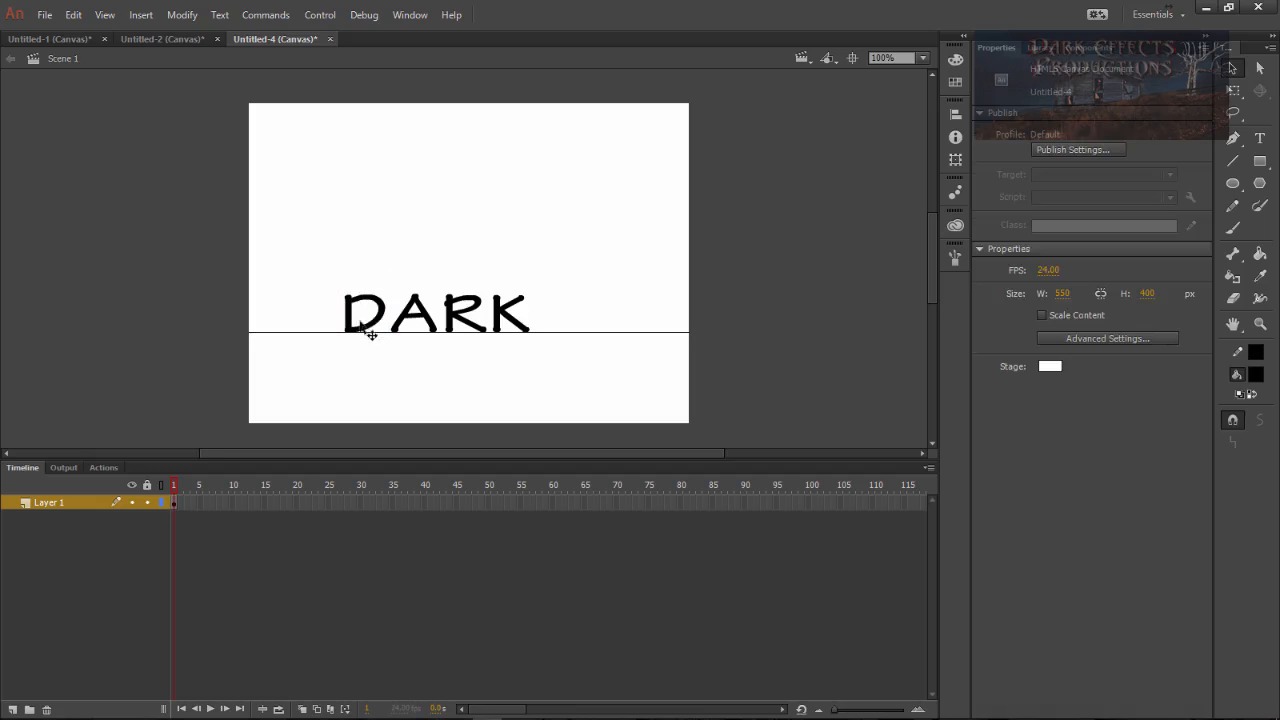
mouse_move(358, 305)
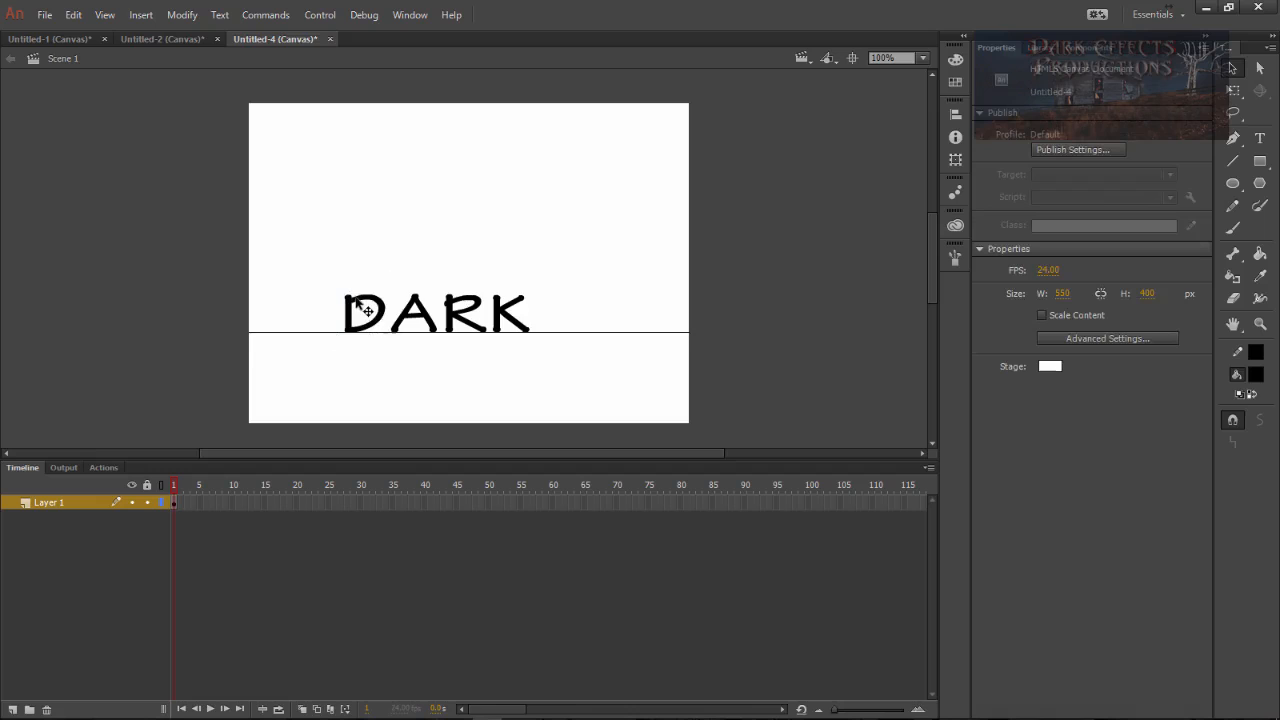
mouse_move(337, 274)
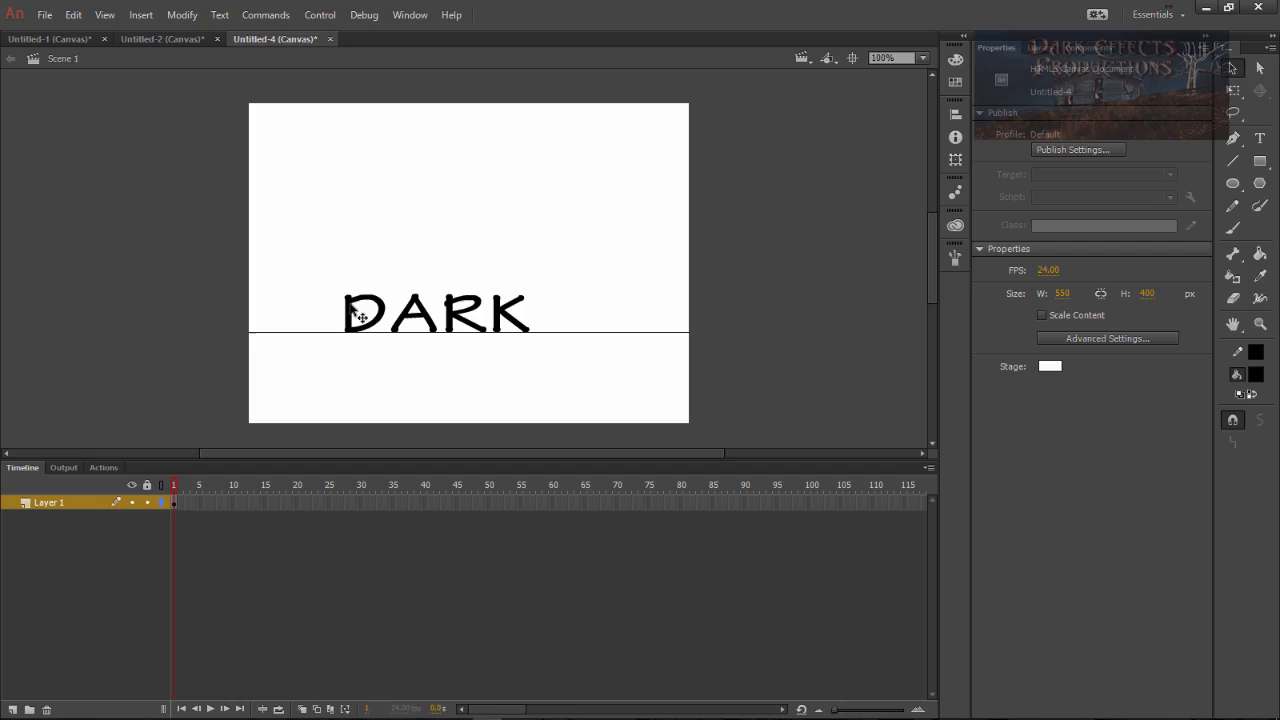
mouse_move(603, 297)
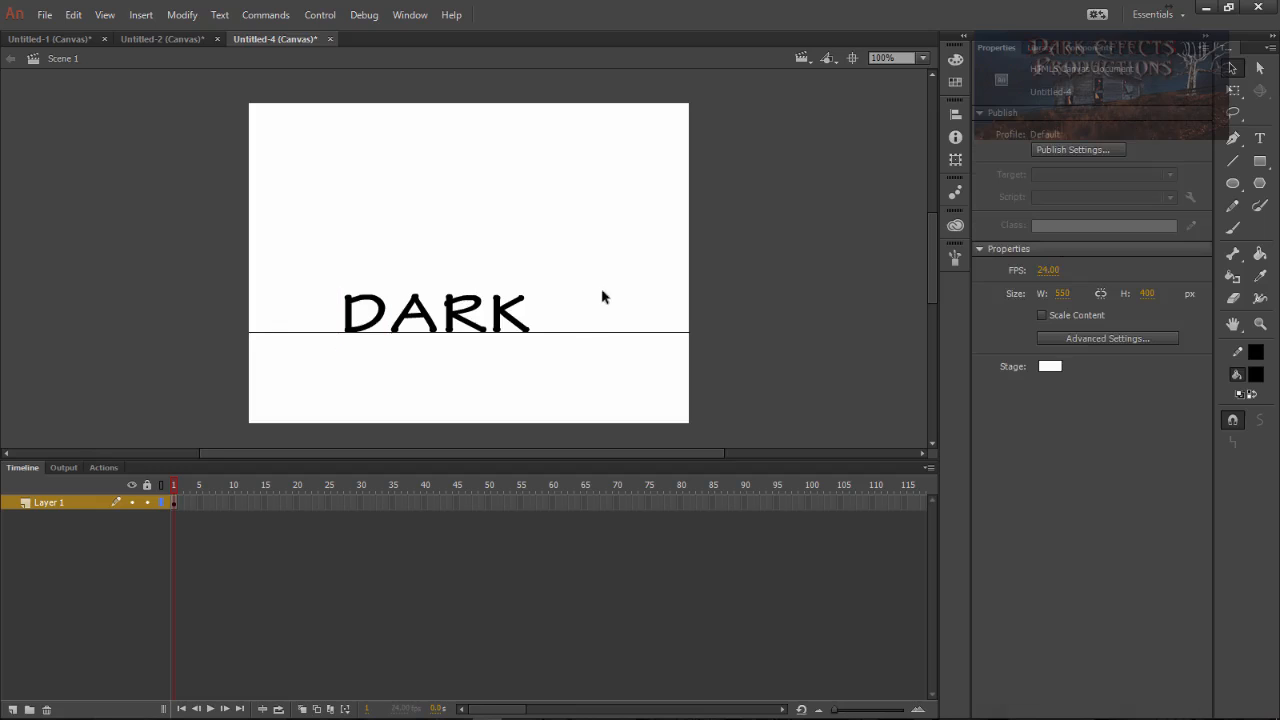
left_click(463, 315)
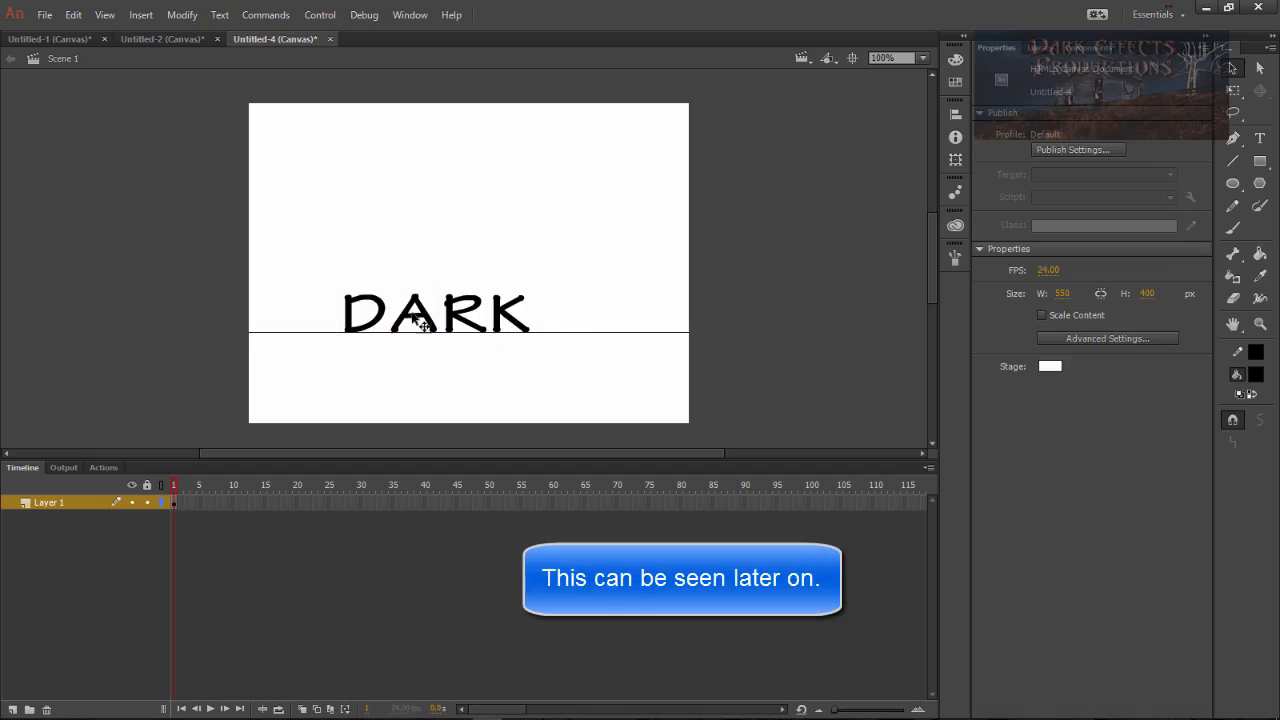
mouse_move(378, 292)
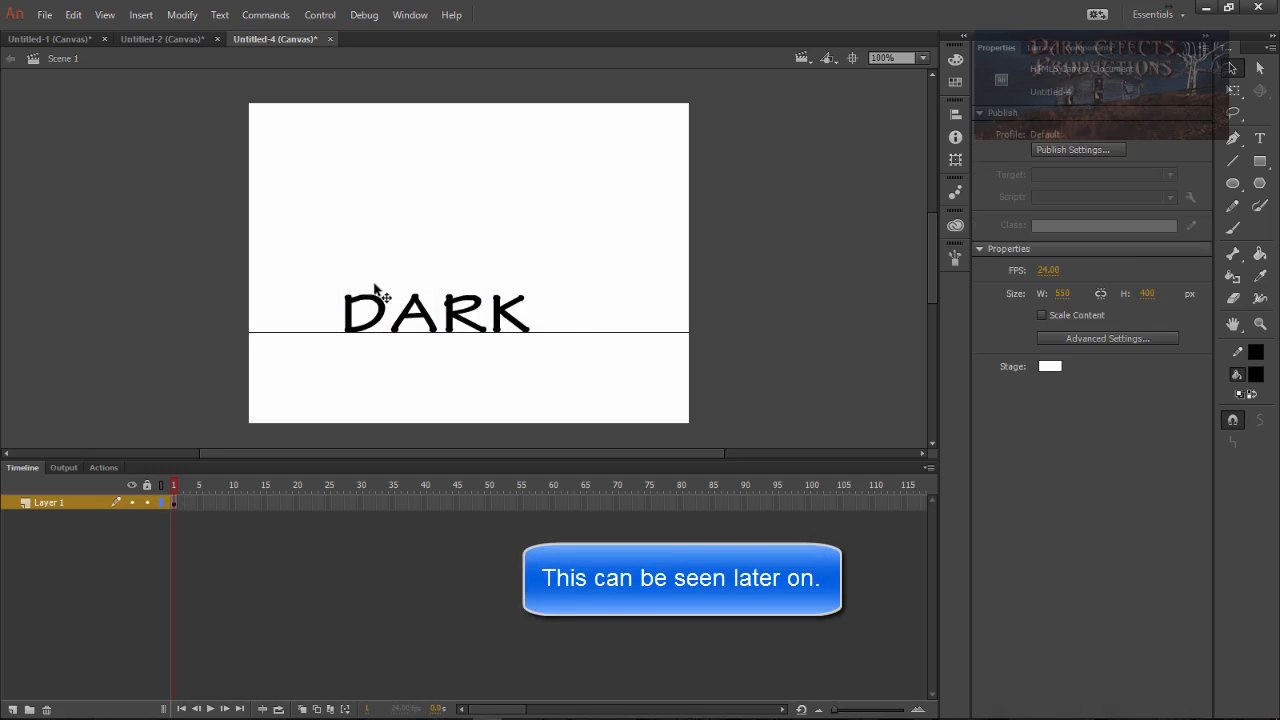
mouse_move(333, 282)
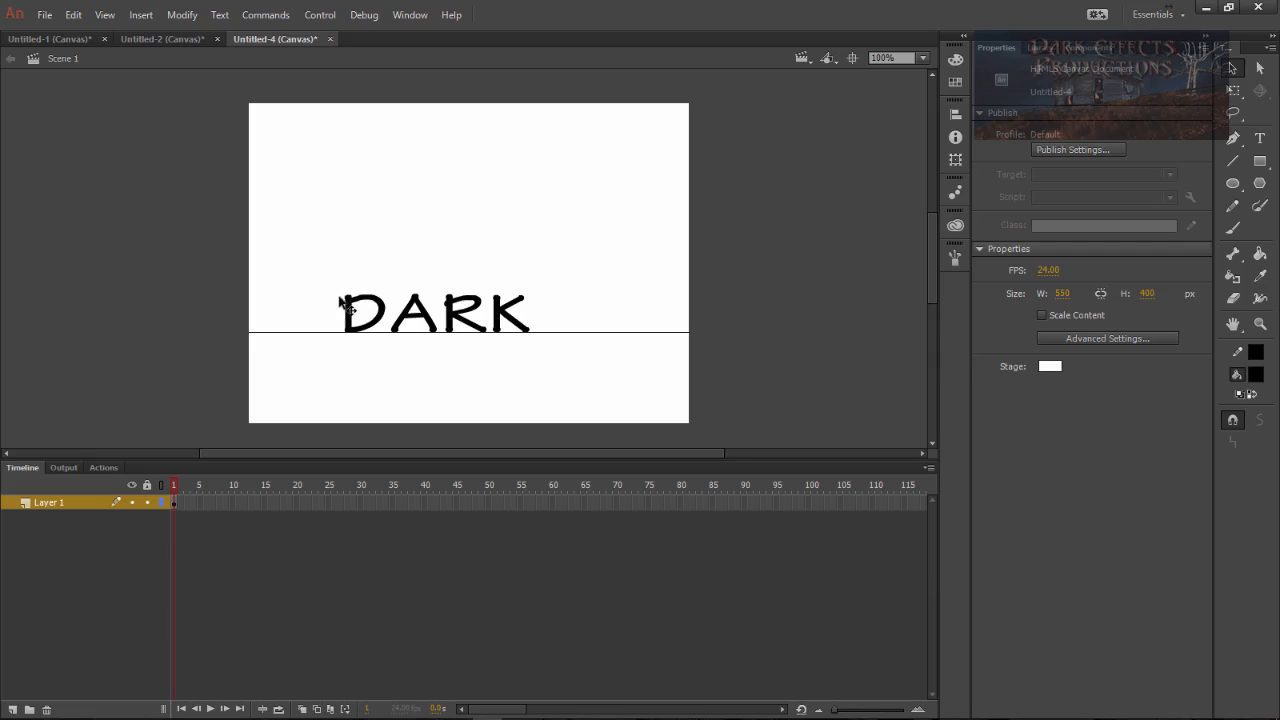
left_click(360, 307)
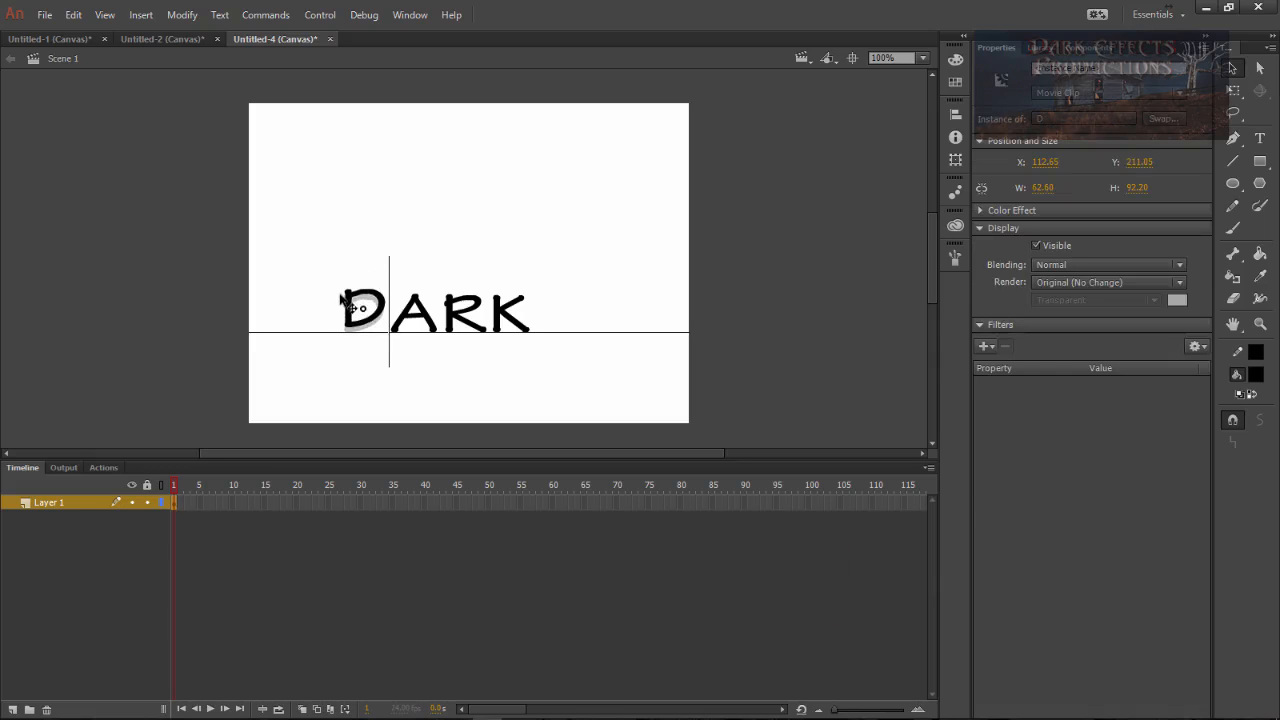
left_click(630, 280)
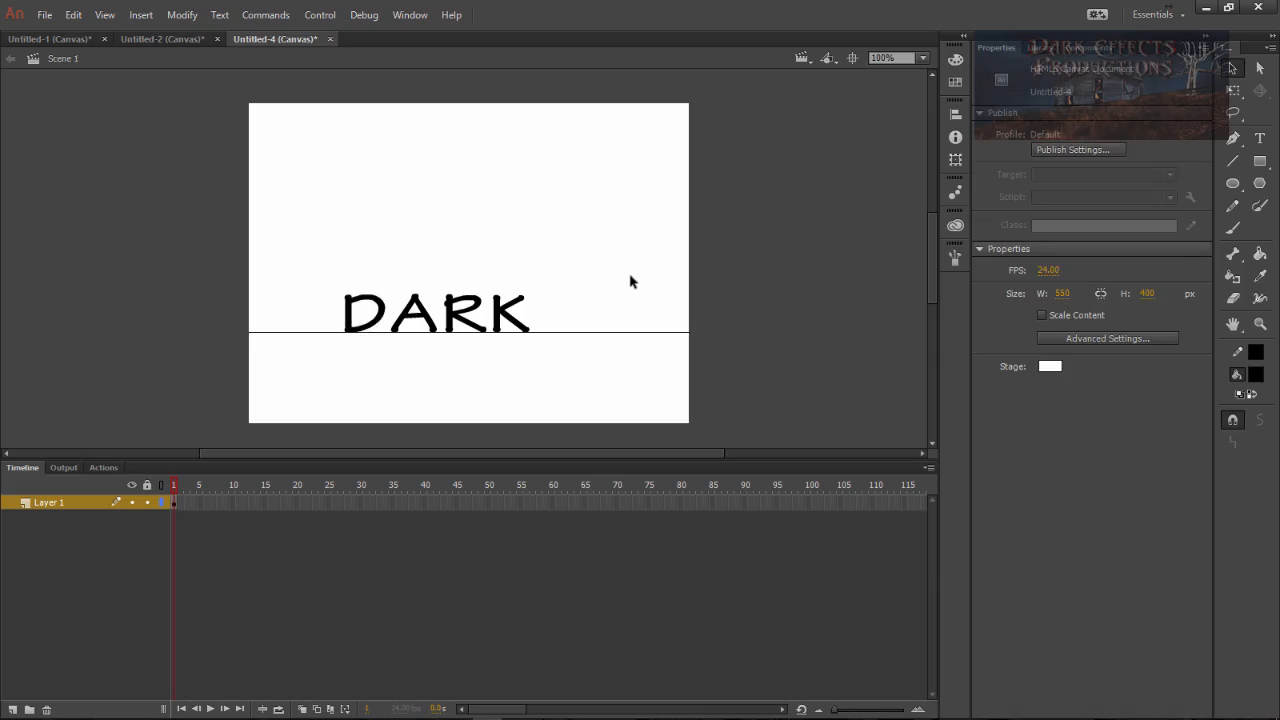
Select all four letters and distribute each to its own layer
left_click(435, 315)
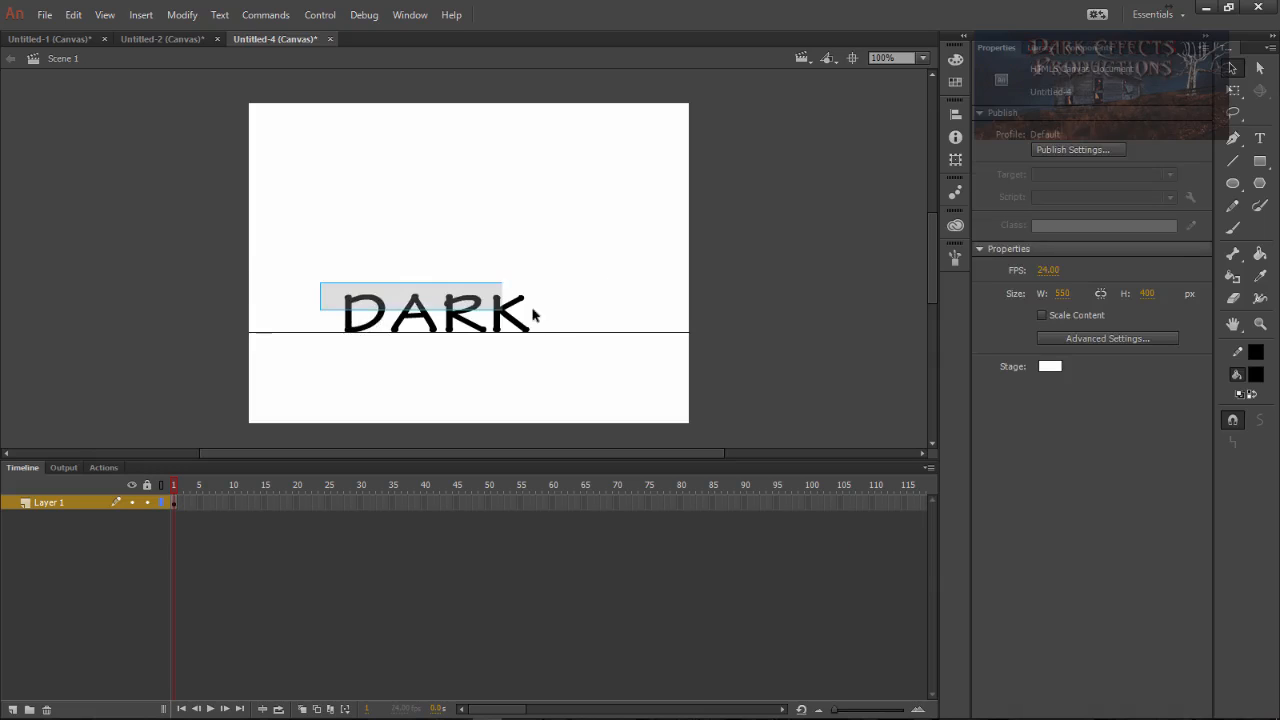
right_click(430, 315)
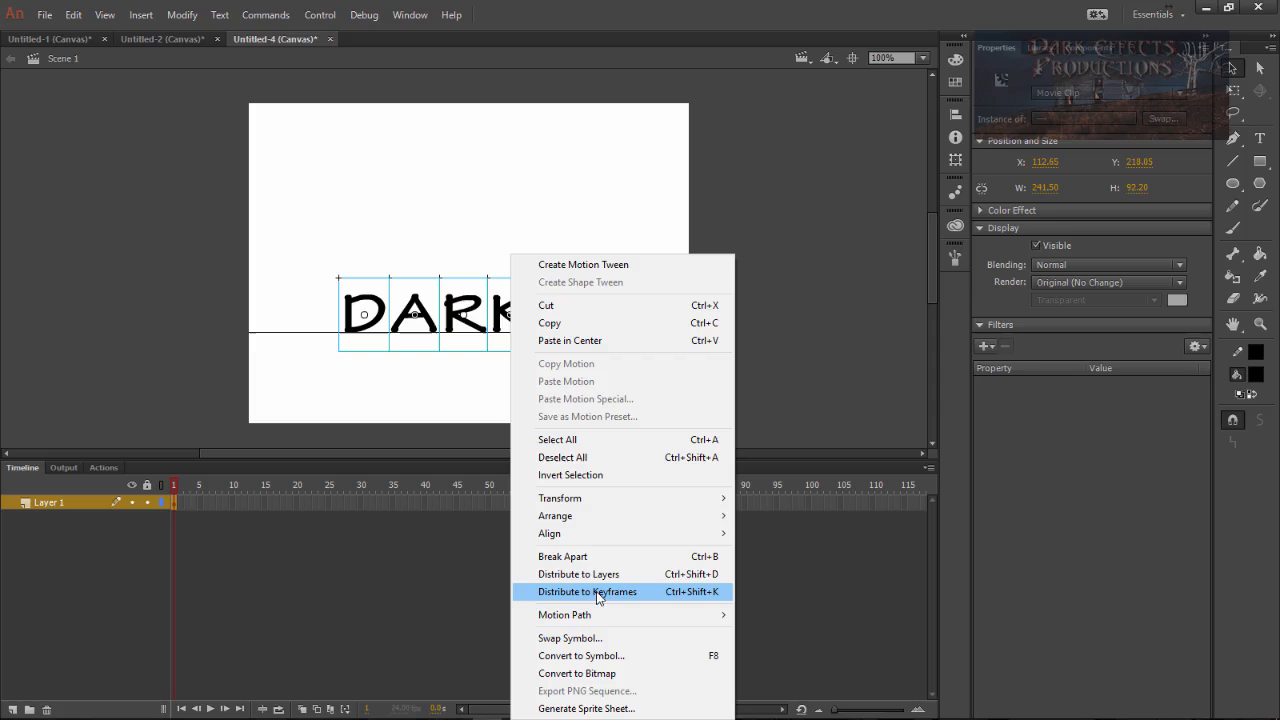
left_click(587, 591)
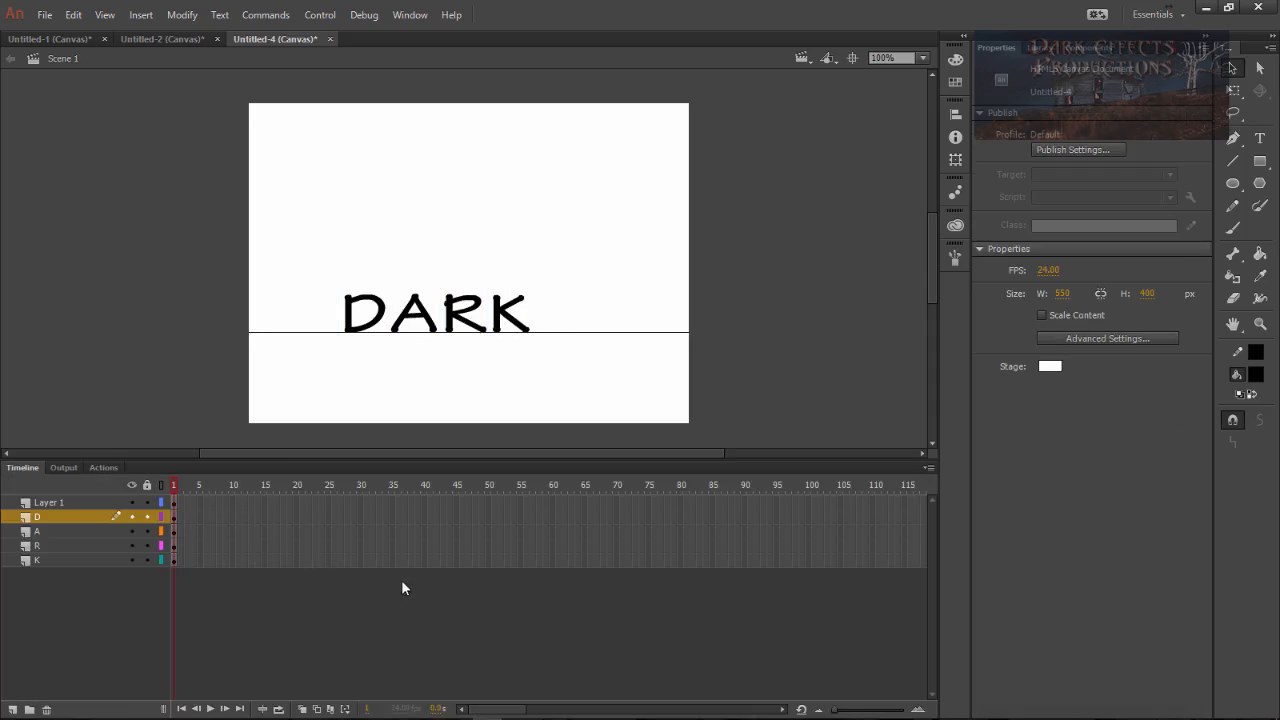
mouse_move(409, 569)
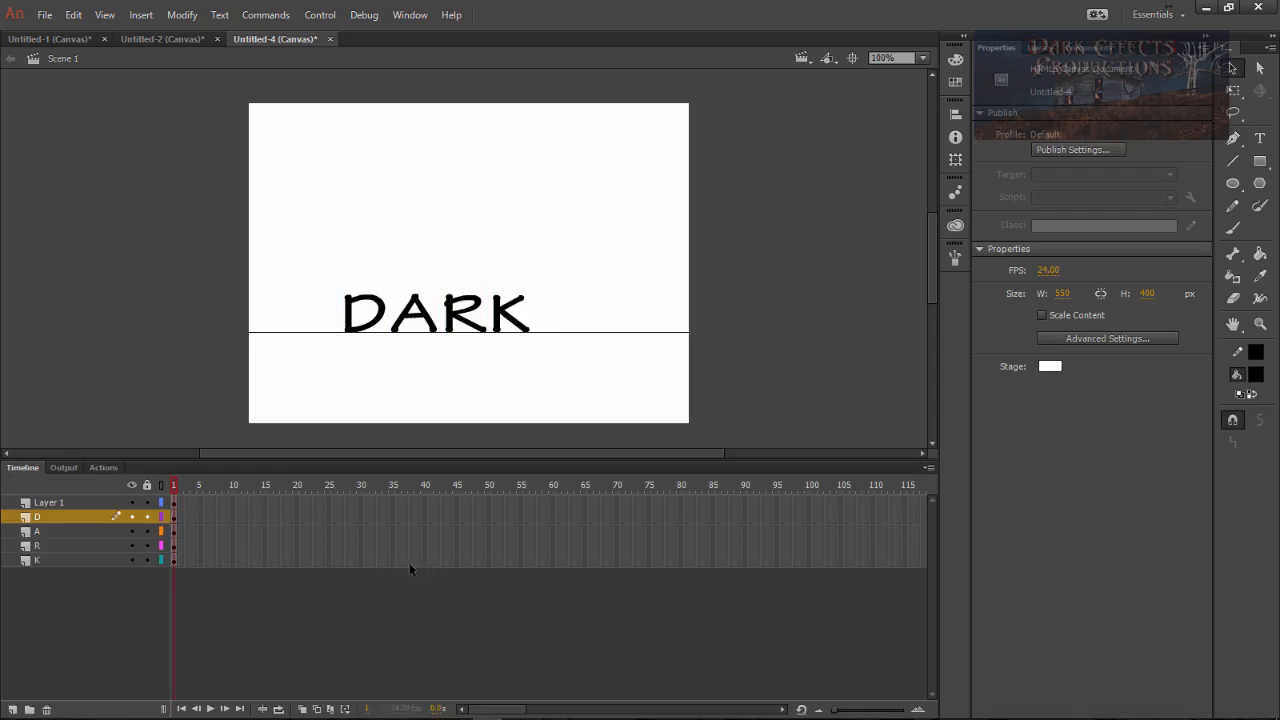
Extend all layers to frame 41 and add a classic tween to the letter layers
left_click(427, 505)
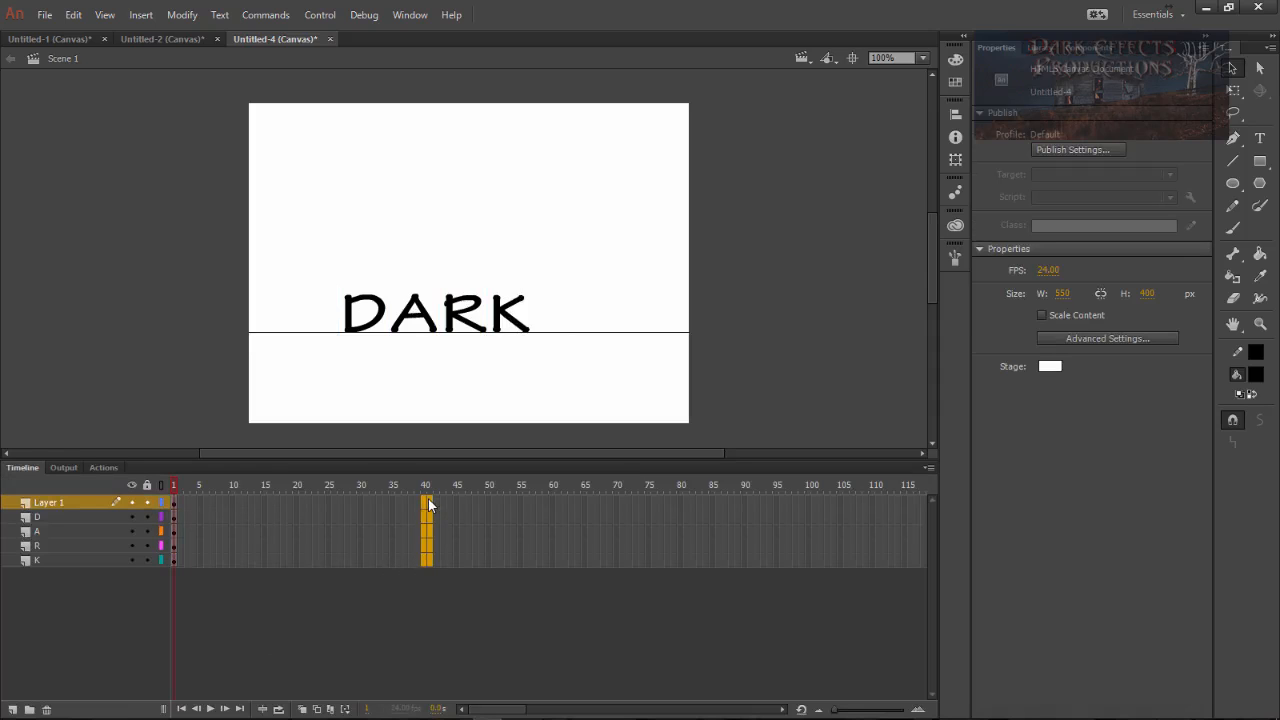
right_click(425, 505)
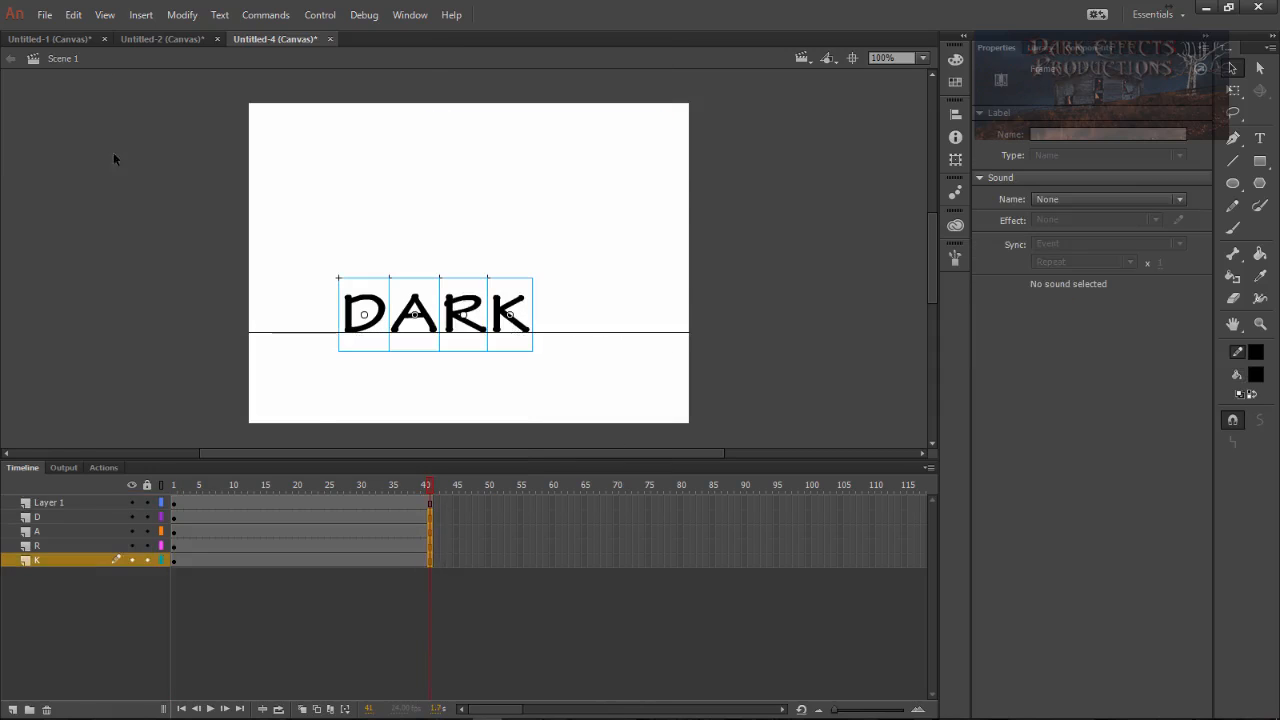
left_click(140, 14)
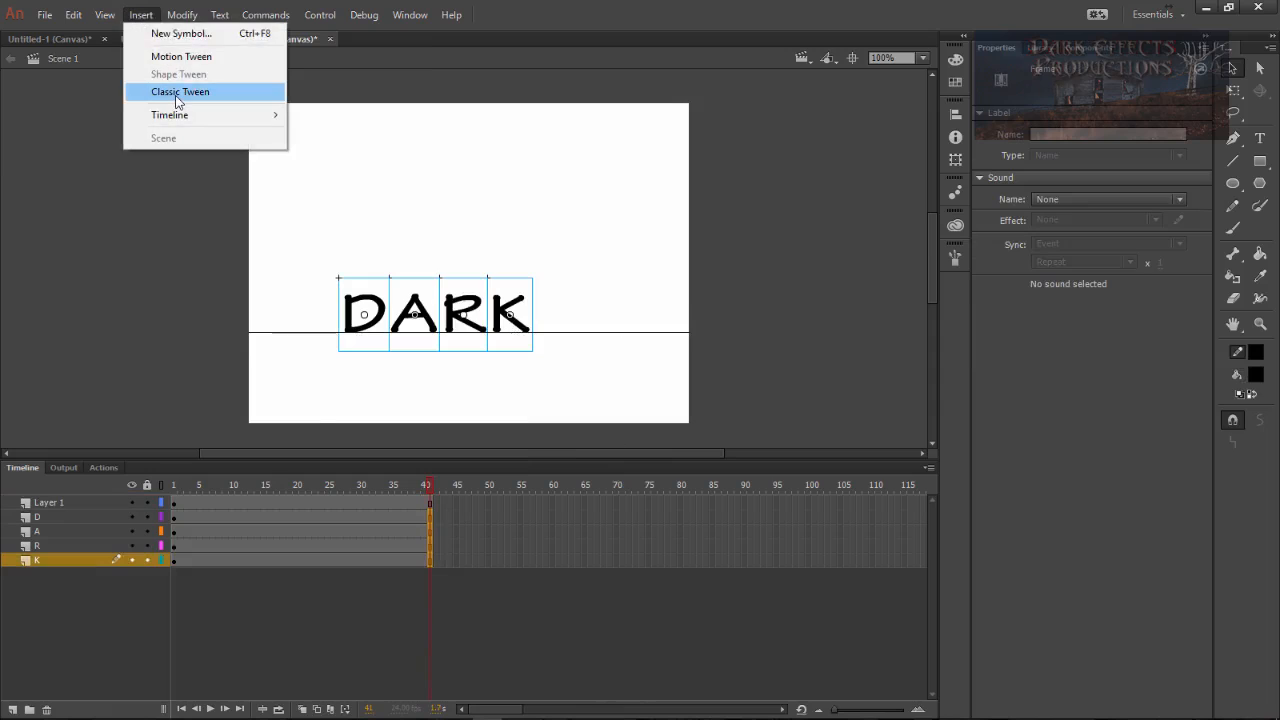
left_click(180, 91)
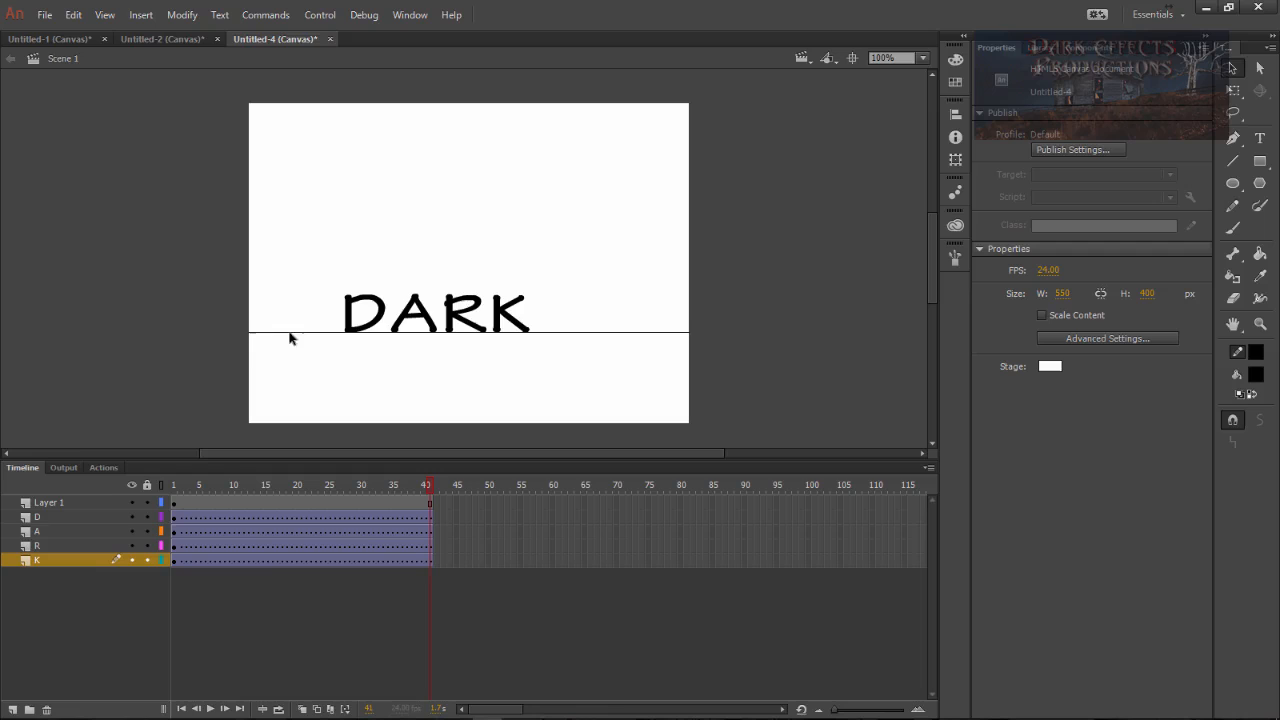
mouse_move(583, 343)
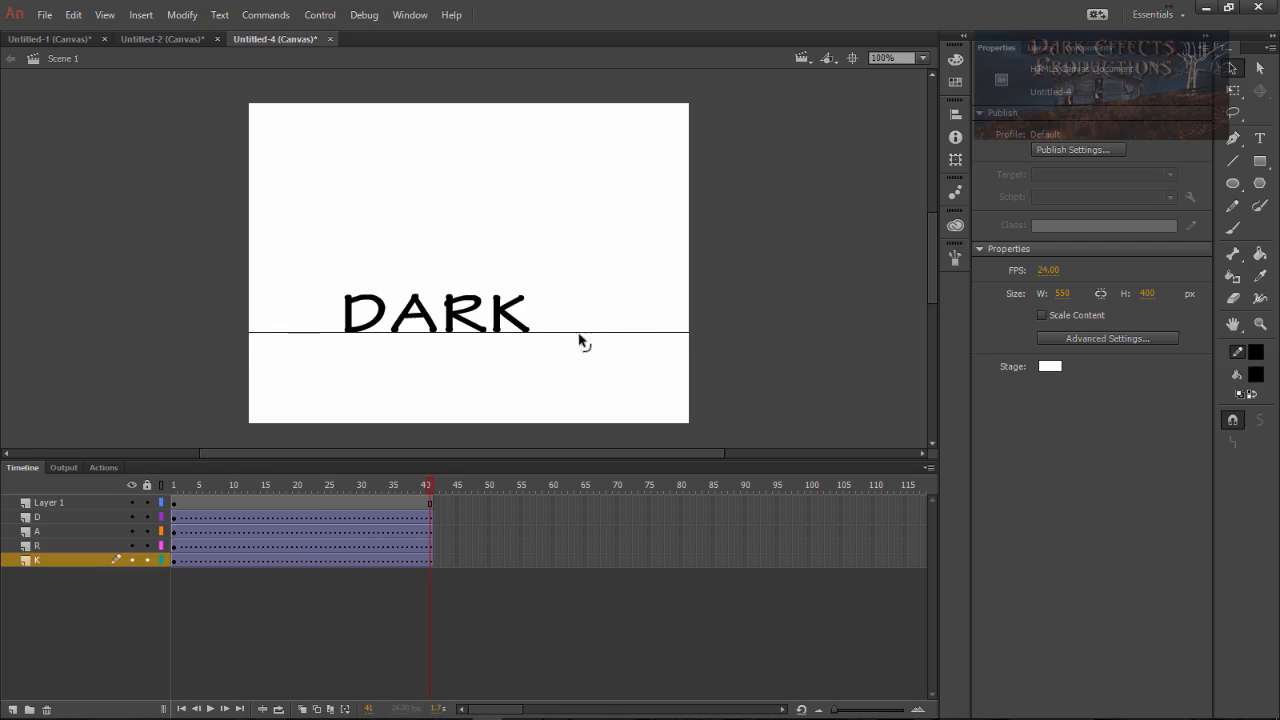
Keyframe the D on the floor line at frame 2 and tween its fall from above
left_click(173, 485)
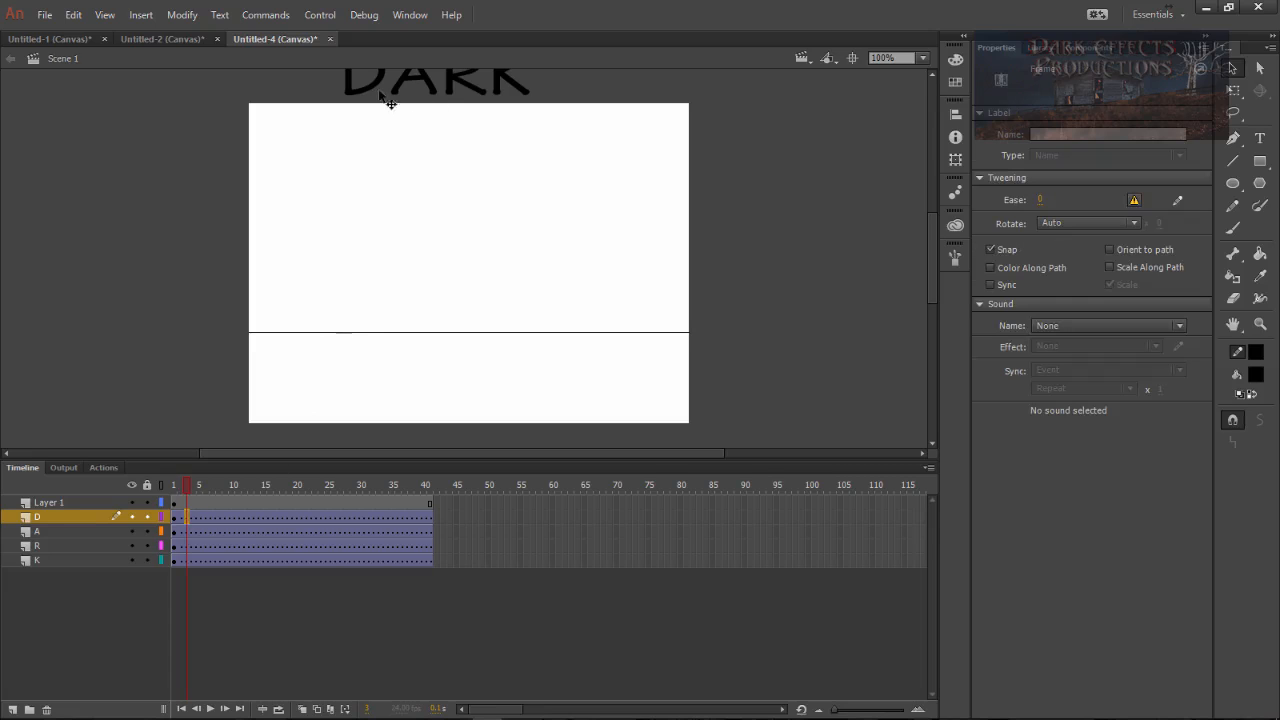
left_click(365, 310)
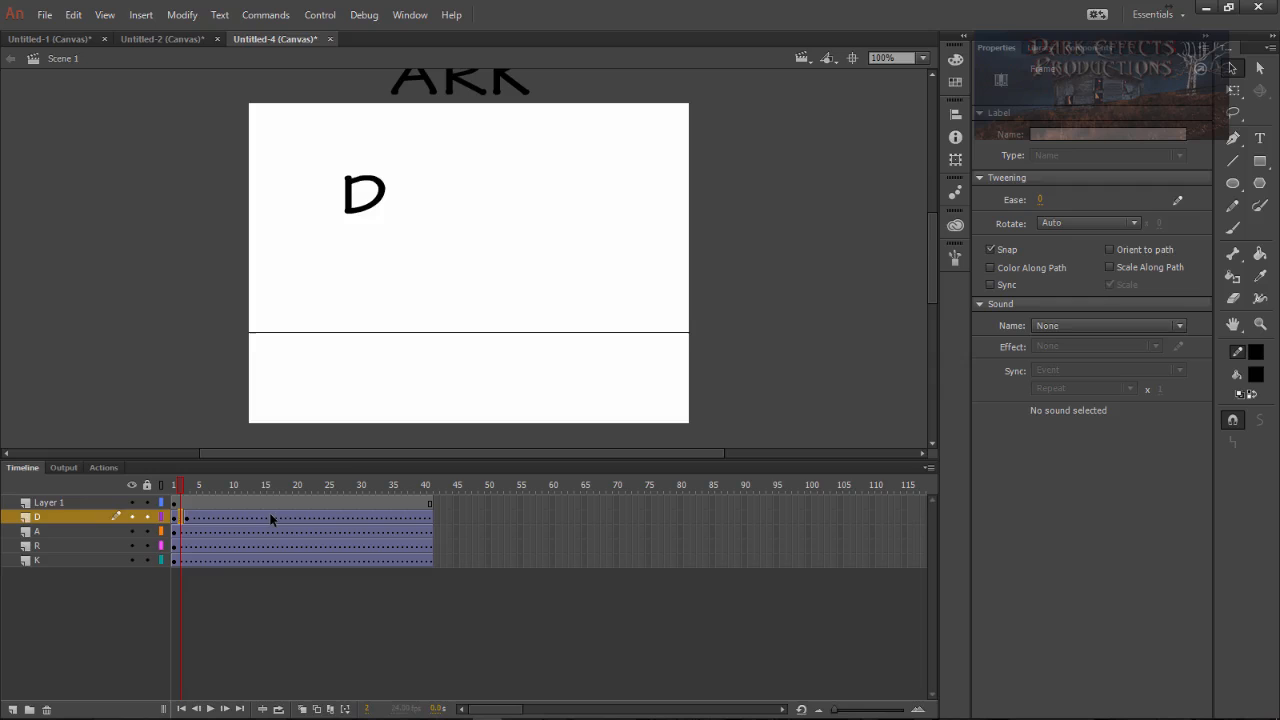
key("f5")
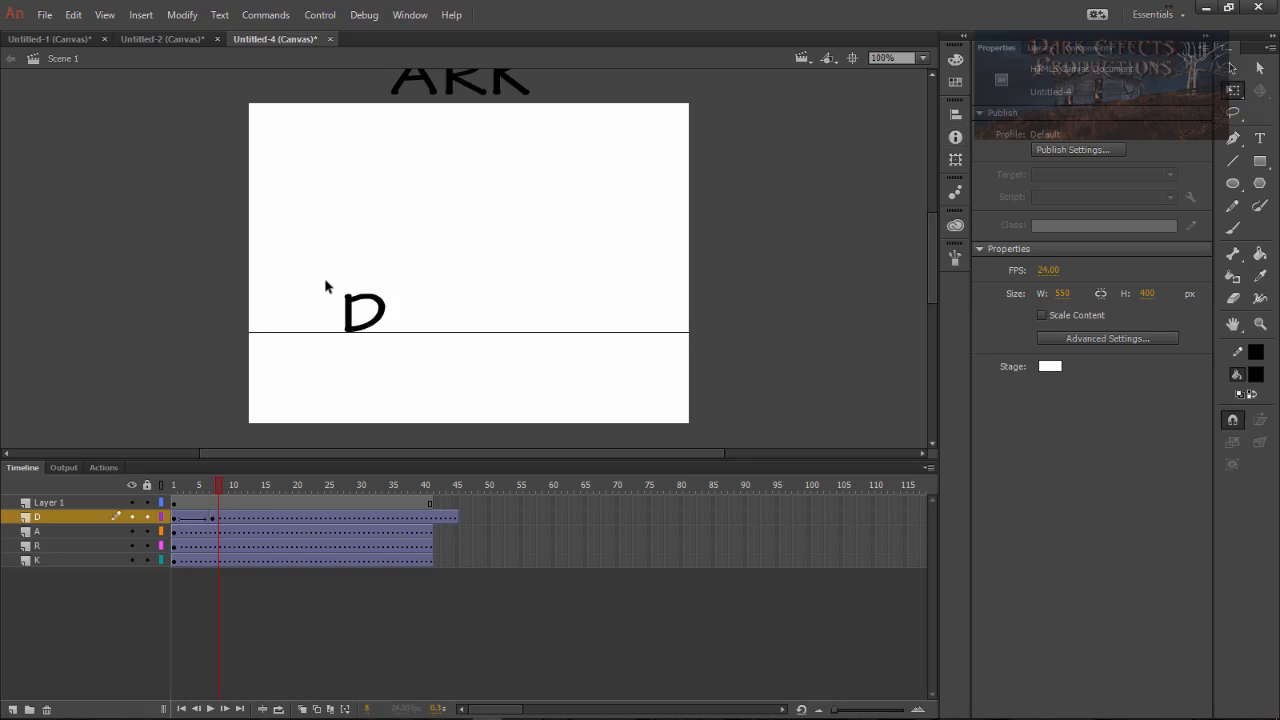
mouse_move(358, 315)
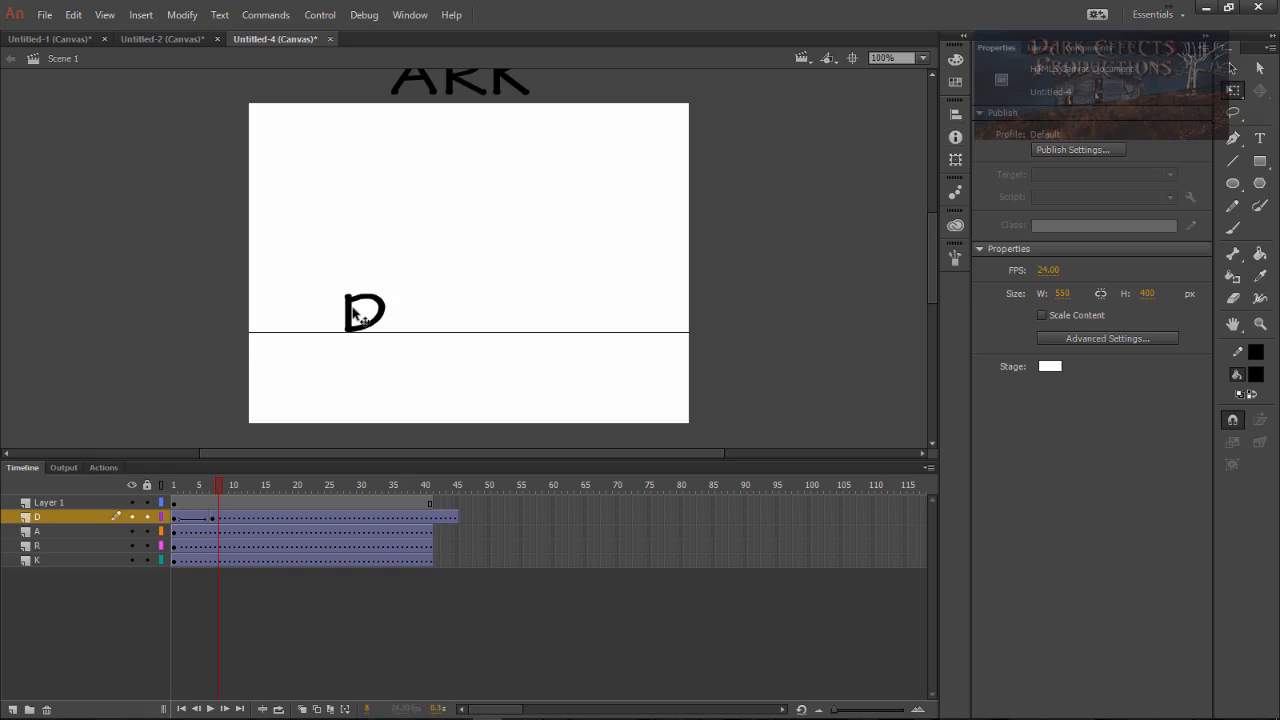
Squash the D flat at its landing frame, then stretch it tall and narrow next frame
left_click(364, 312)
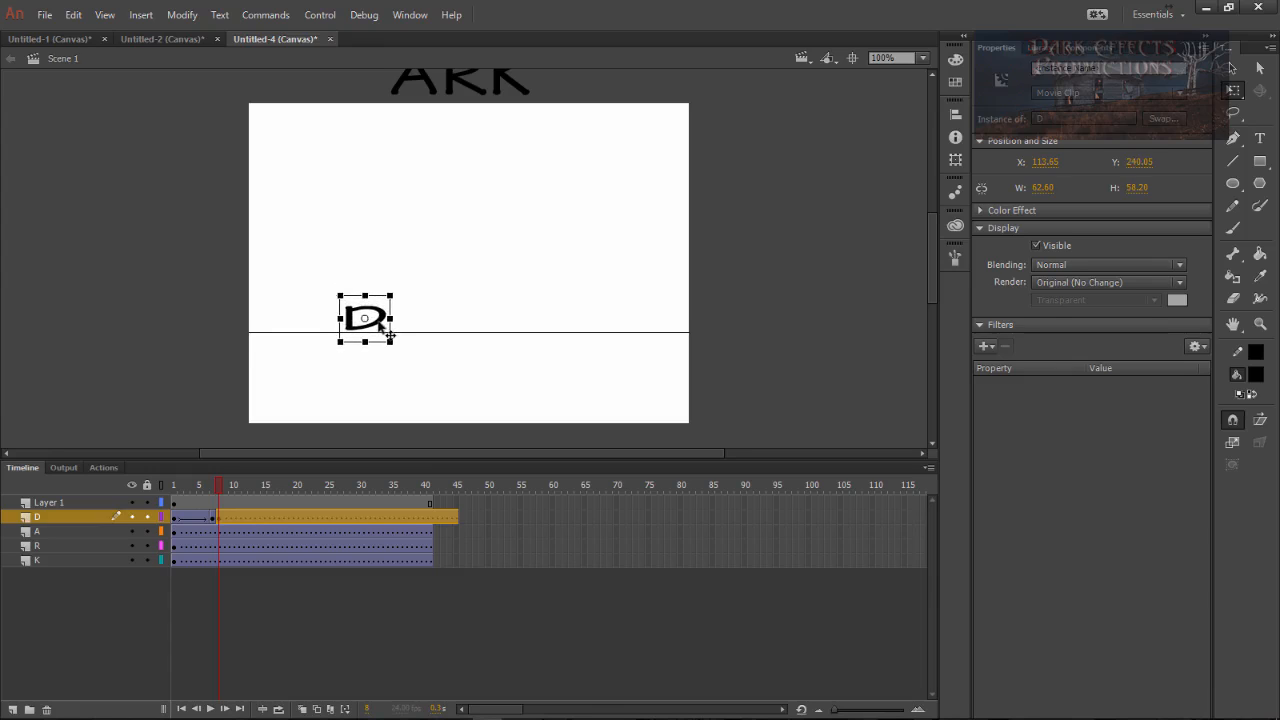
left_click_drag(365, 320, 365, 322)
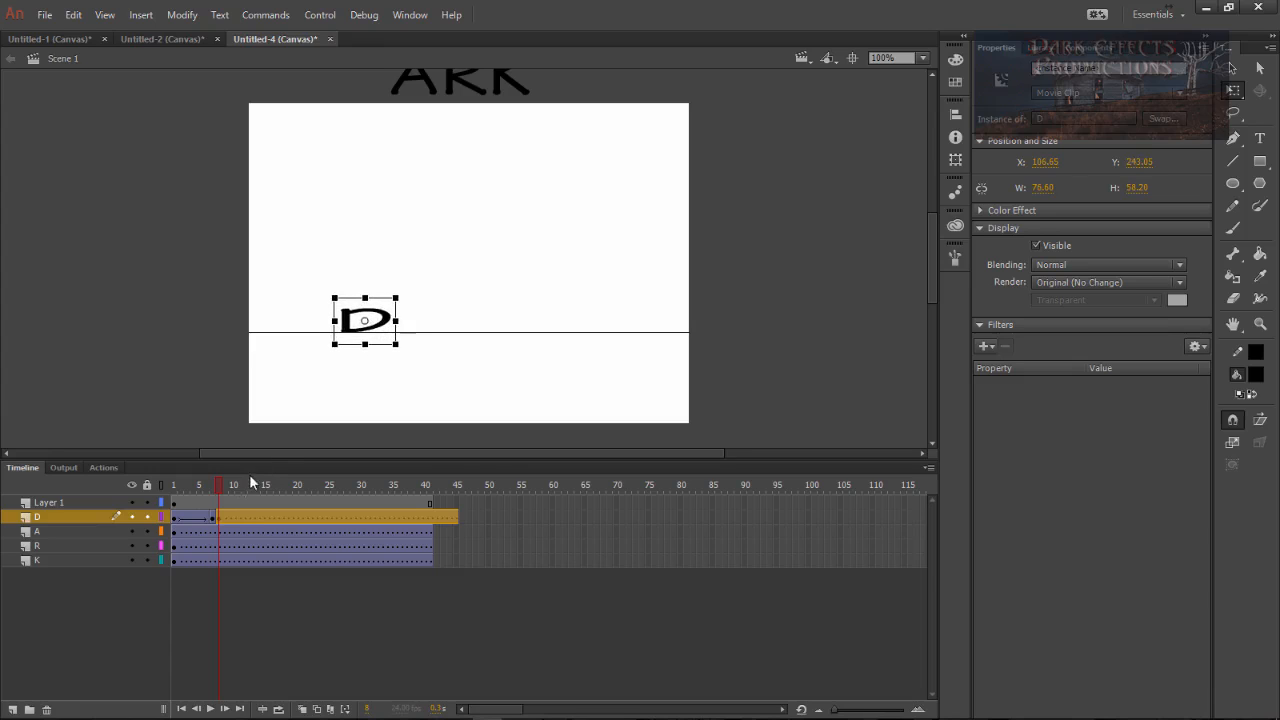
left_click(213, 485)
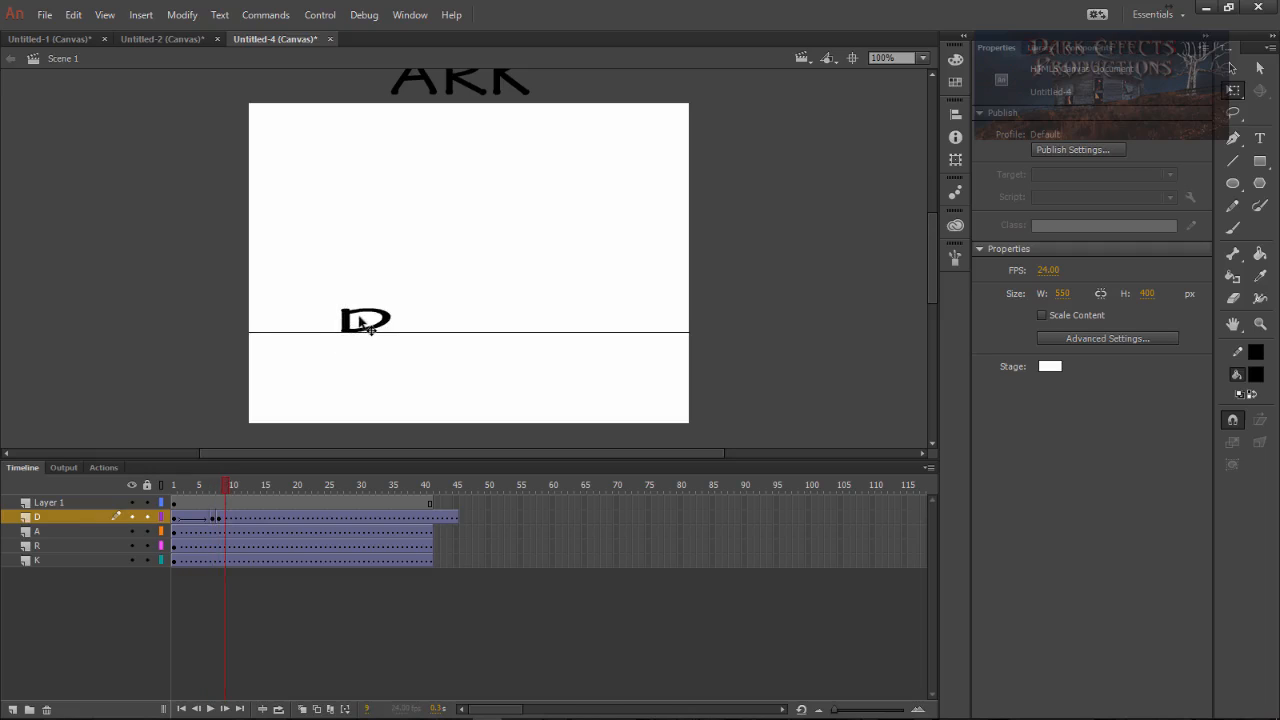
left_click(365, 308)
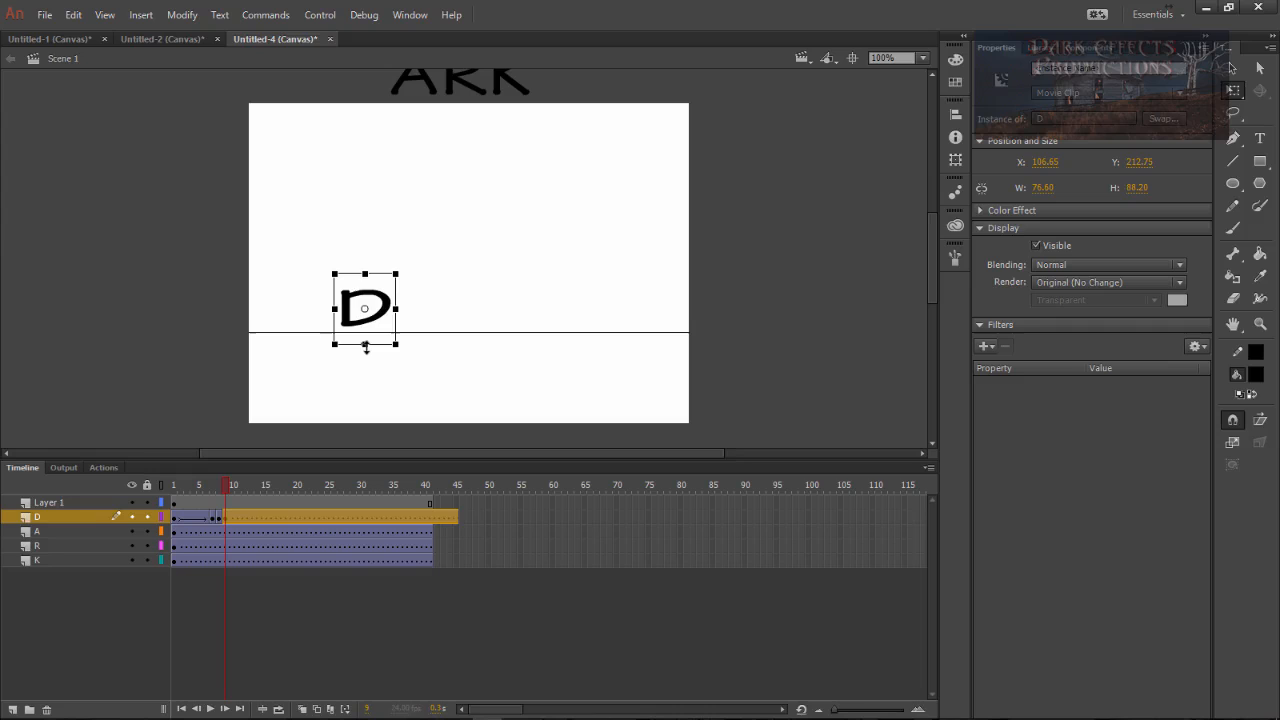
left_click_drag(365, 347, 365, 360)
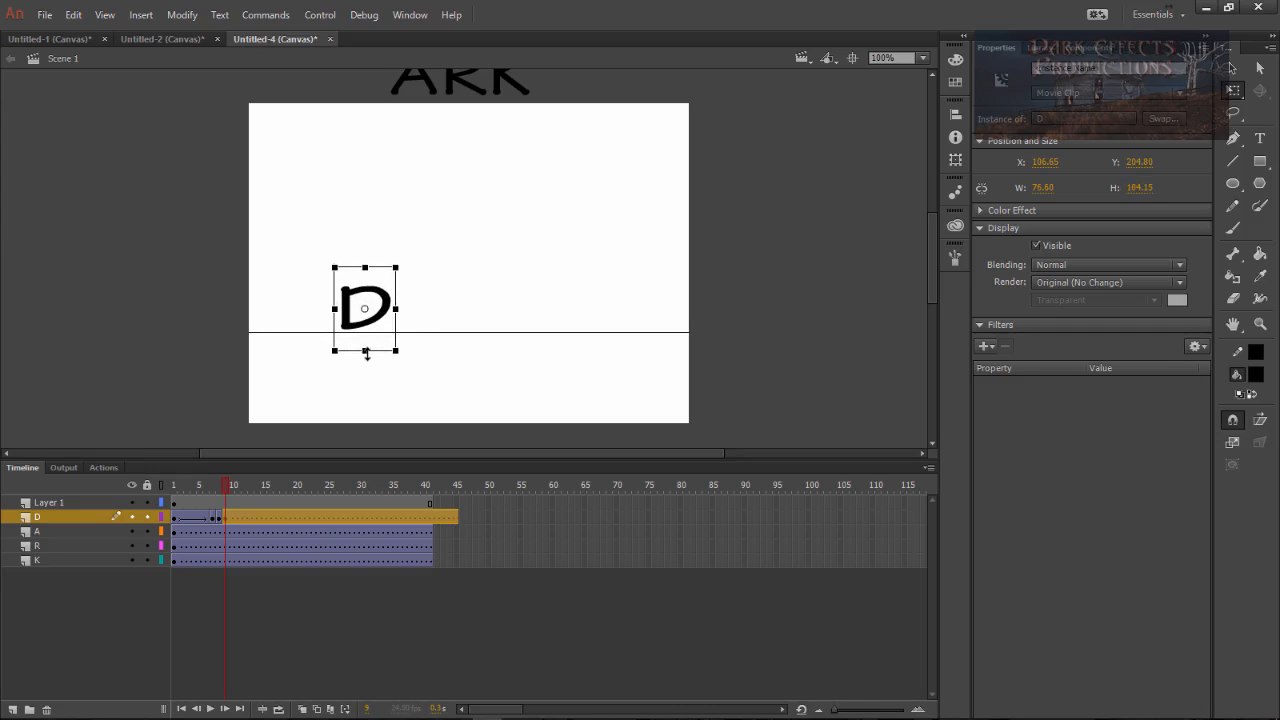
left_click_drag(364, 310, 364, 313)
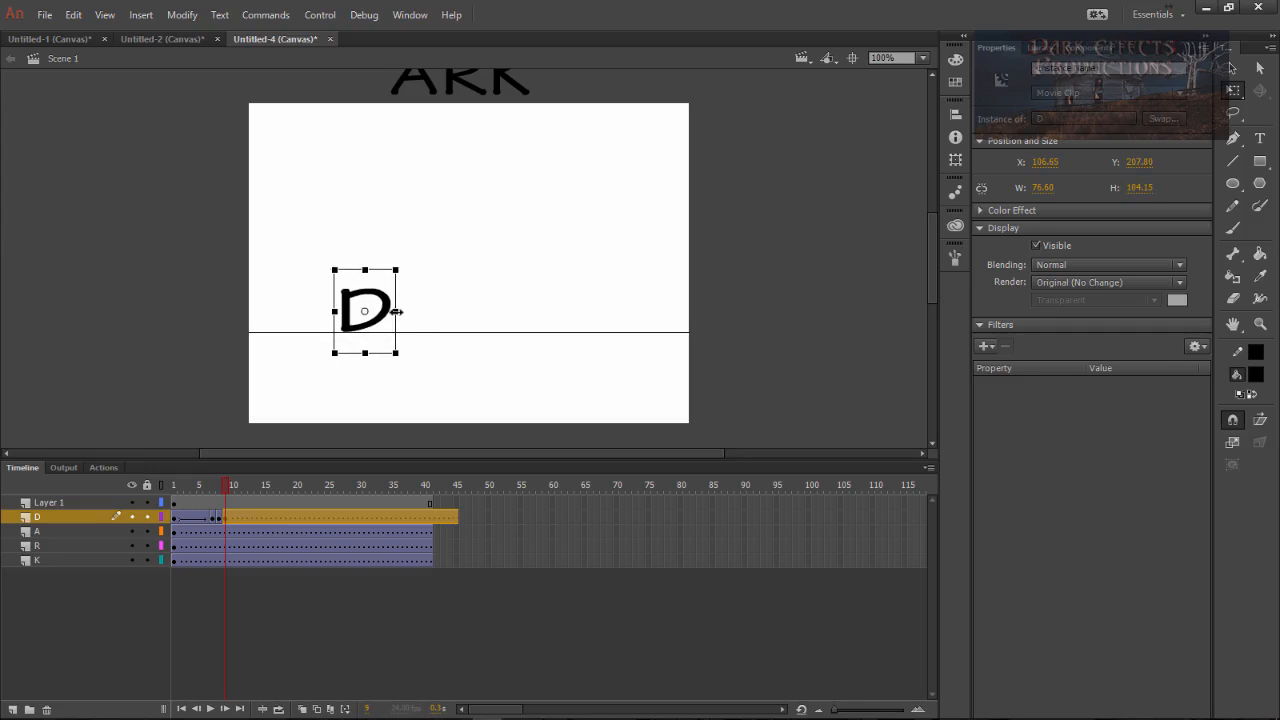
left_click_drag(397, 311, 367, 311)
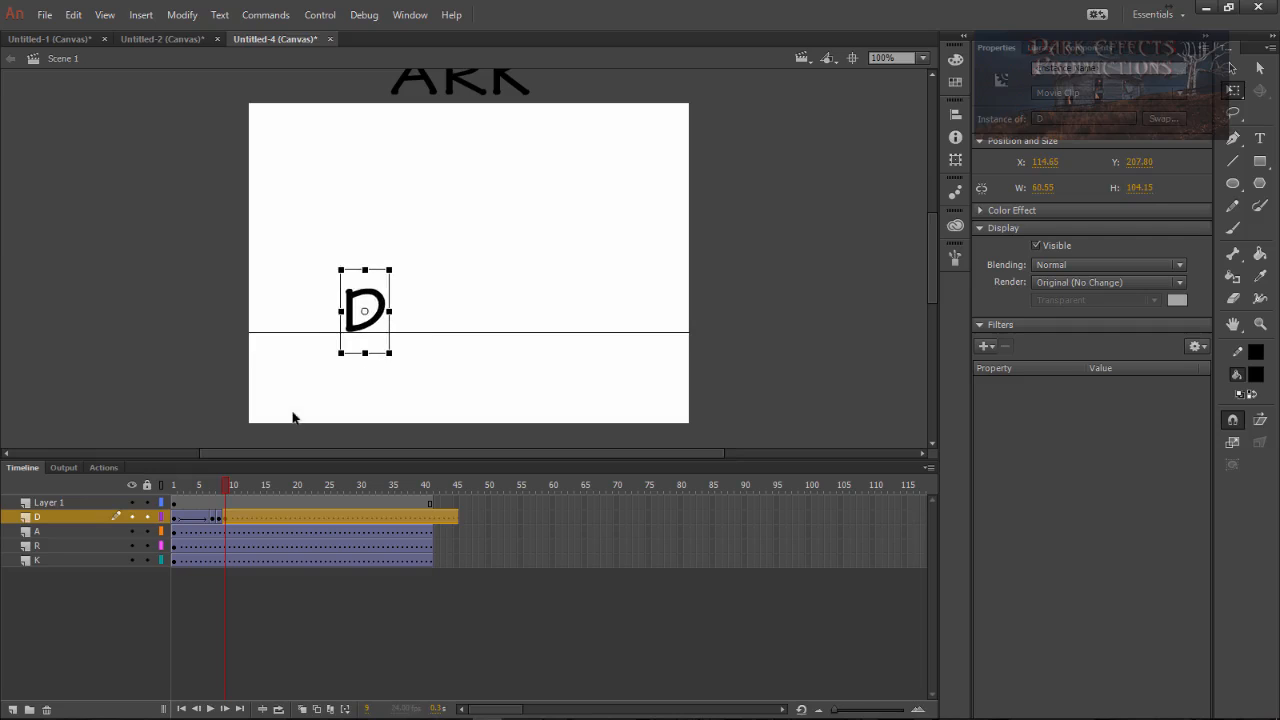
Lift the D off the floor line at frame 10 and set it back down at frame 11
left_click(196, 485)
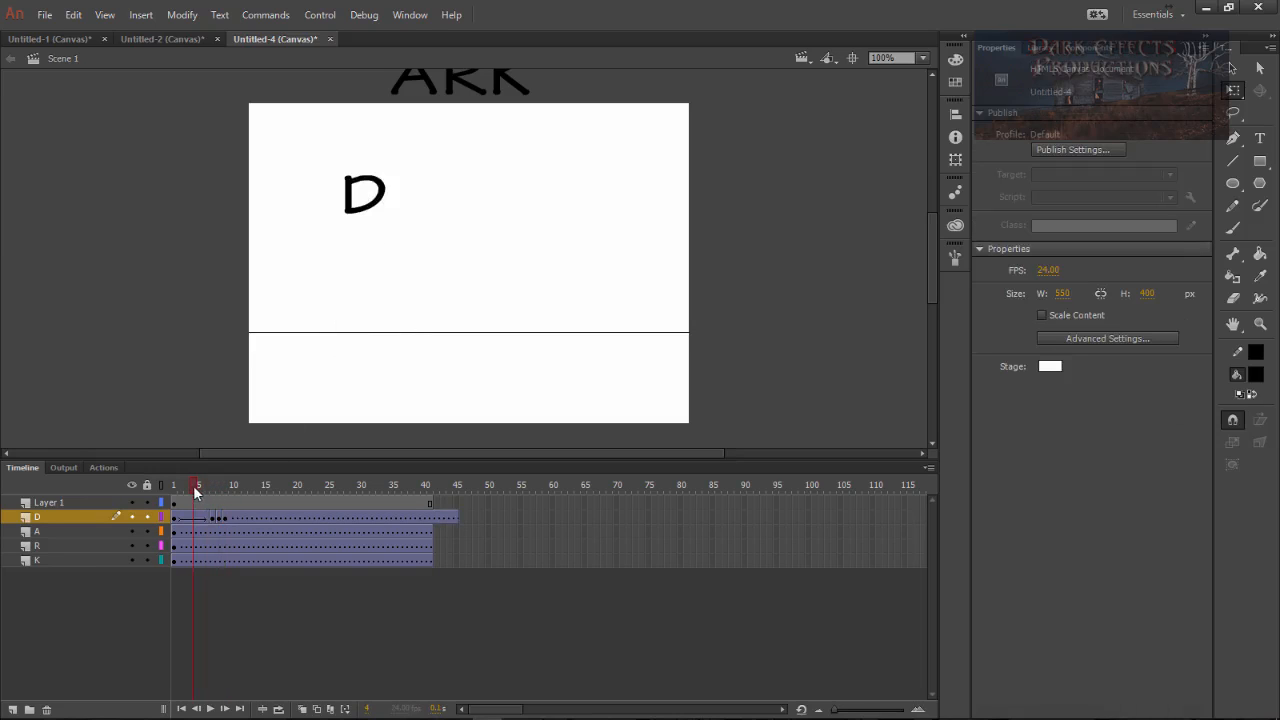
left_click(211, 485)
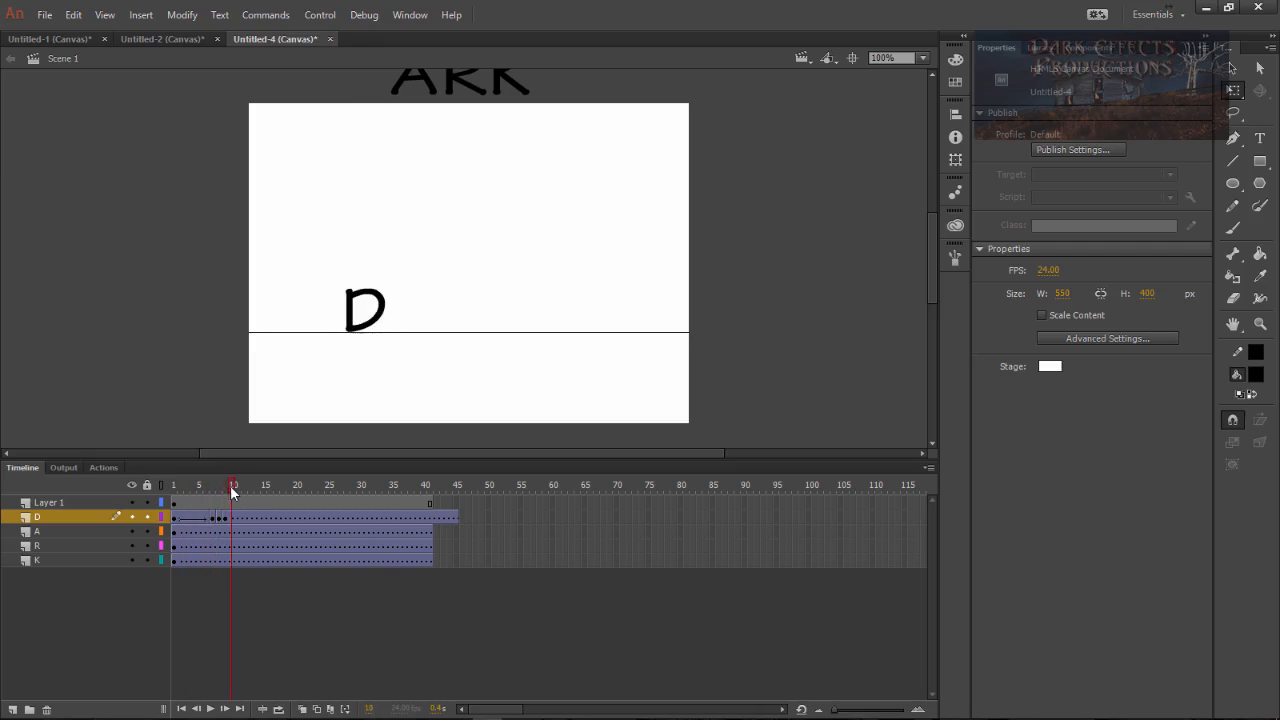
left_click(364, 308)
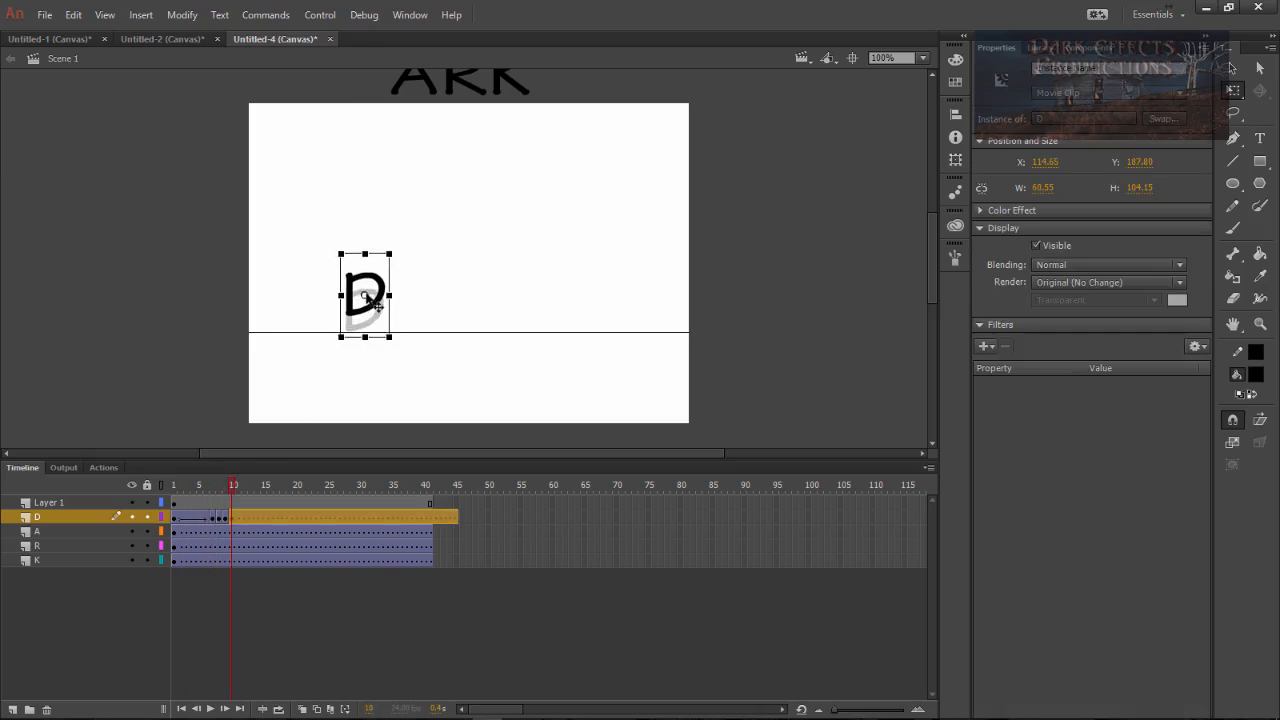
left_click_drag(365, 310, 365, 298)
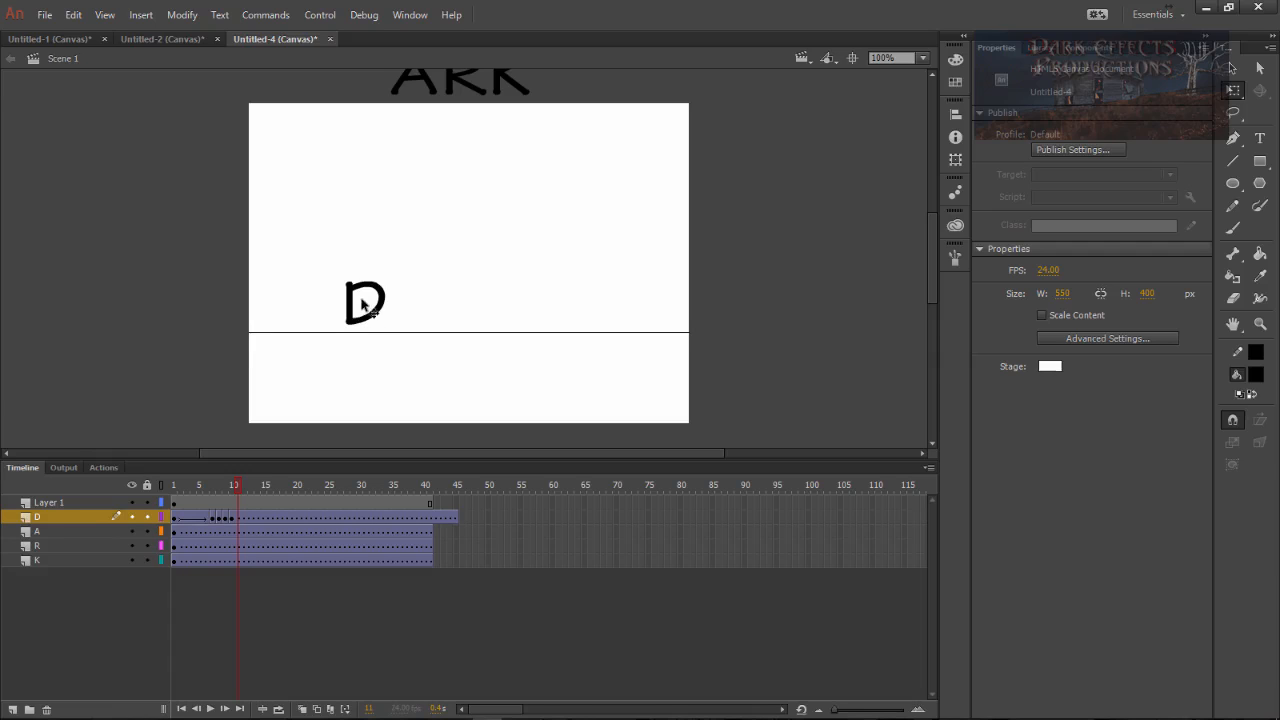
left_click(173, 502)
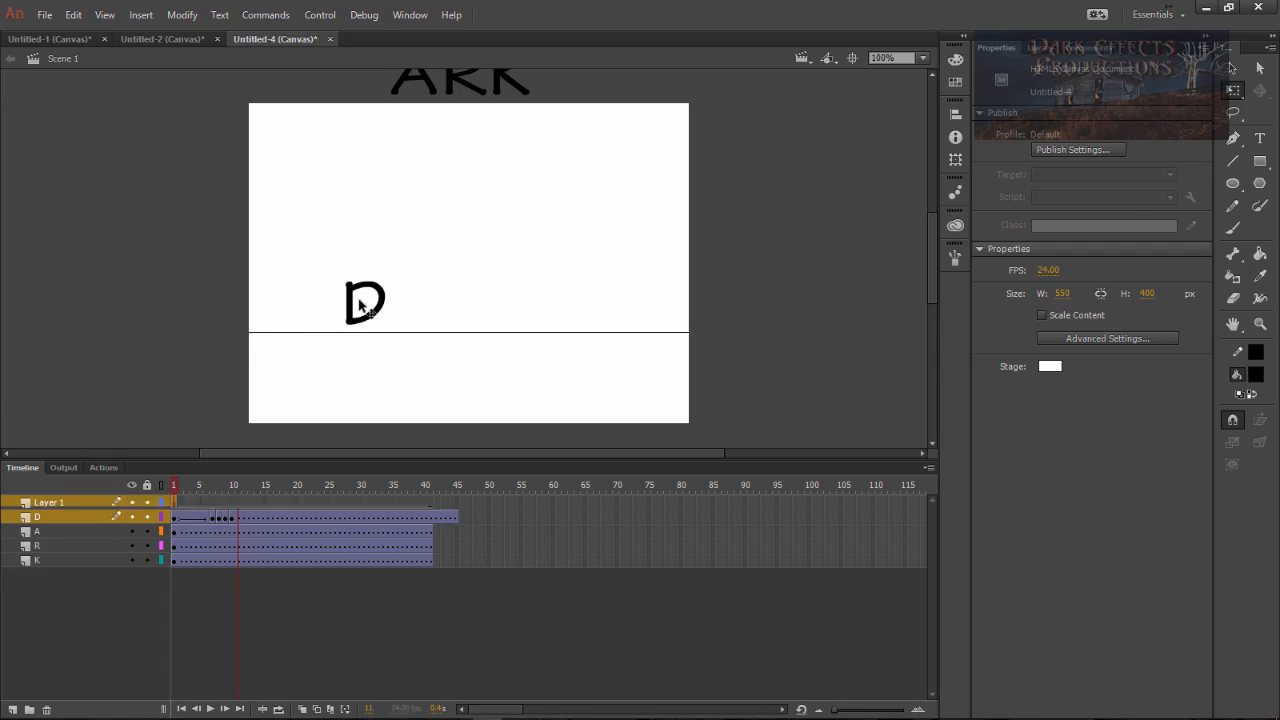
left_click(365, 302)
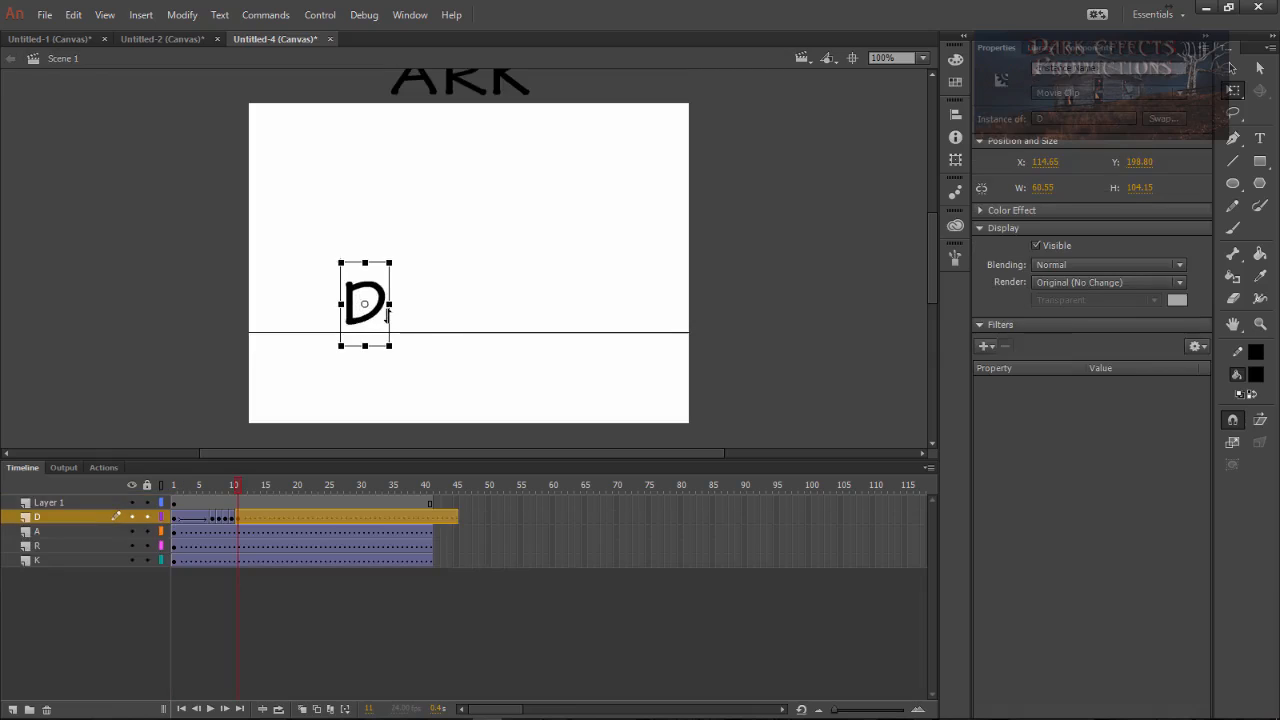
left_click_drag(365, 303, 365, 311)
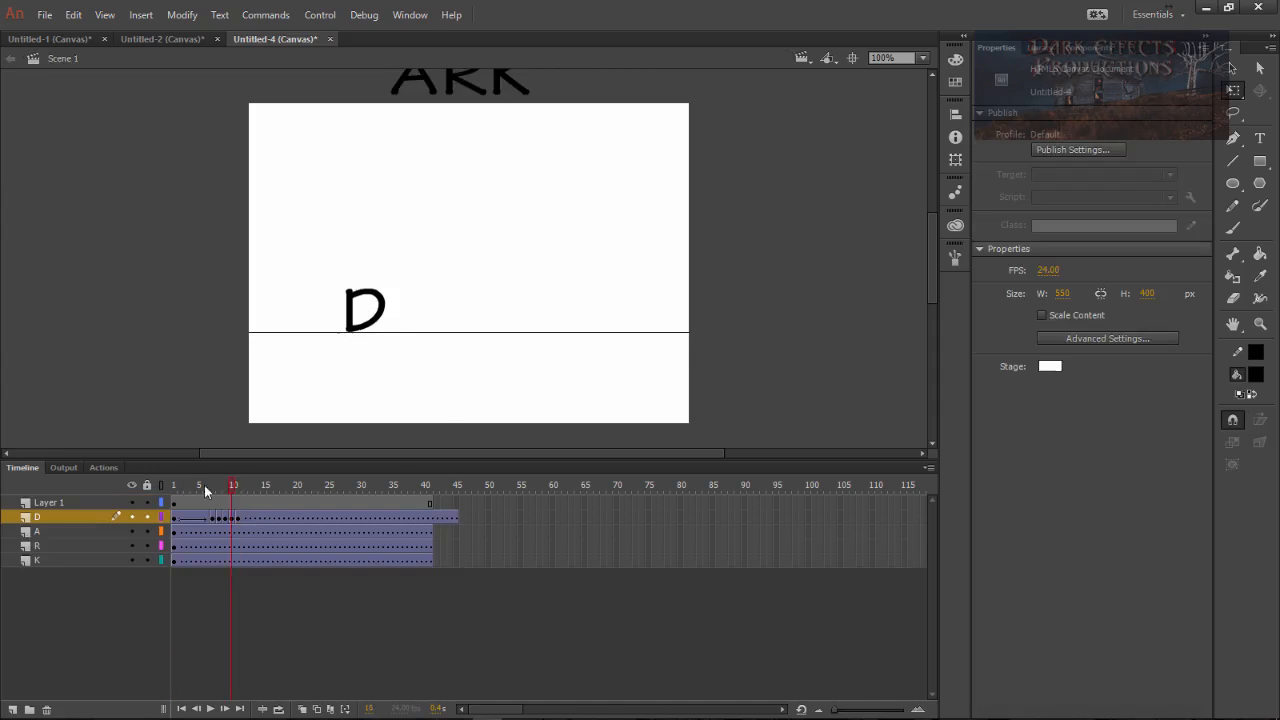
Insert an extra frame after the squashed landing and preview the slower bounce
left_click(173, 485)
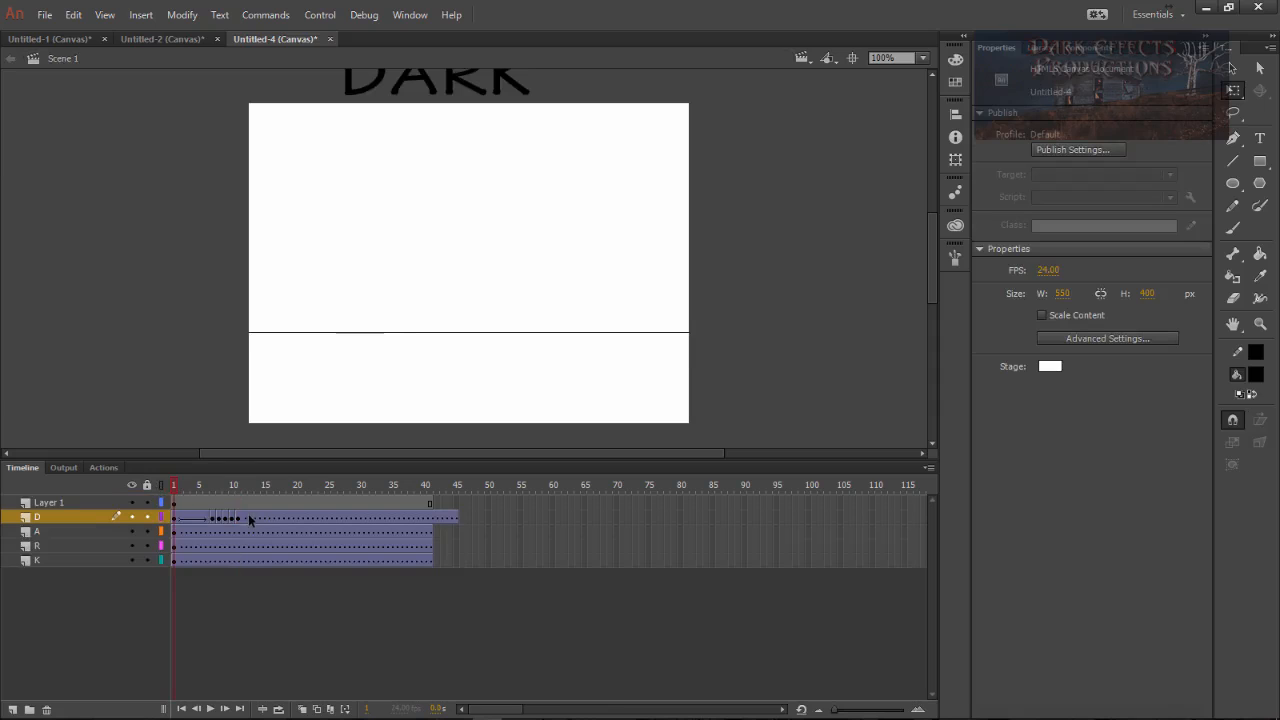
left_click(314, 484)
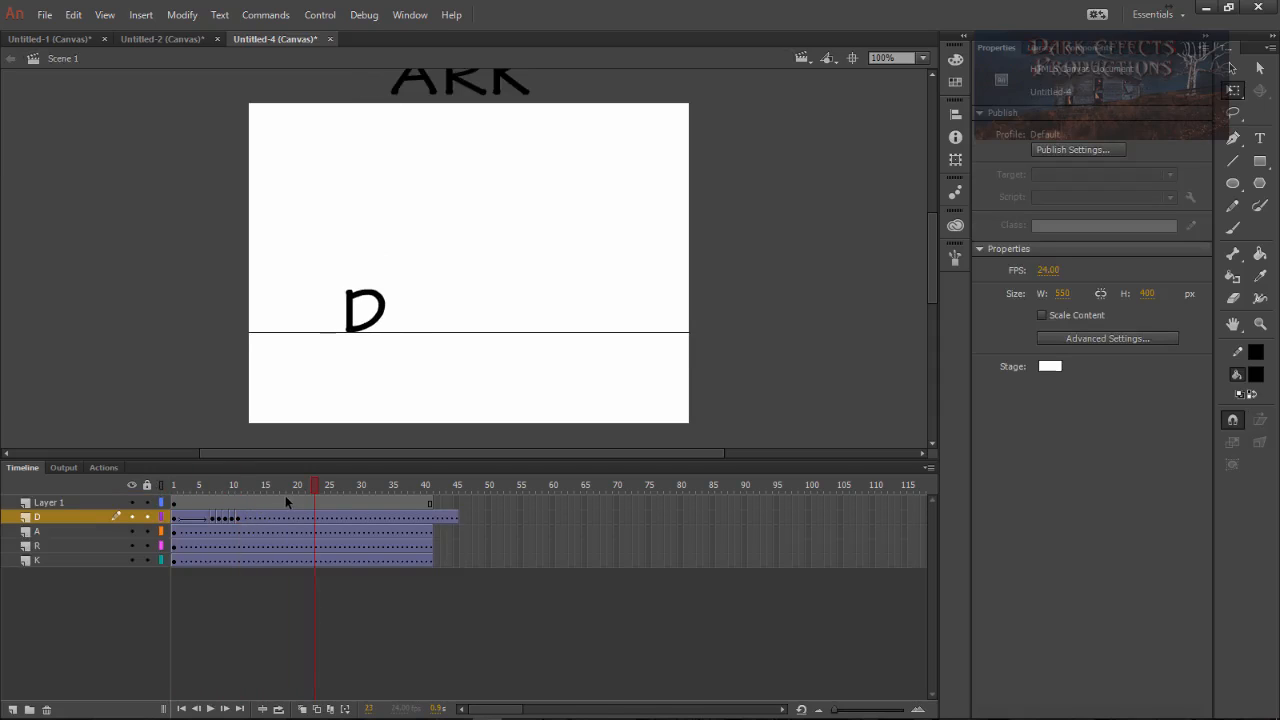
left_click(212, 485)
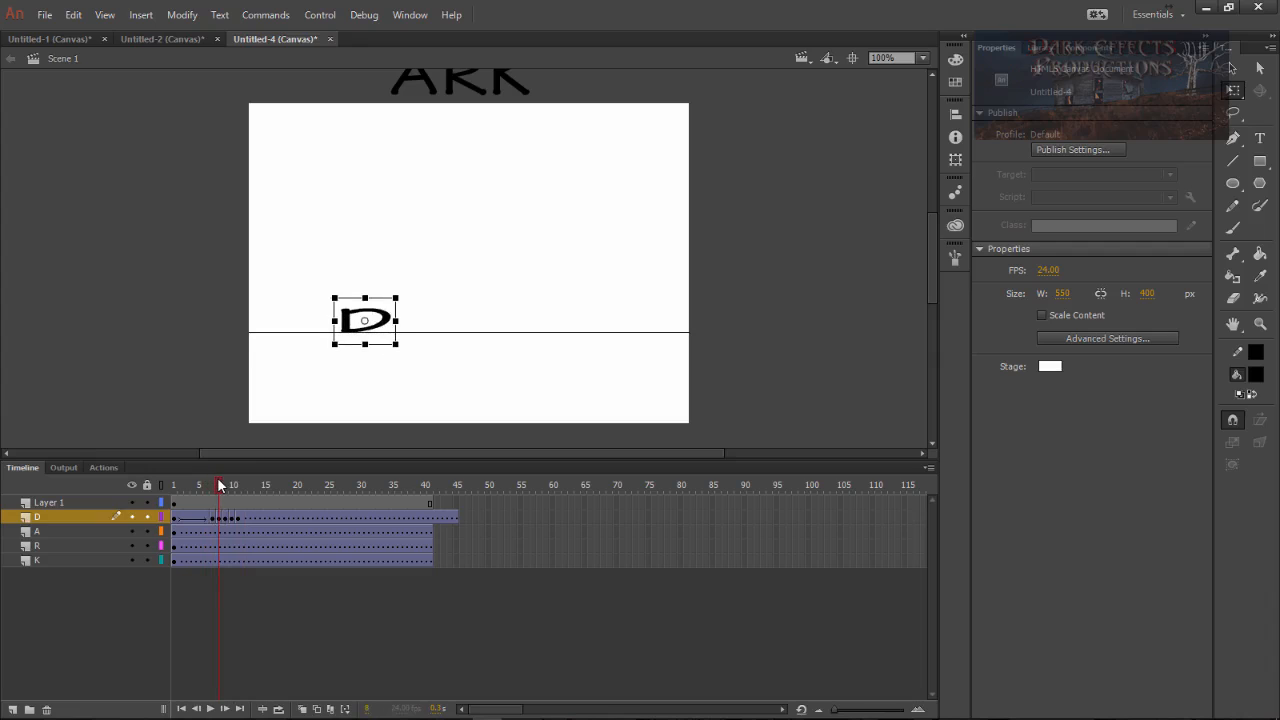
key("f5")
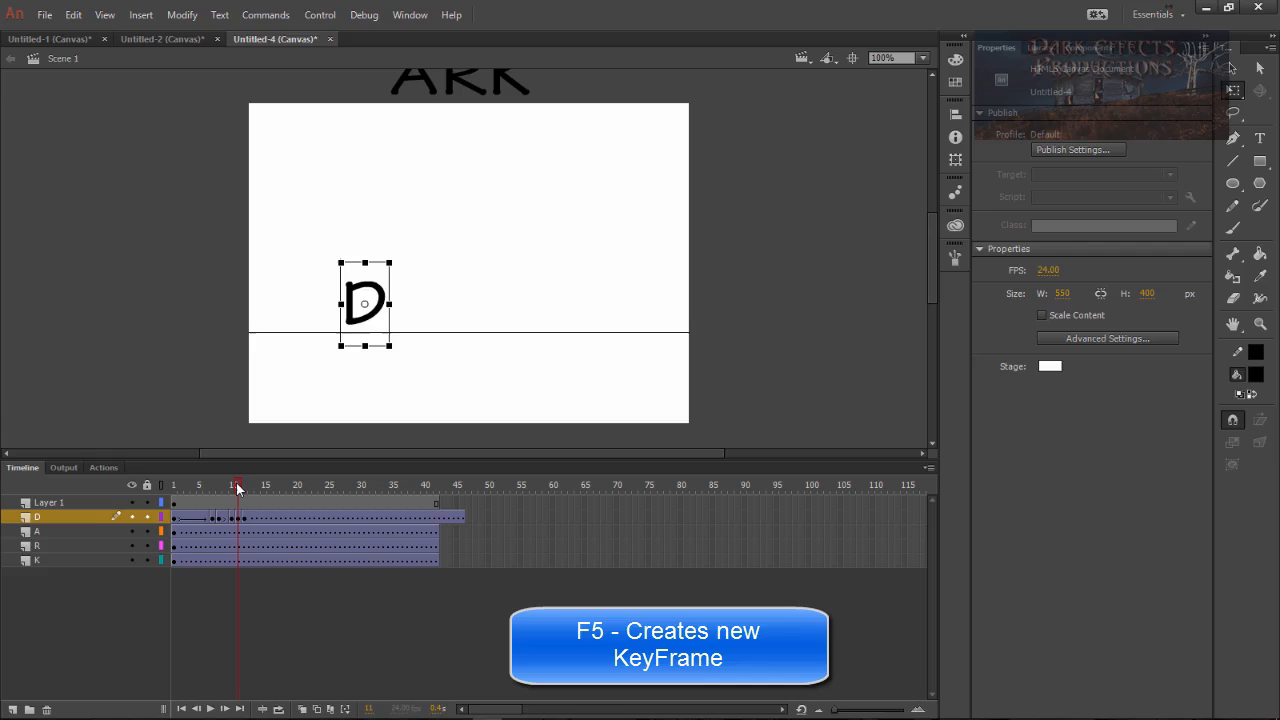
left_click(192, 485)
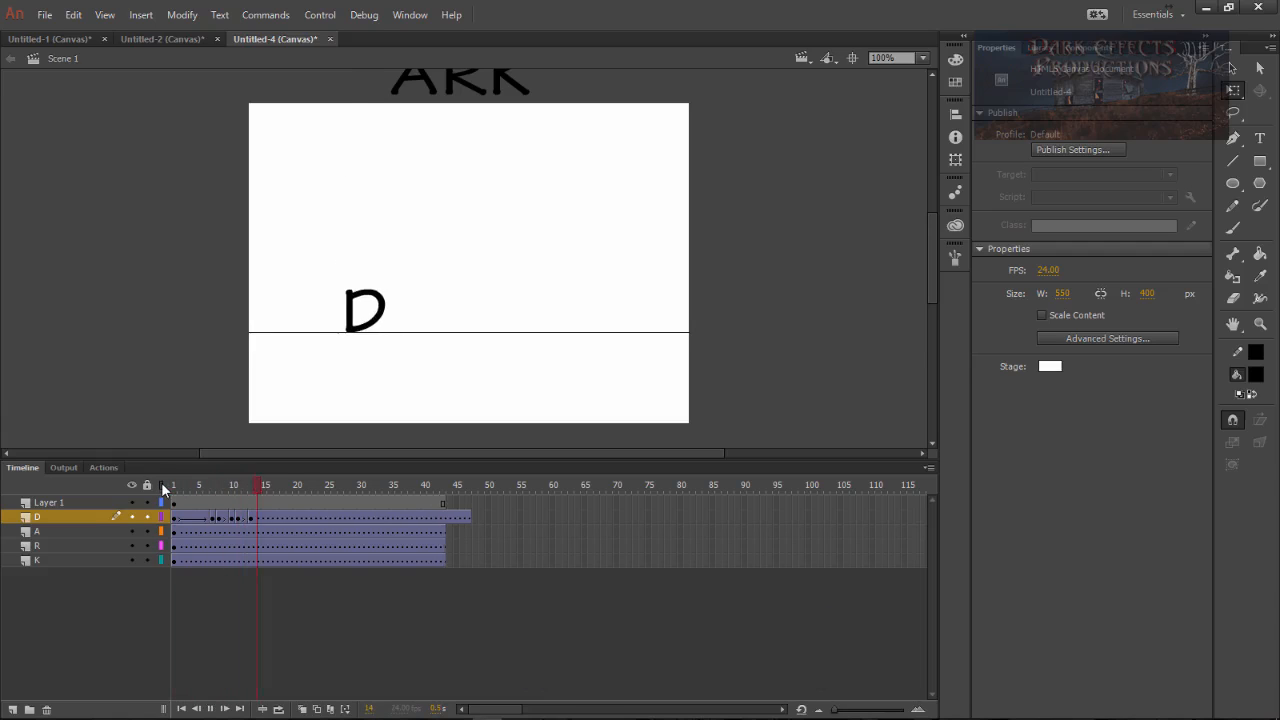
left_click(173, 485)
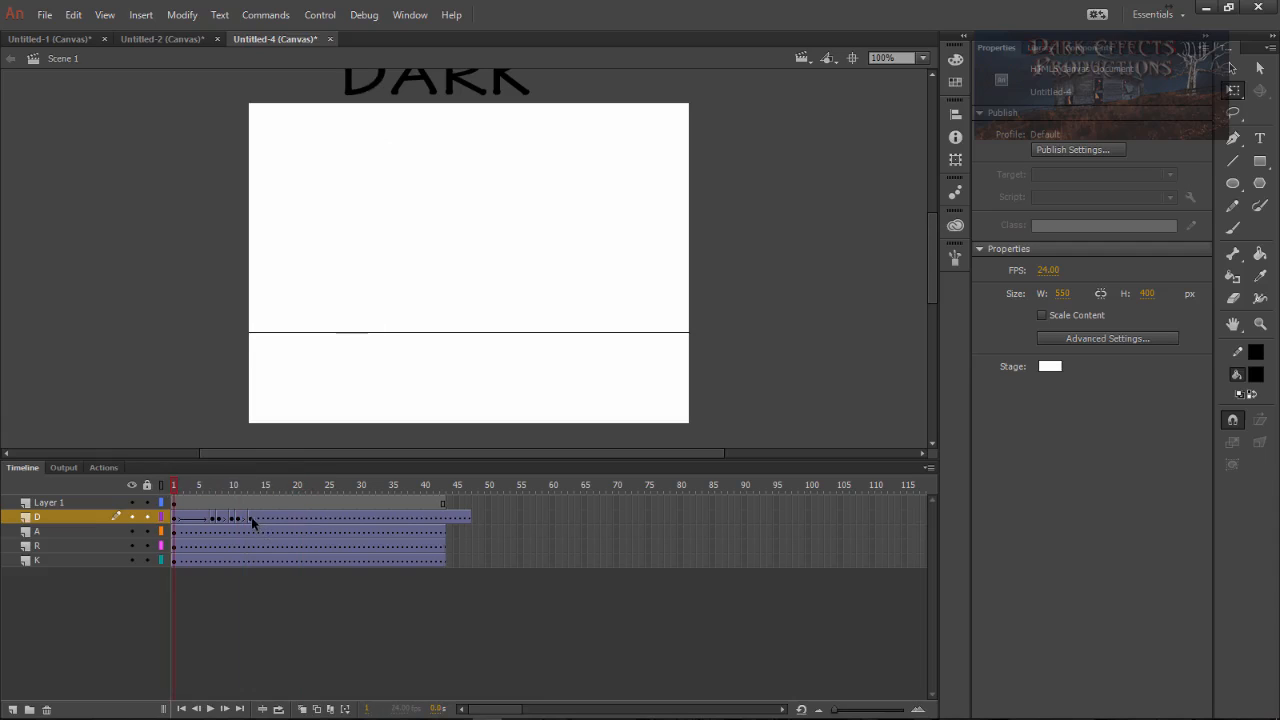
left_click(212, 517)
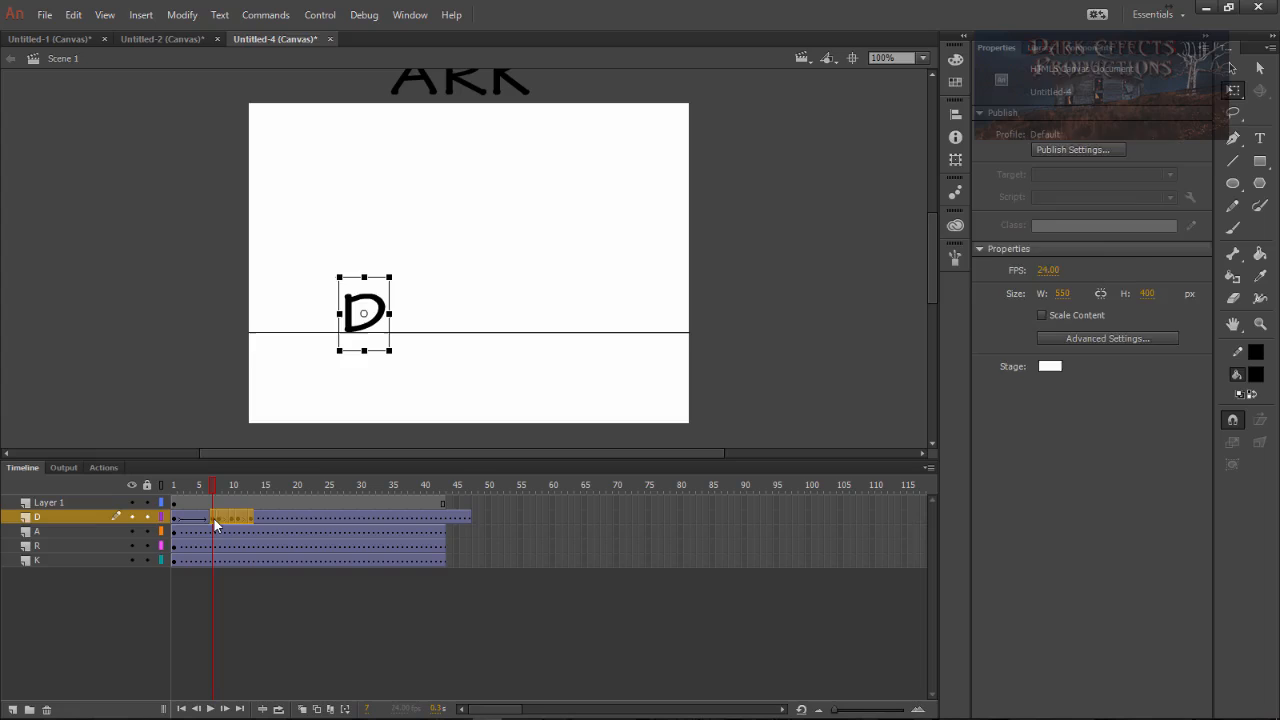
Scrub the D's drop to check it high above, mid-bounce and settled on the floor
left_click(220, 517)
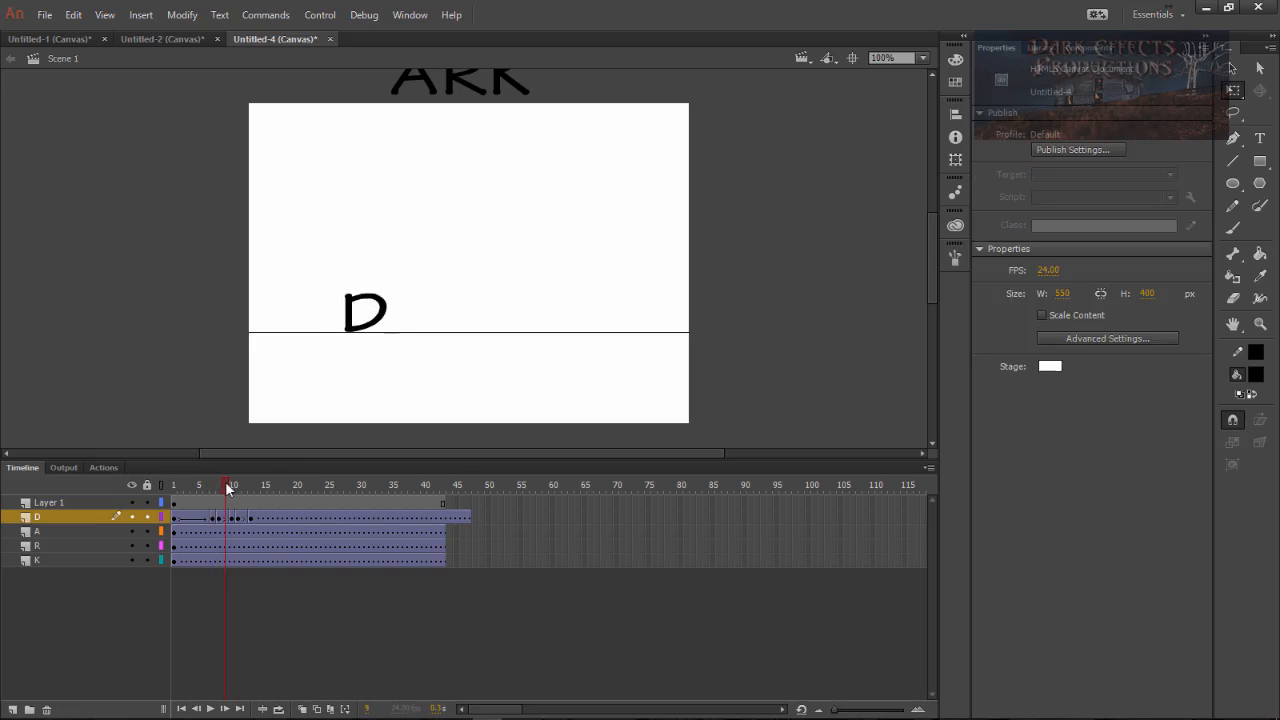
left_click(227, 485)
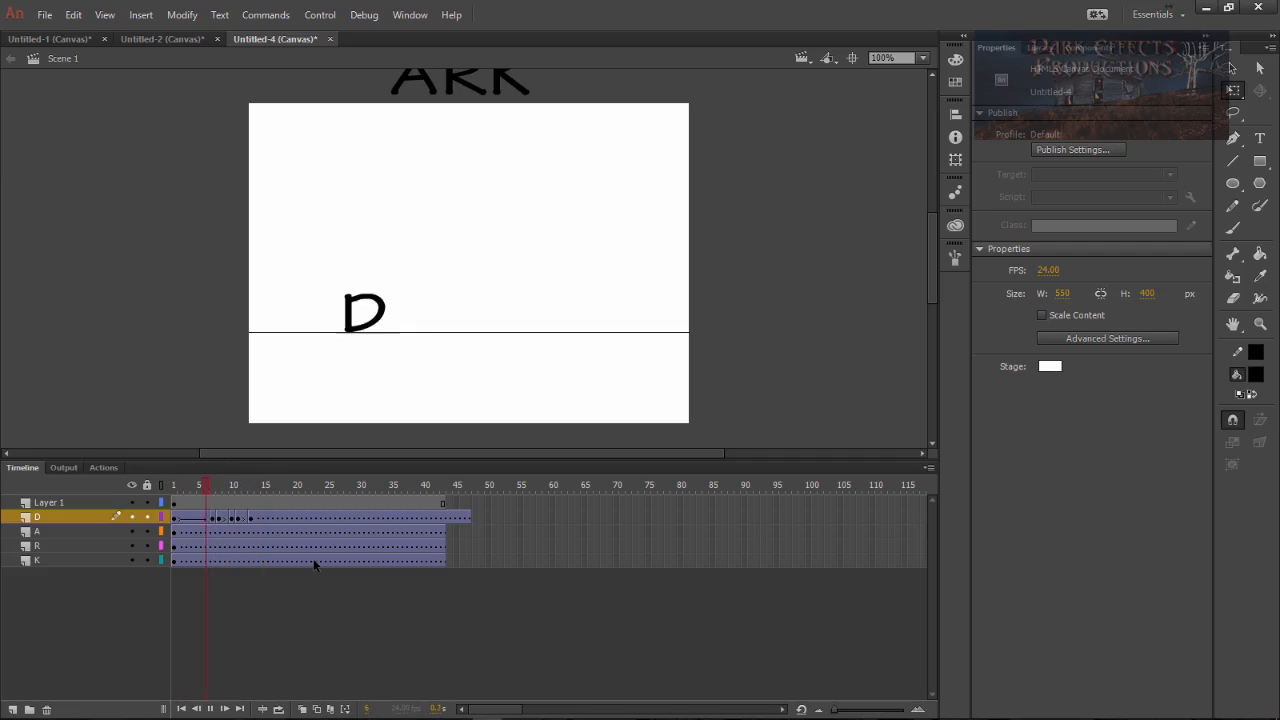
left_click(178, 485)
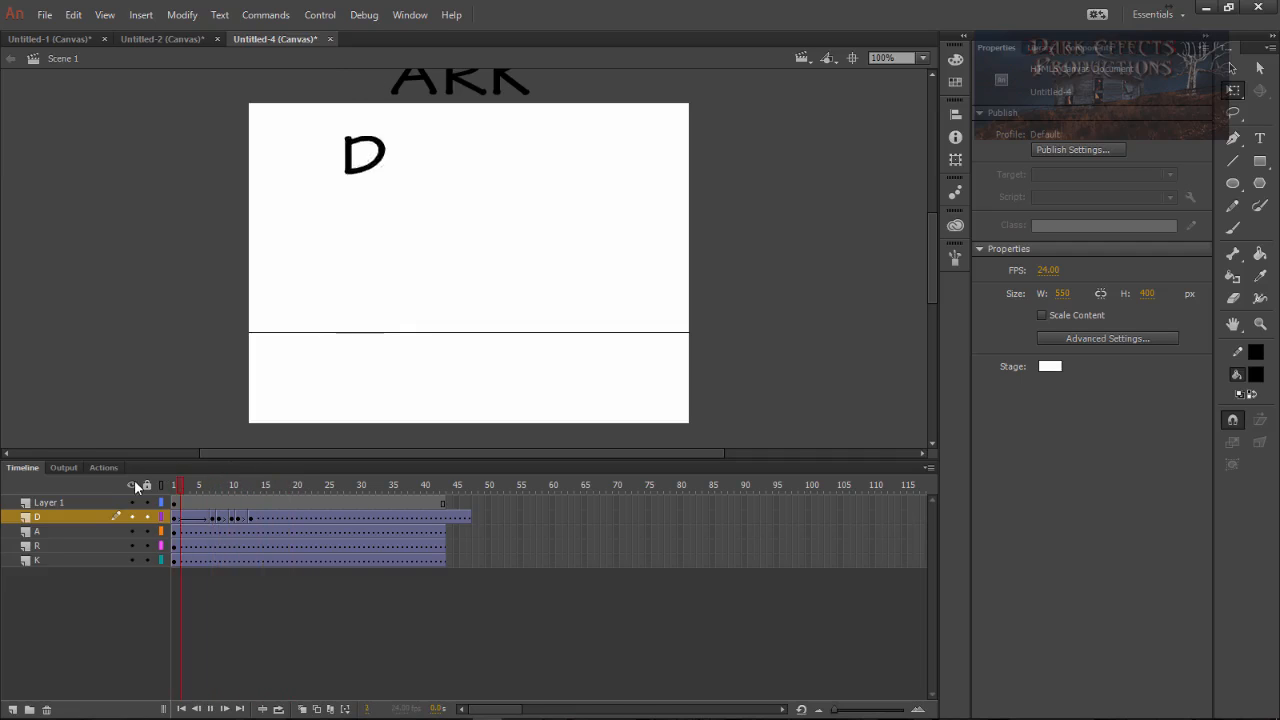
left_click(173, 485)
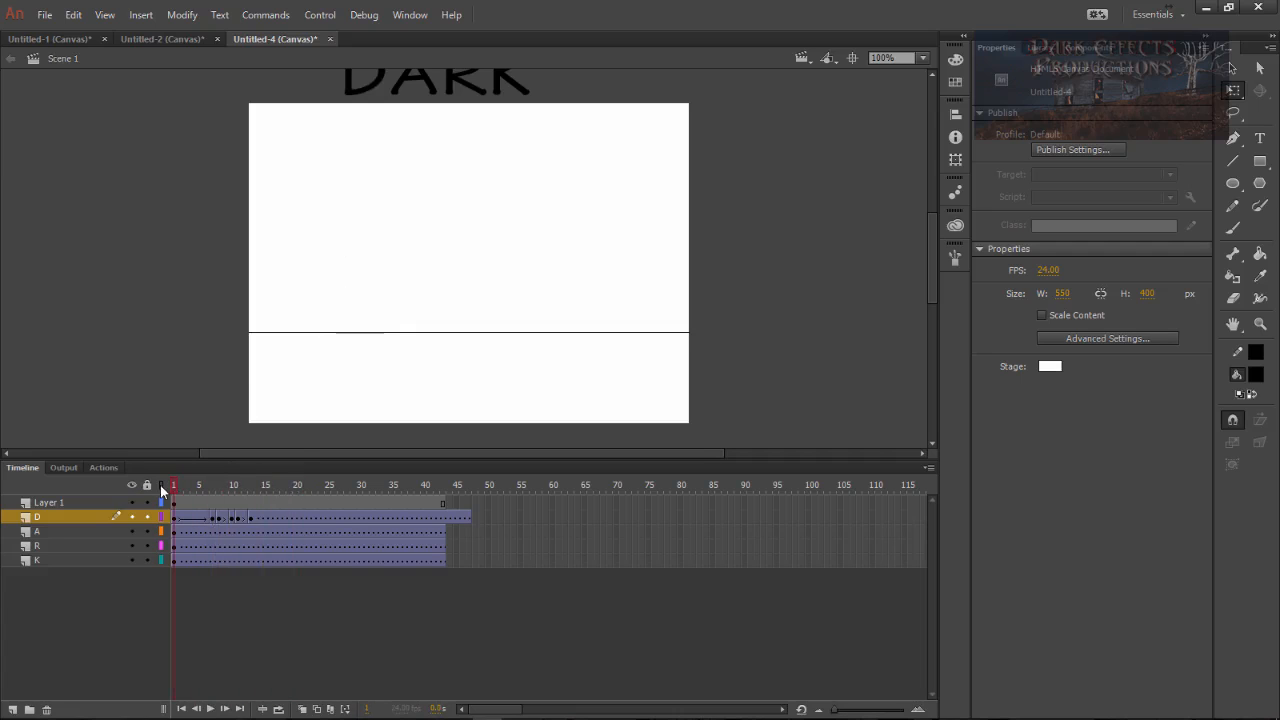
left_click(277, 485)
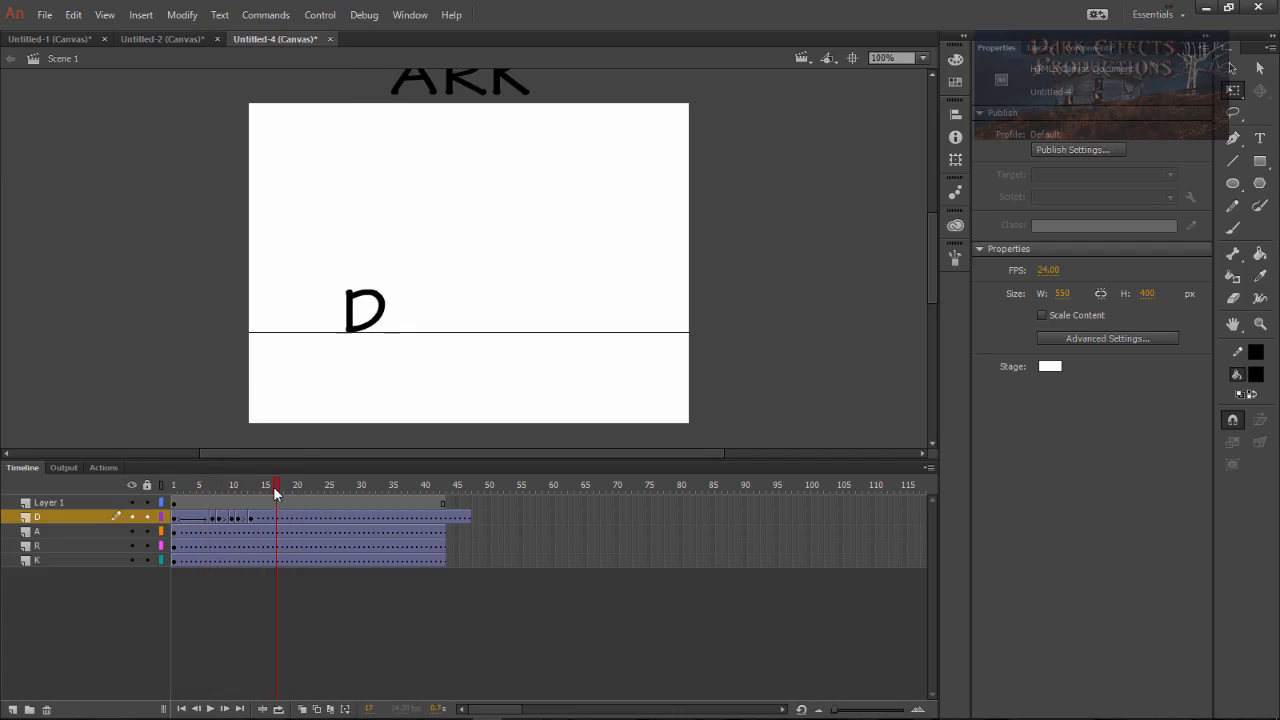
left_click(233, 485)
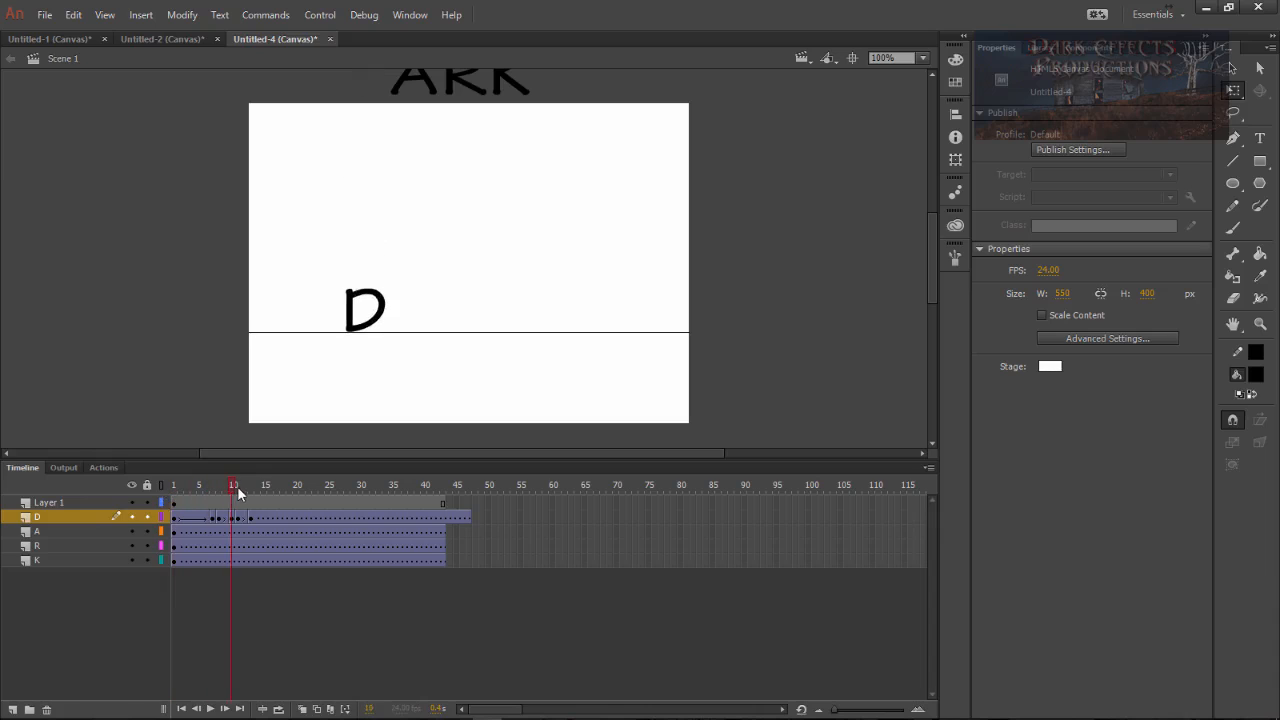
Copy the D layer's drop-and-bounce frames for reuse on the A, R and K layers
left_click(250, 485)
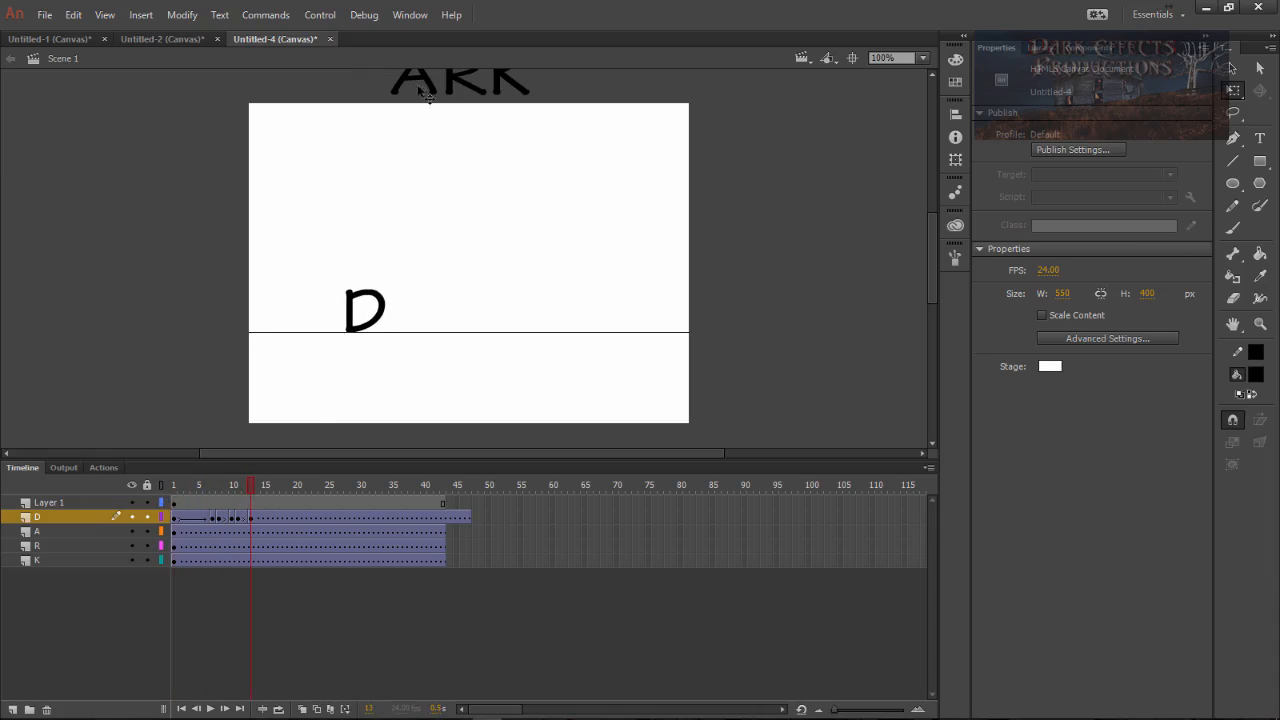
mouse_move(518, 223)
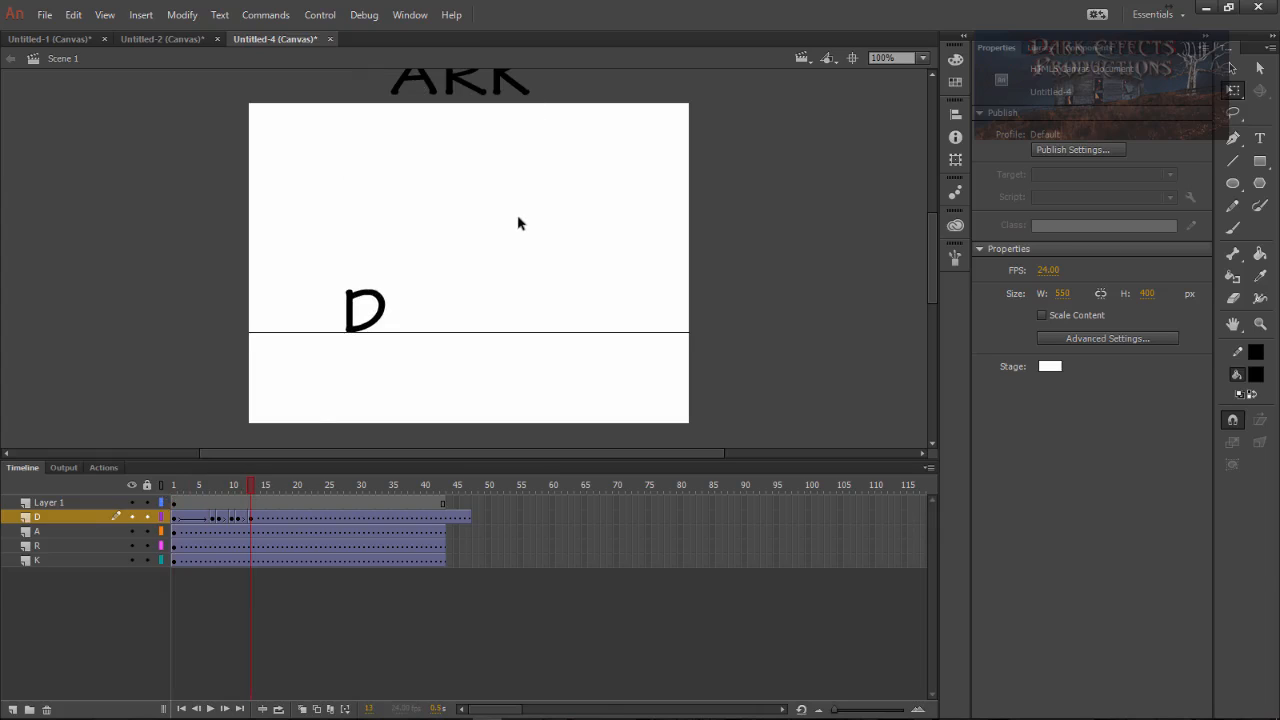
mouse_move(385, 363)
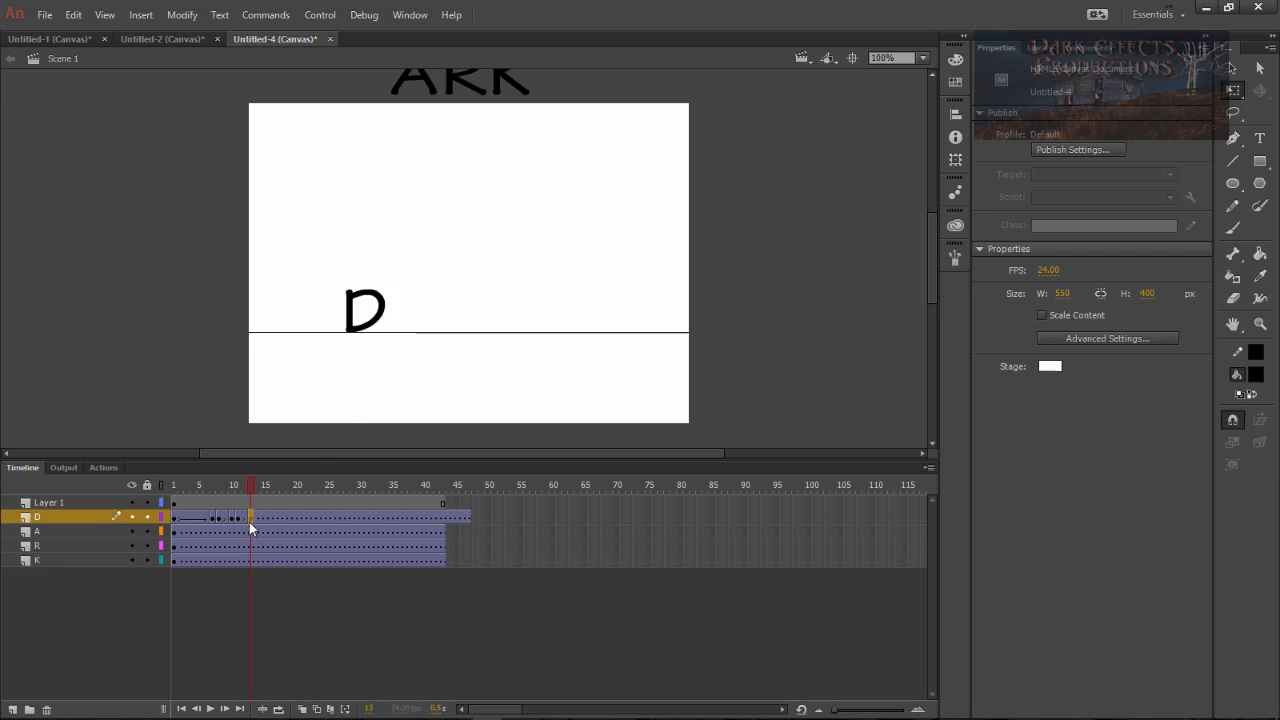
right_click(213, 517)
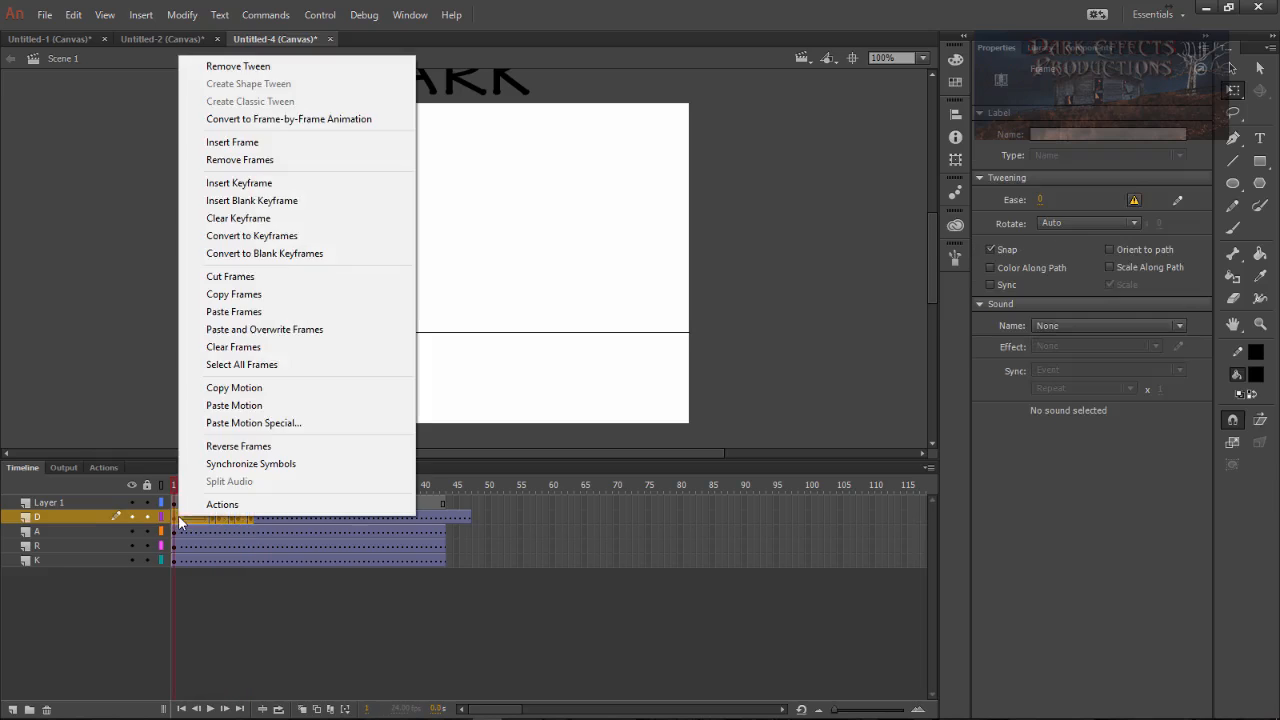
left_click(234, 387)
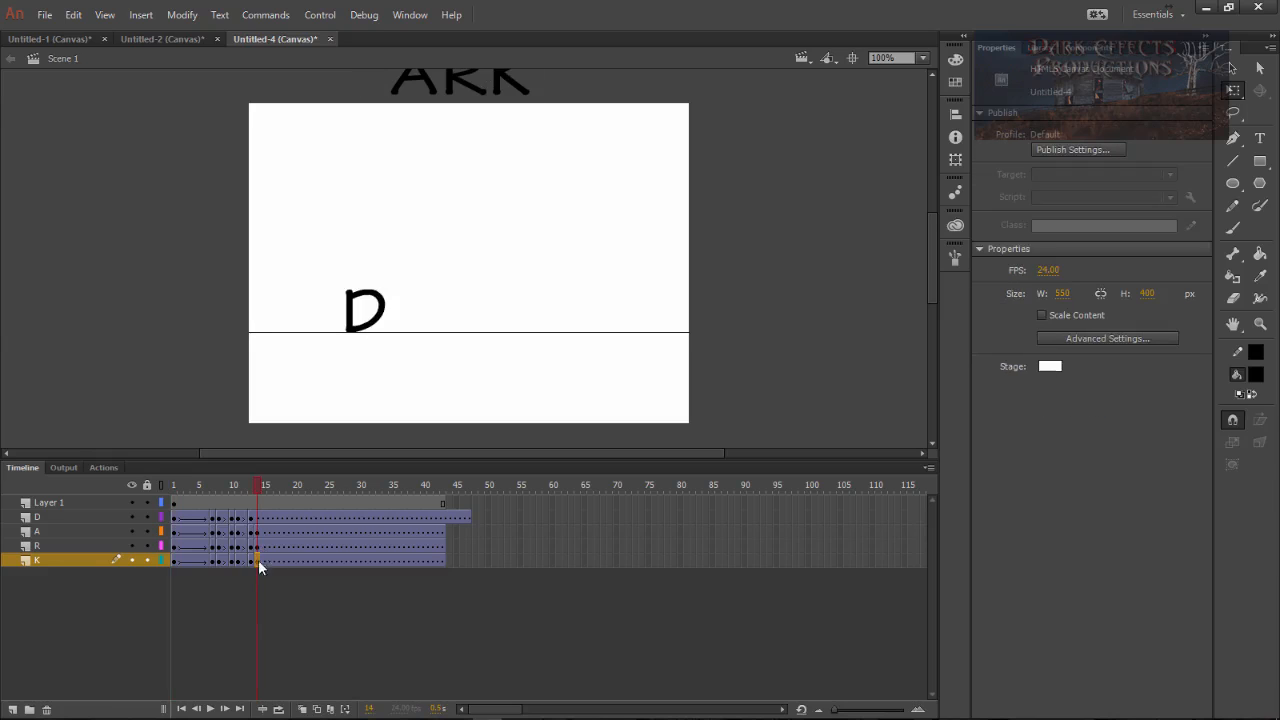
Clear an unwanted keyframe on the K layer and select the D layer's extra trailing frames
right_click(258, 560)
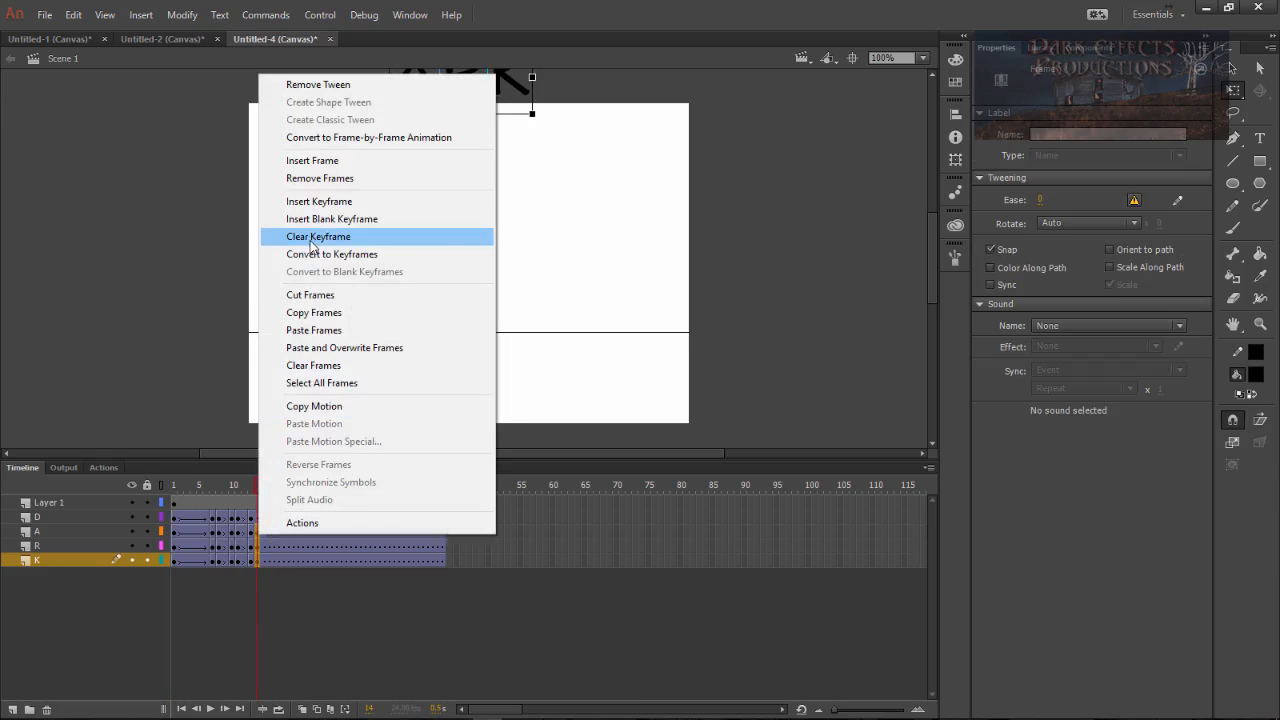
left_click(318, 236)
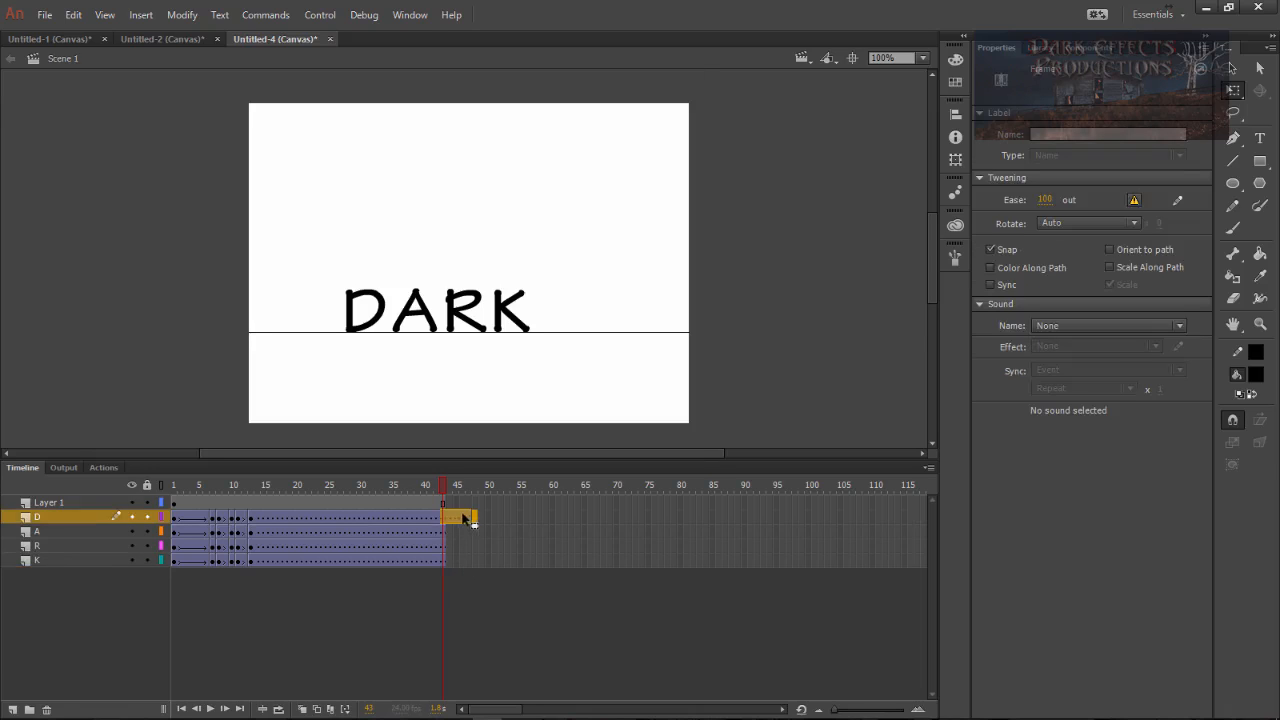
left_click(36, 531)
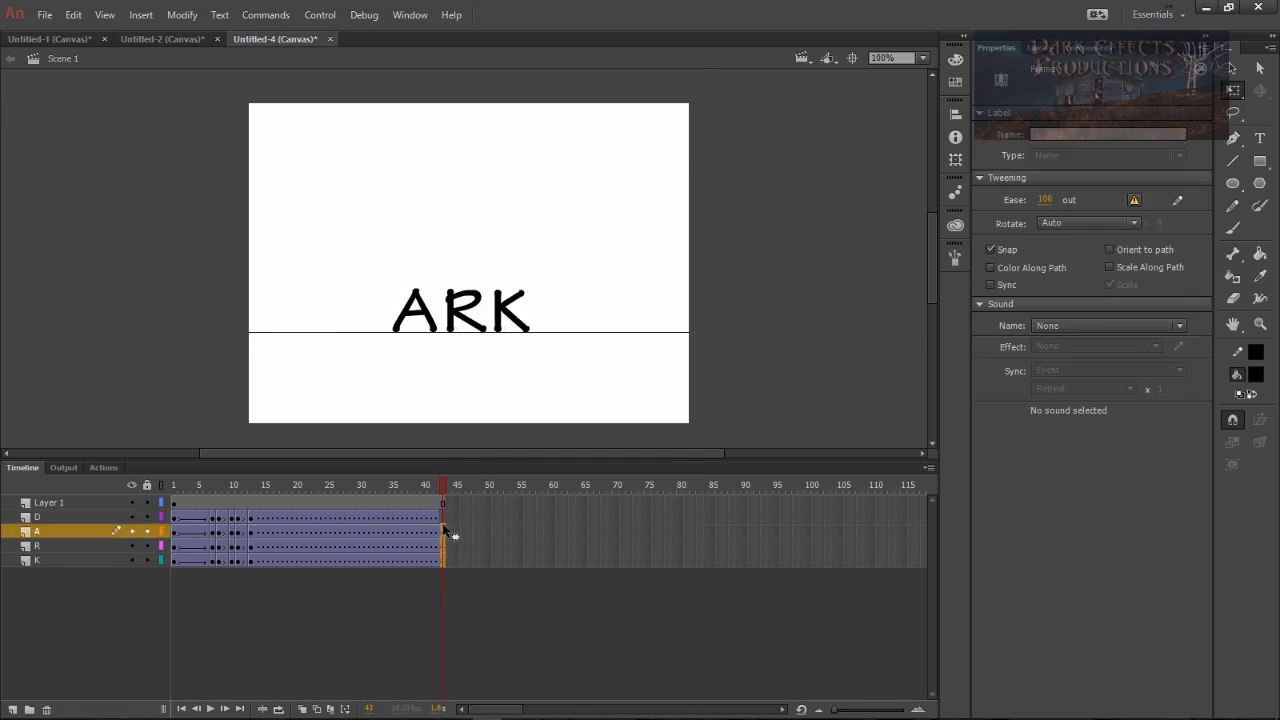
left_click(283, 485)
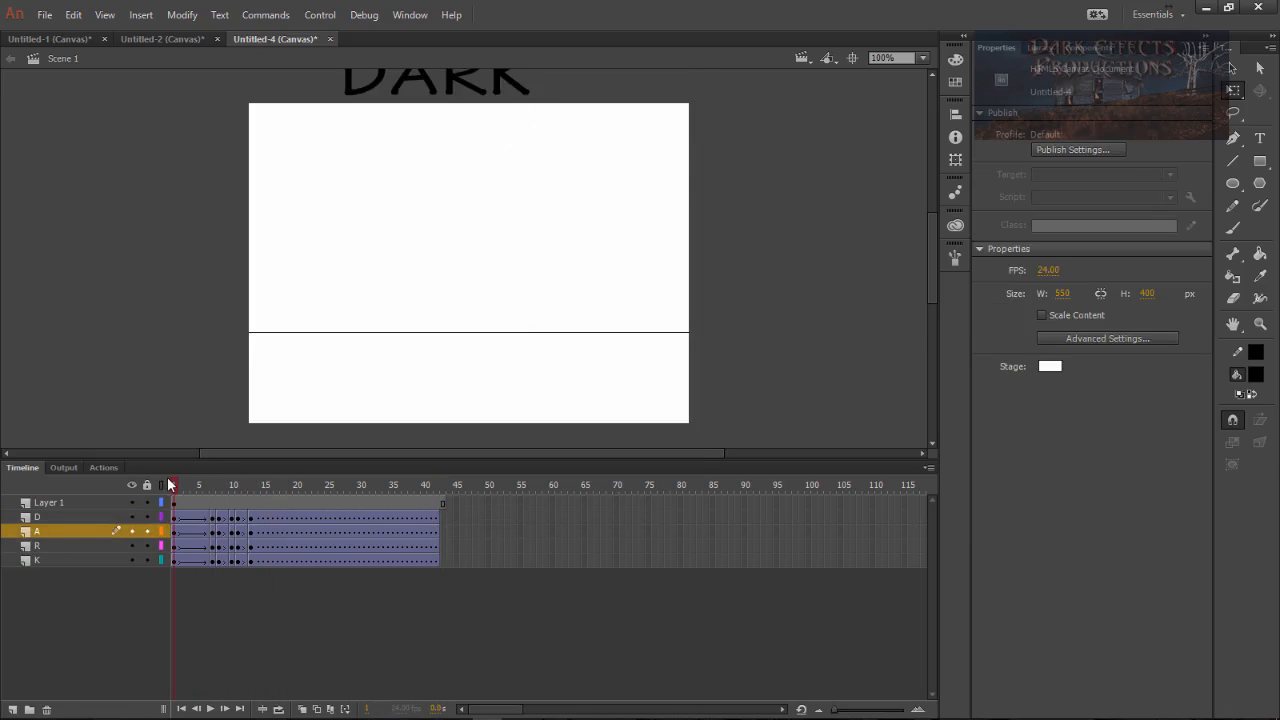
Insert frames with F5 at the start of the A, R and K layers to stagger their drops
left_click(205, 485)
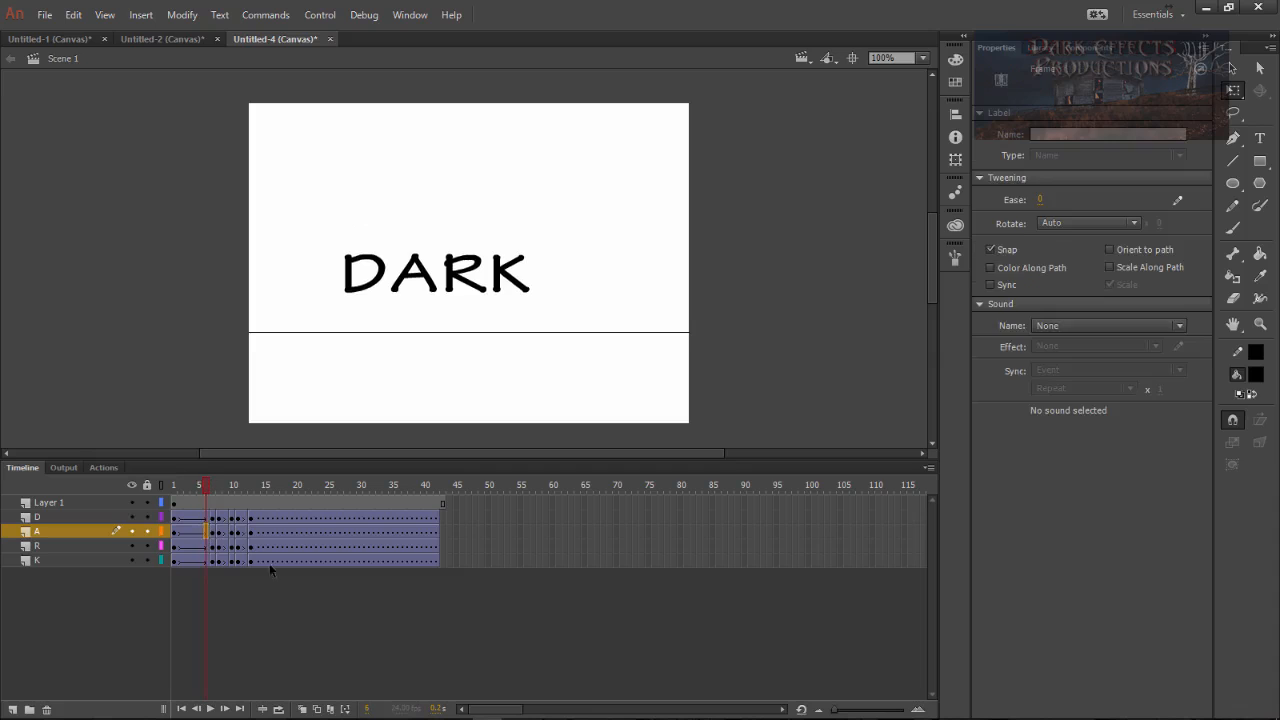
key("f5")
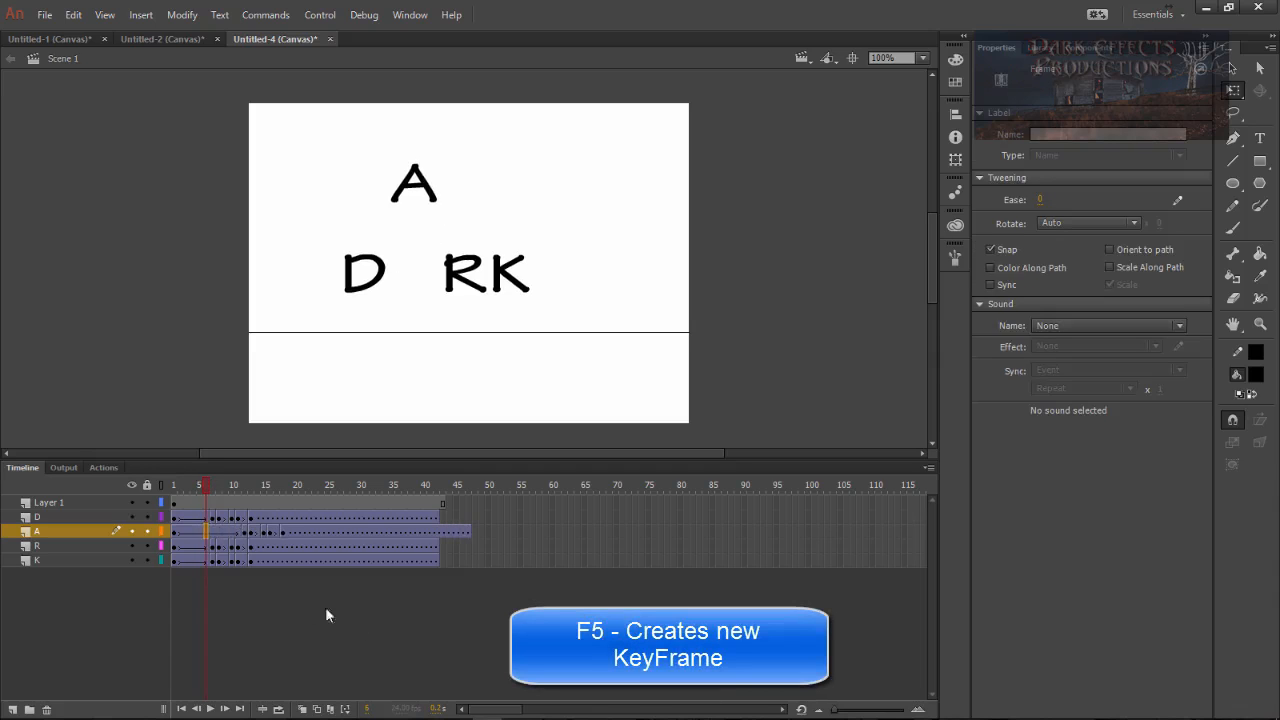
left_click(35, 545)
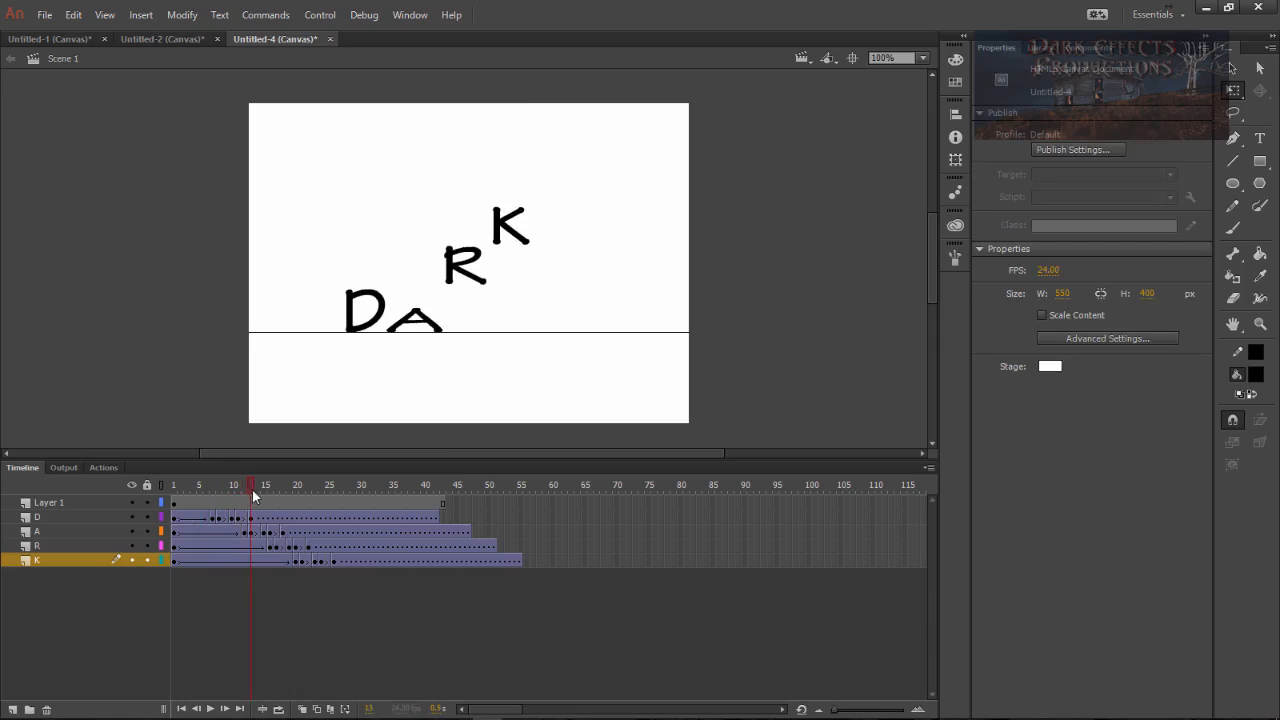
Select the trailing frames after frame 34 on all layers and bring up Remove Frames
left_click(320, 485)
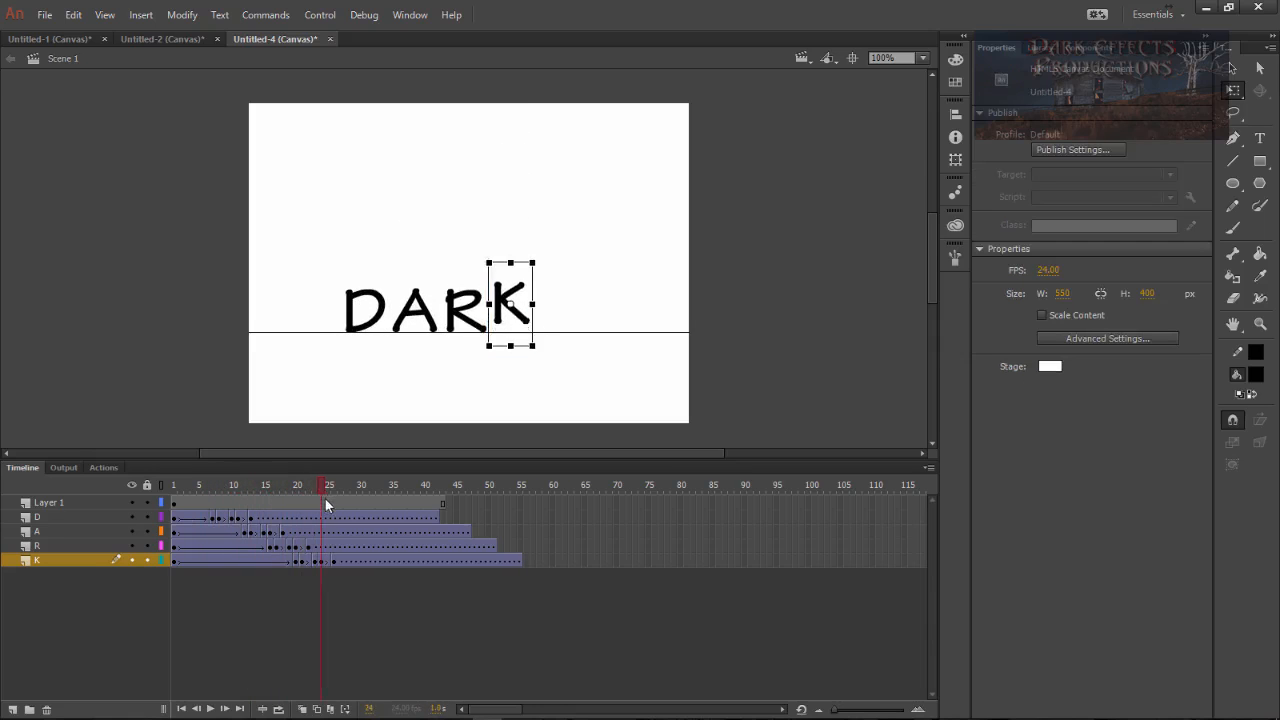
left_click(360, 485)
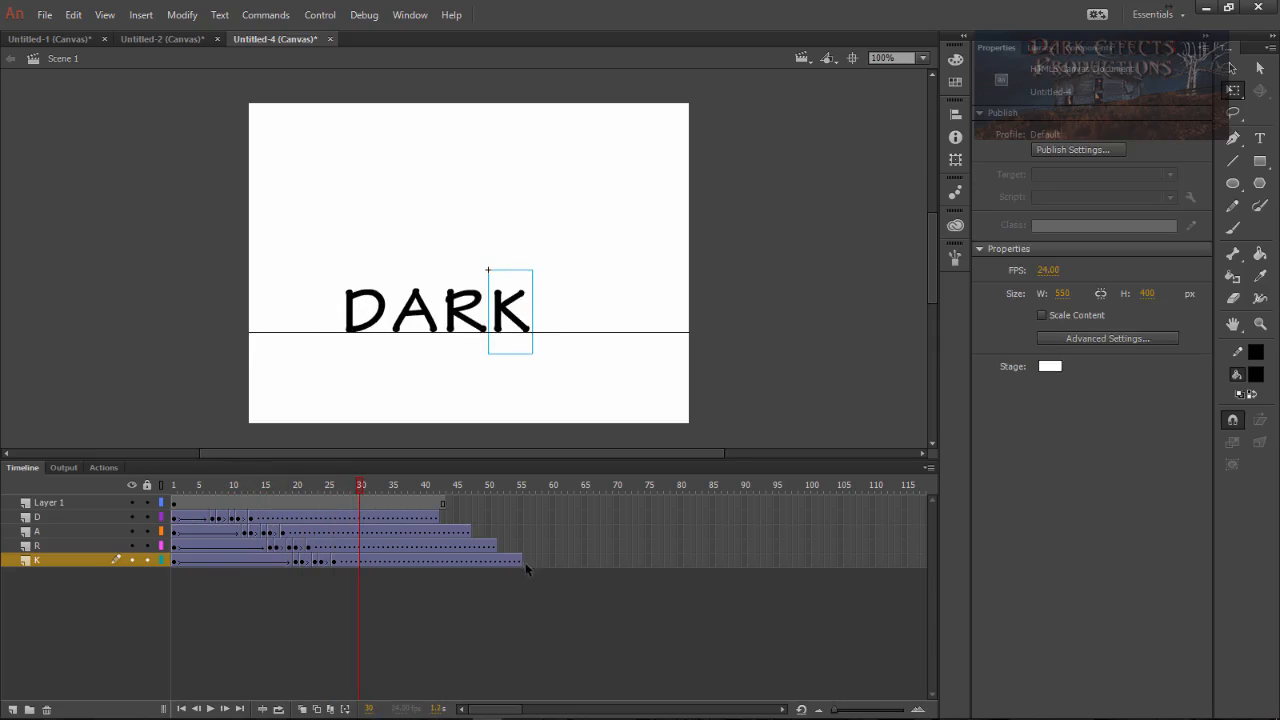
left_click(391, 485)
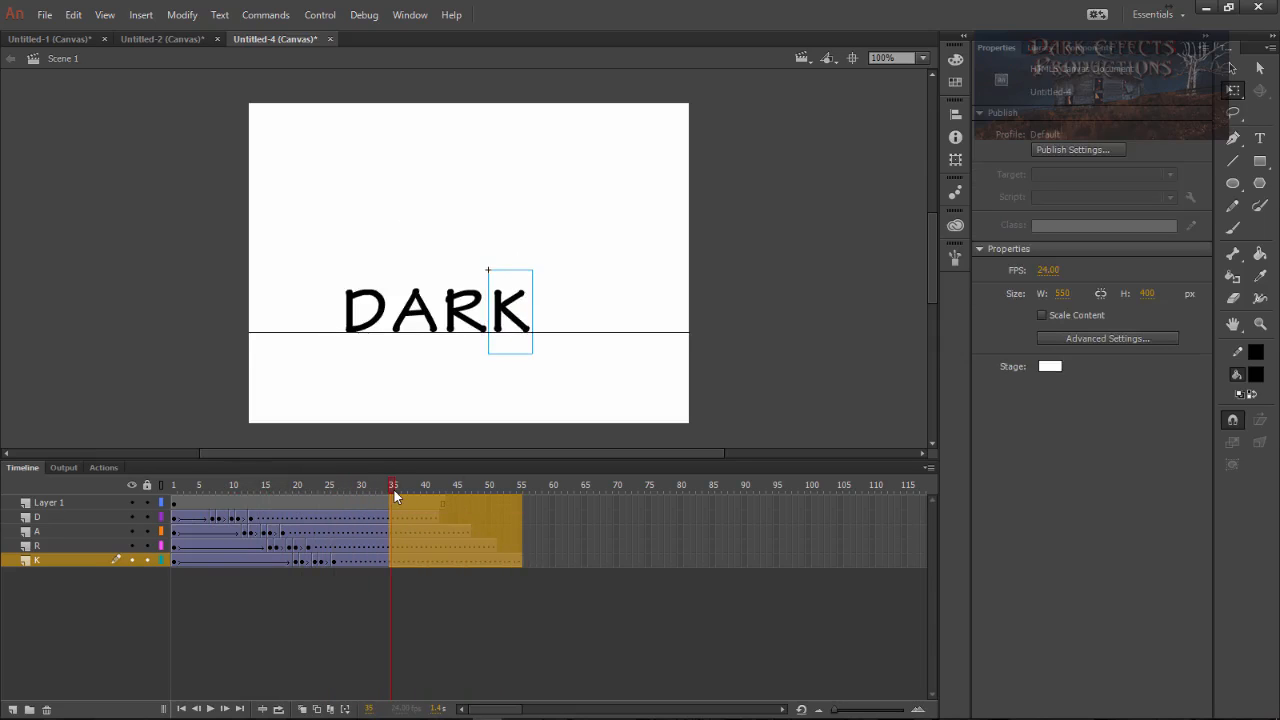
right_click(393, 530)
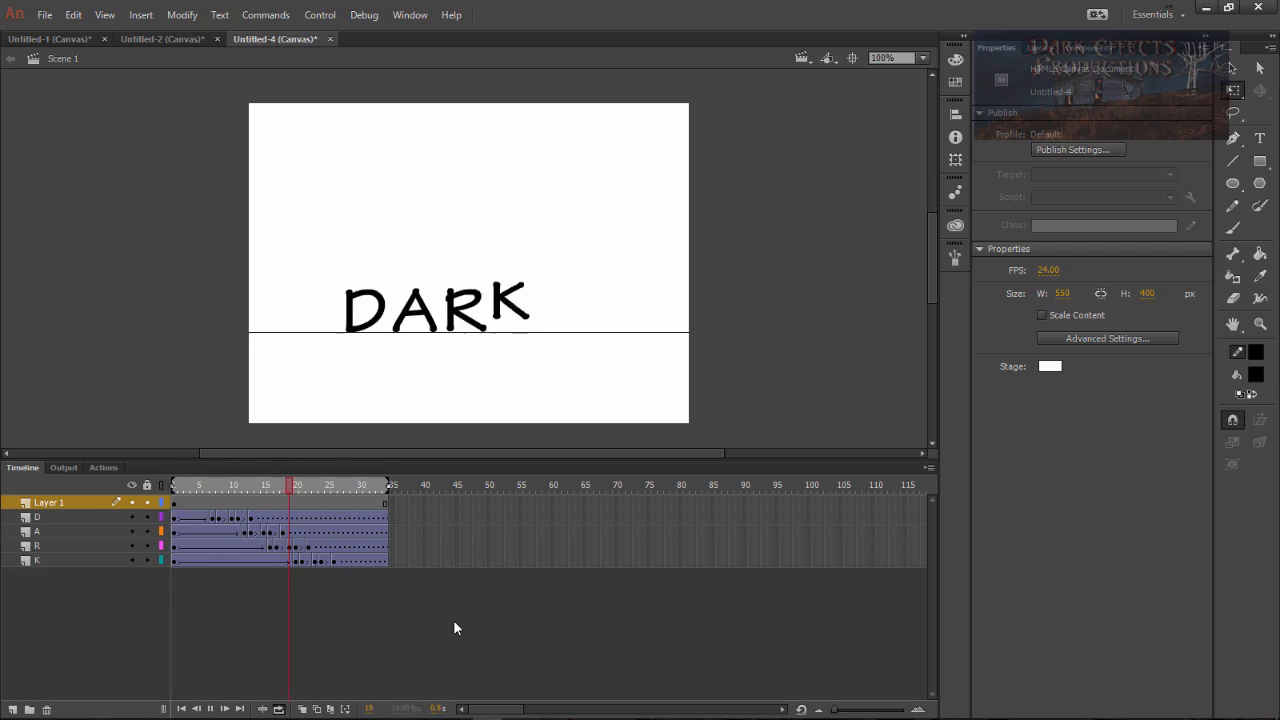
left_click(345, 485)
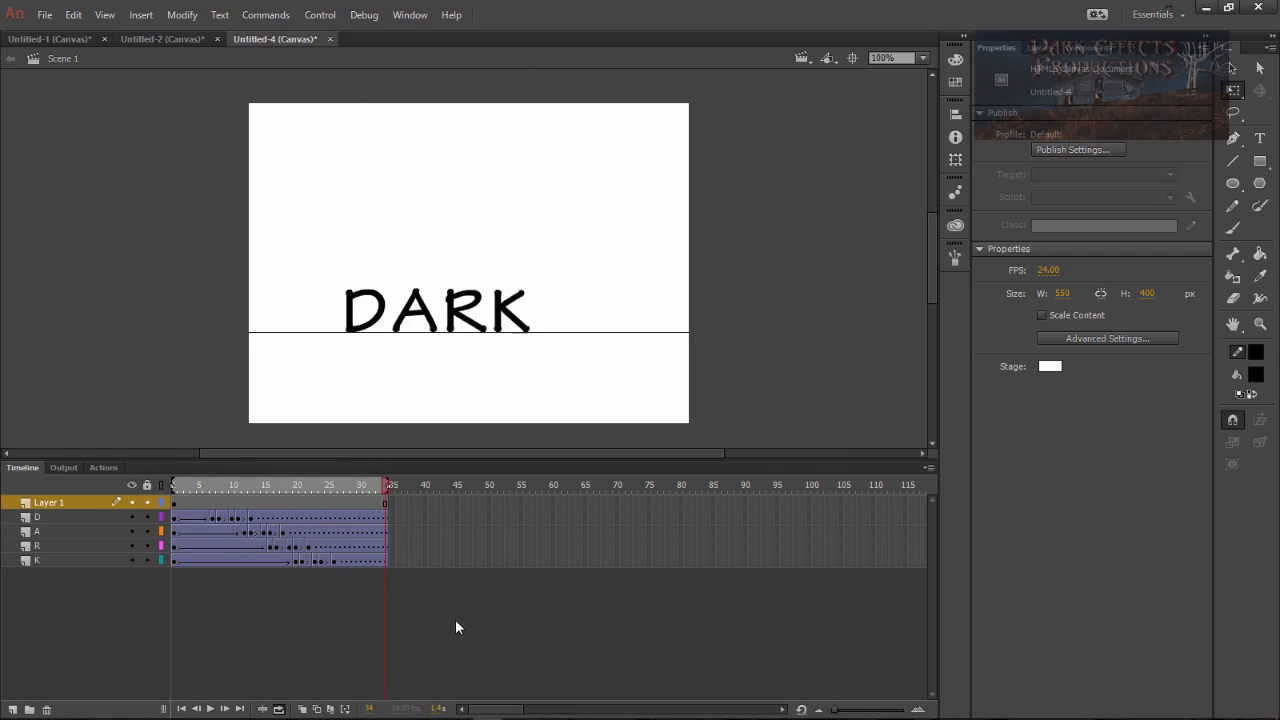
mouse_move(335, 495)
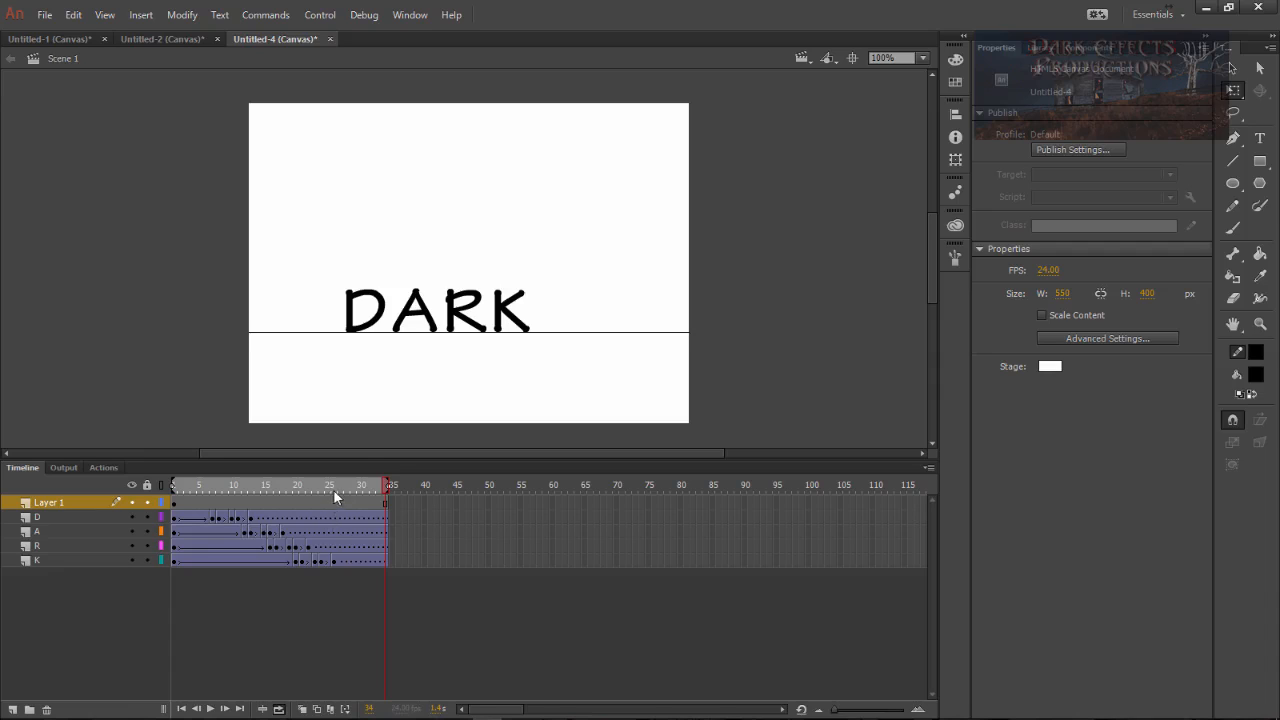
mouse_move(409, 389)
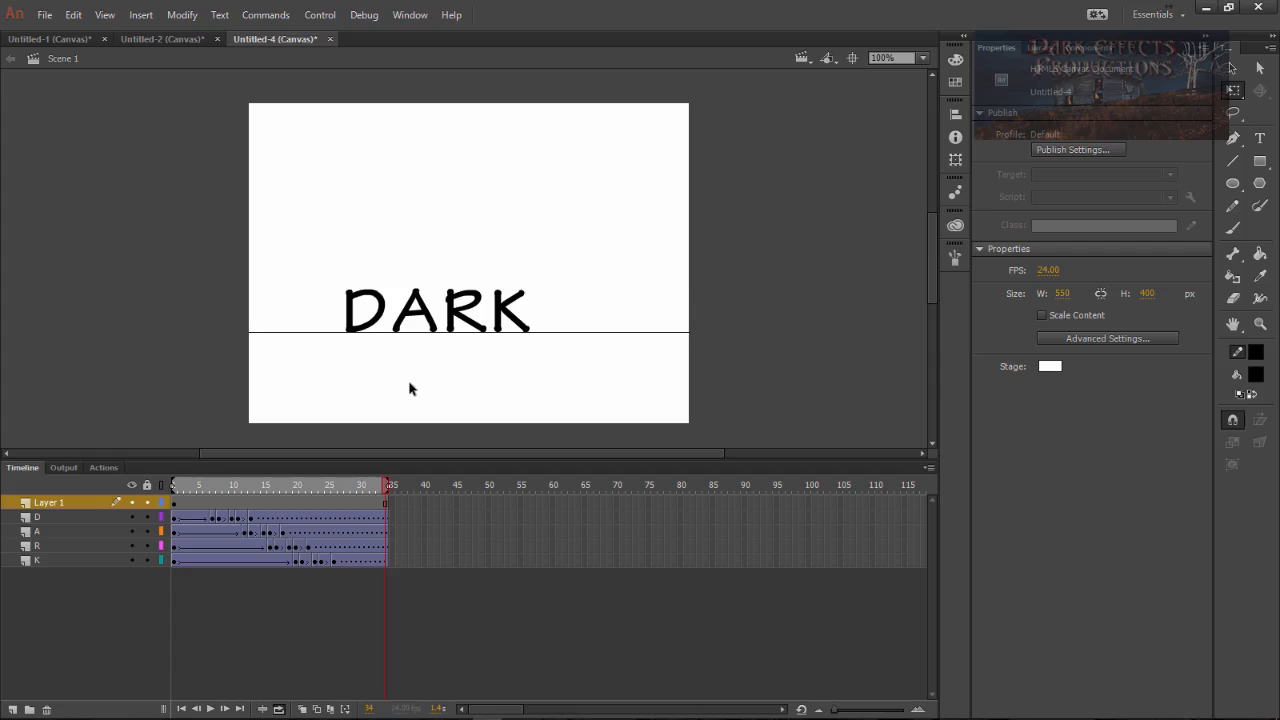